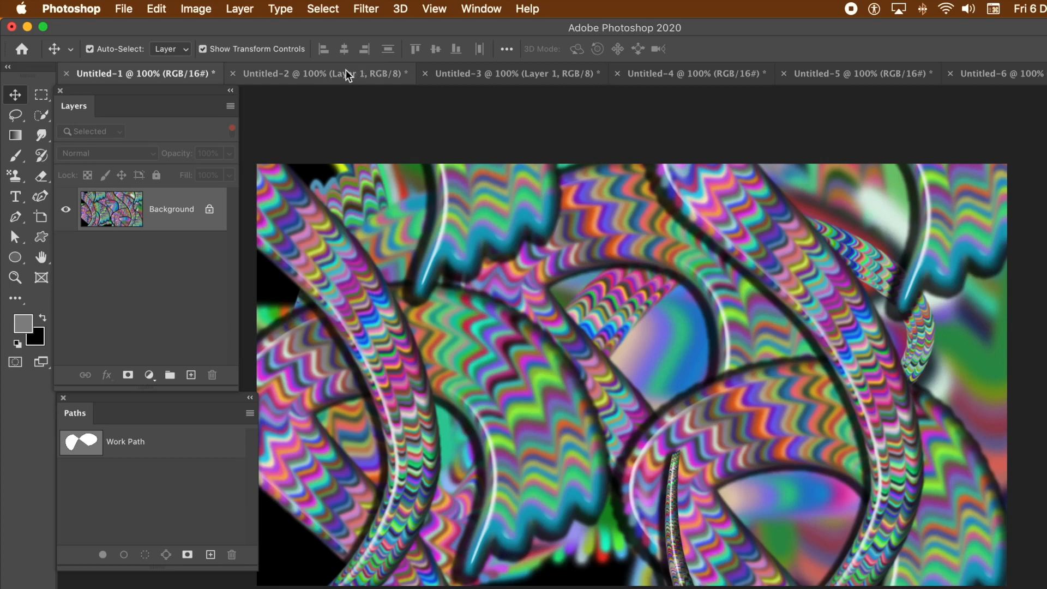
Step: Review the Untitled-3, Untitled-4 and Untitled-5 documents, finishing on the Untitled-6 striped tubes
click(514, 73)
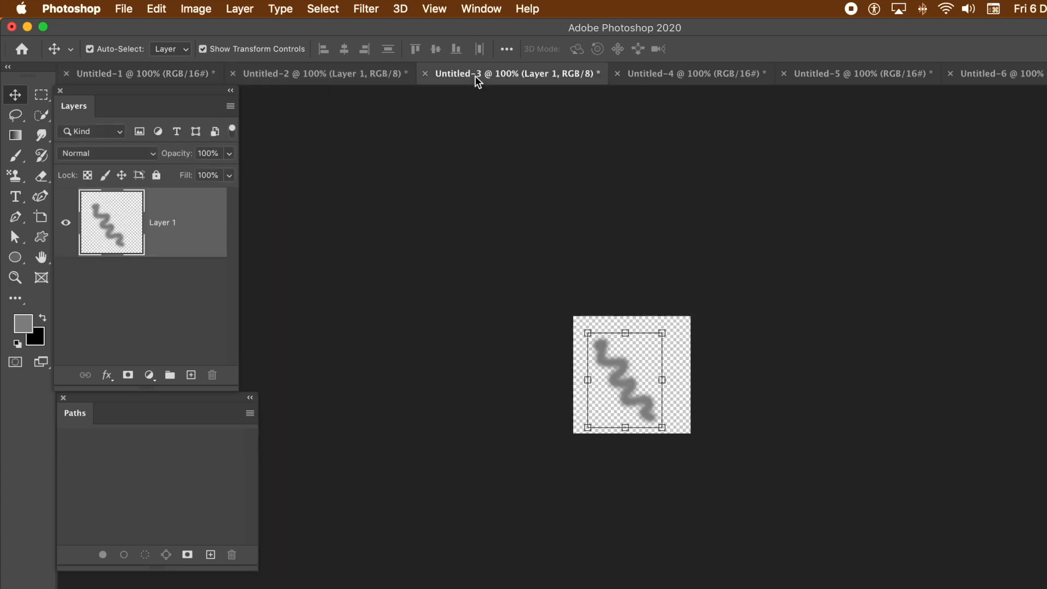
mouse_move(299, 81)
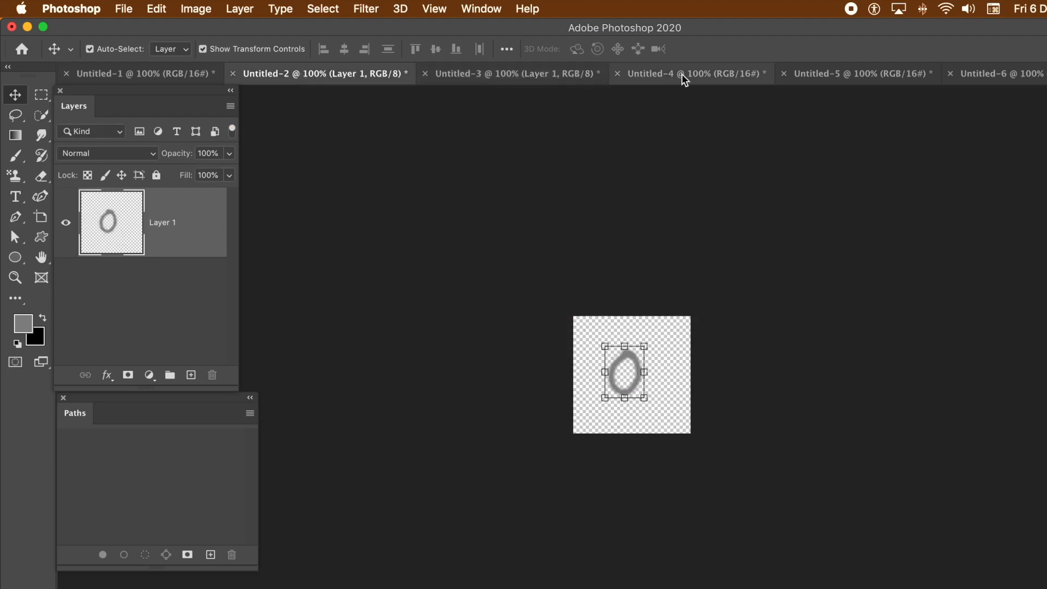
click(691, 74)
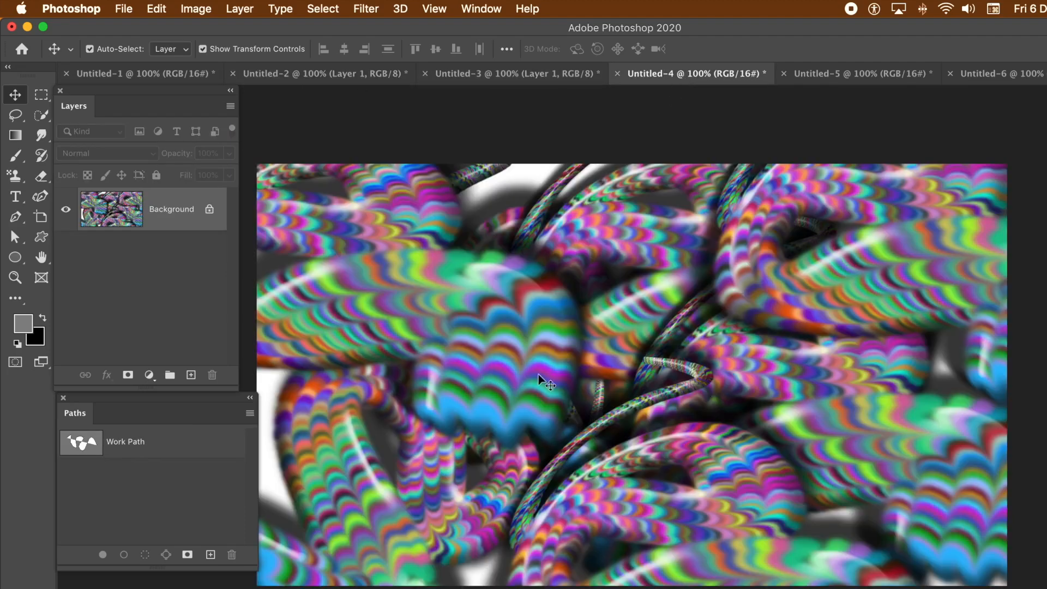
mouse_move(706, 239)
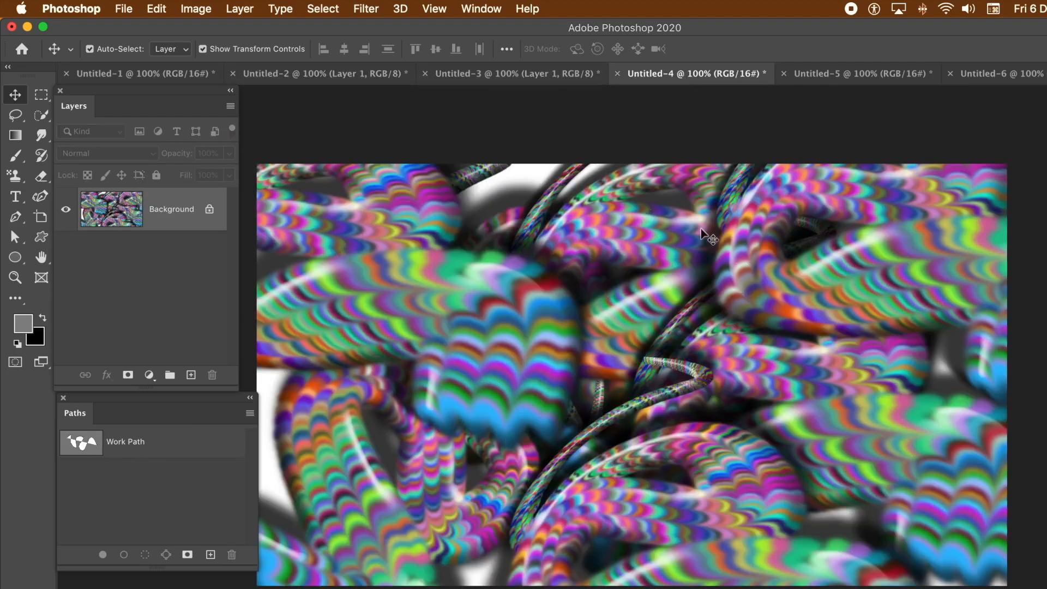
click(862, 74)
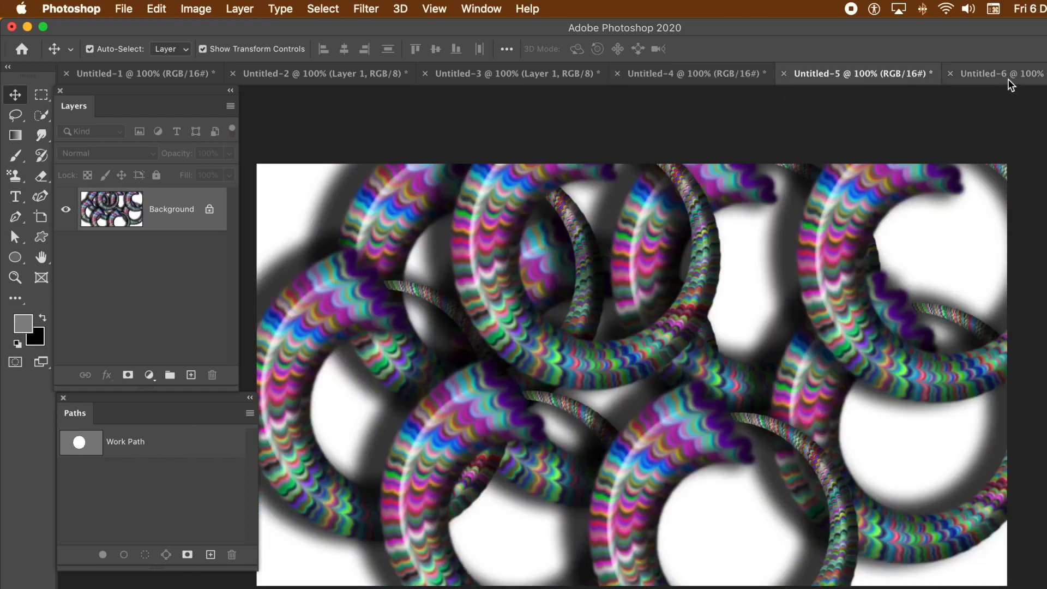
click(995, 74)
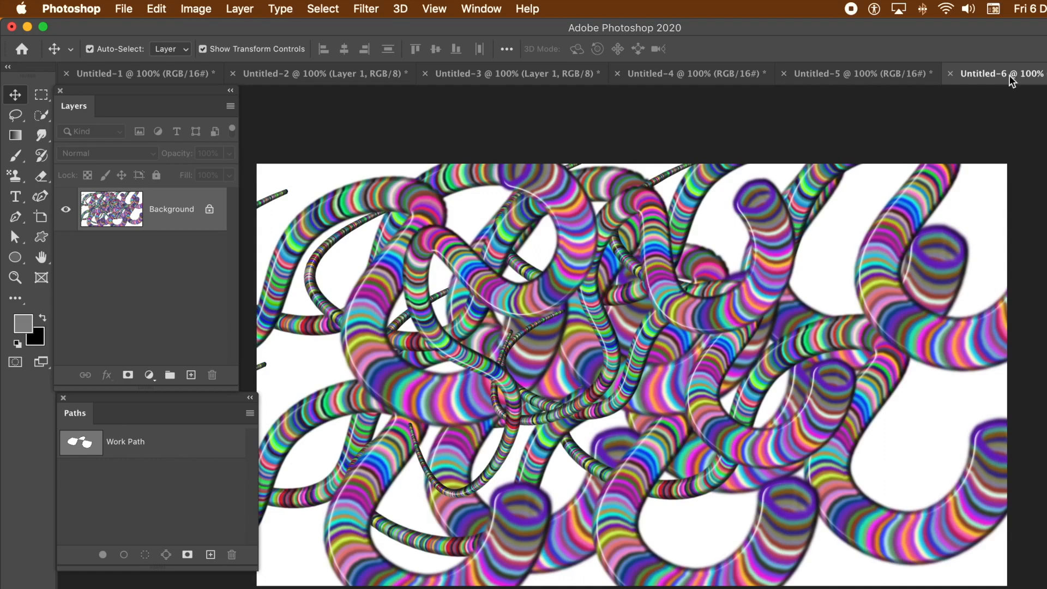
mouse_move(695, 74)
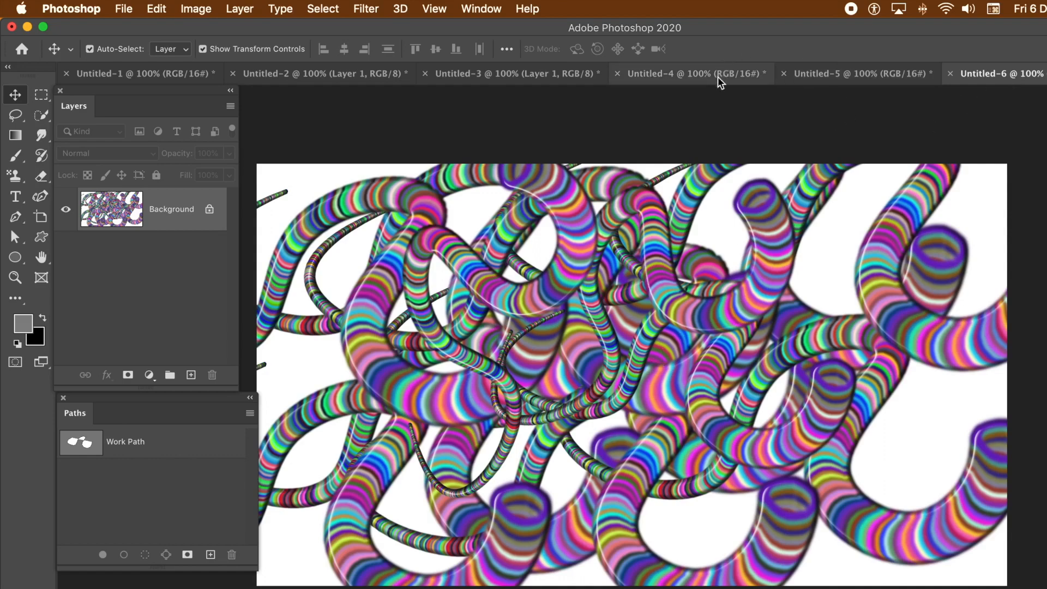
click(123, 9)
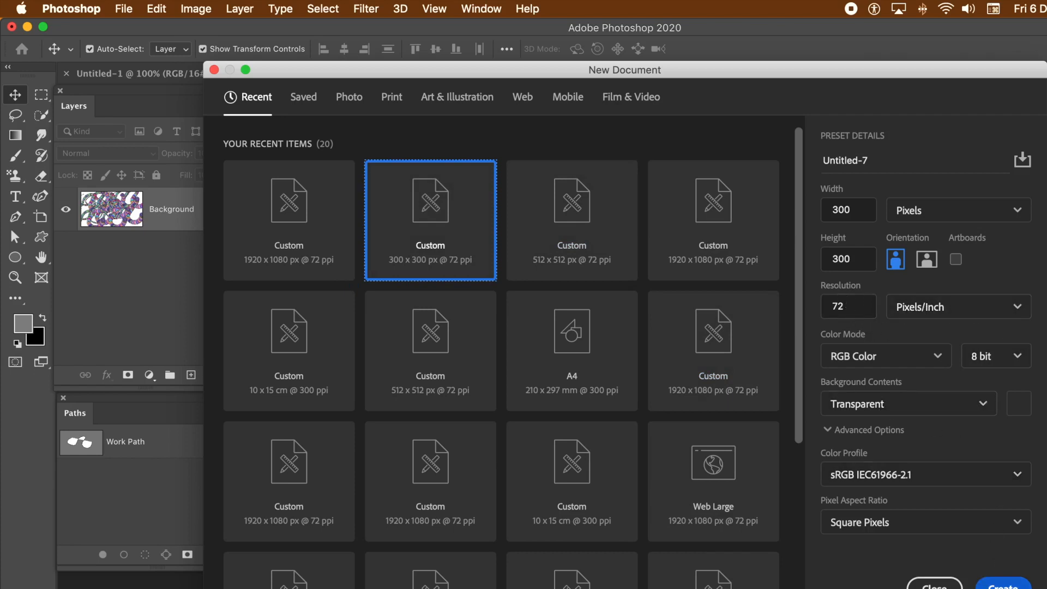
Step: Create the 300 × 300 px document with a transparent background
click(1004, 584)
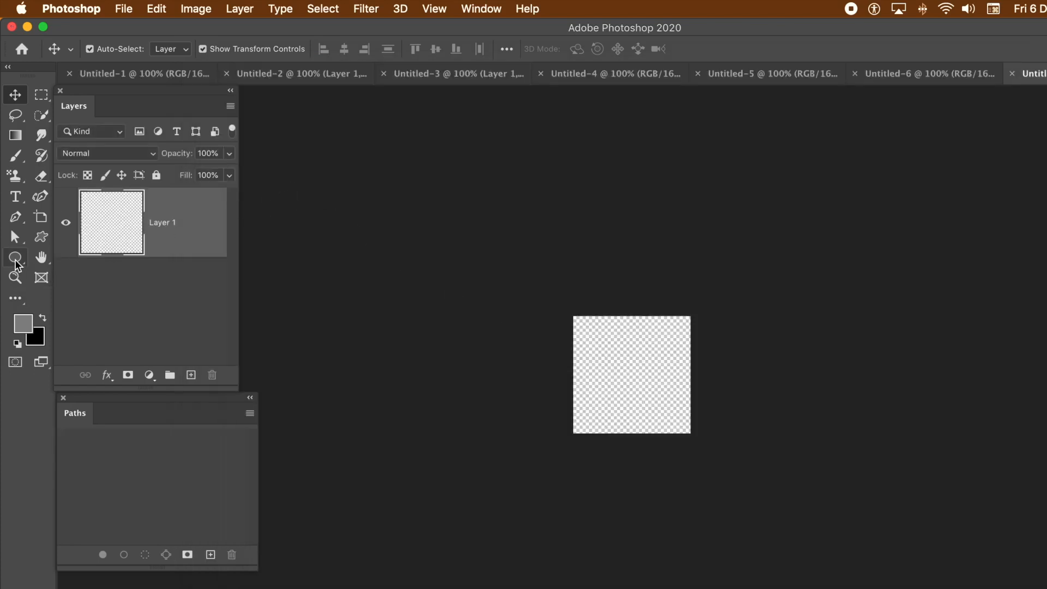
mouse_move(16, 155)
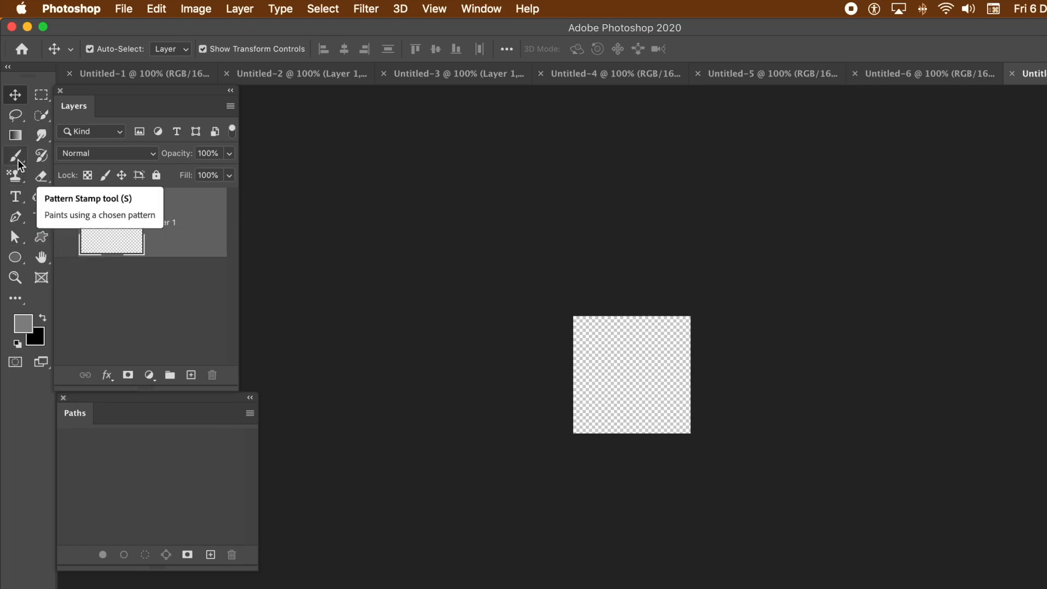
Step: Choose the Brush tool with a soft round 20 px preset and check the grey foreground colour
click(14, 155)
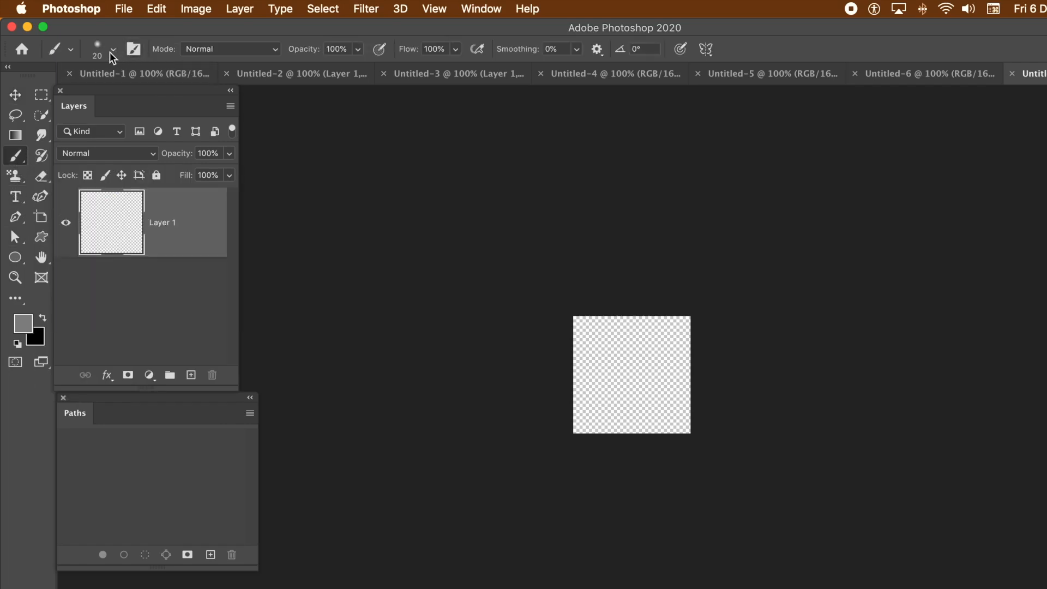
click(113, 49)
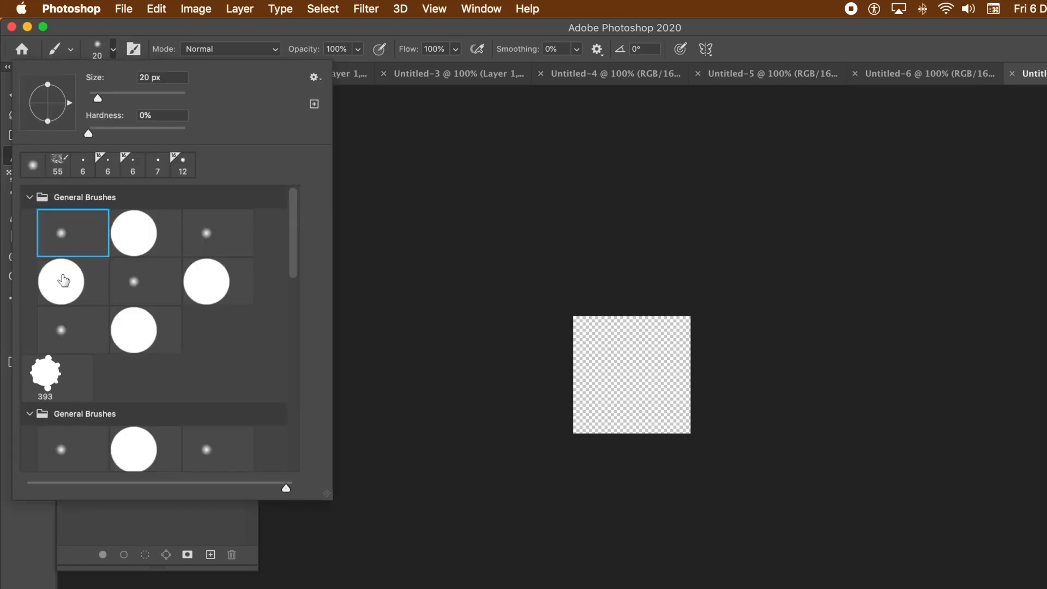
mouse_move(129, 96)
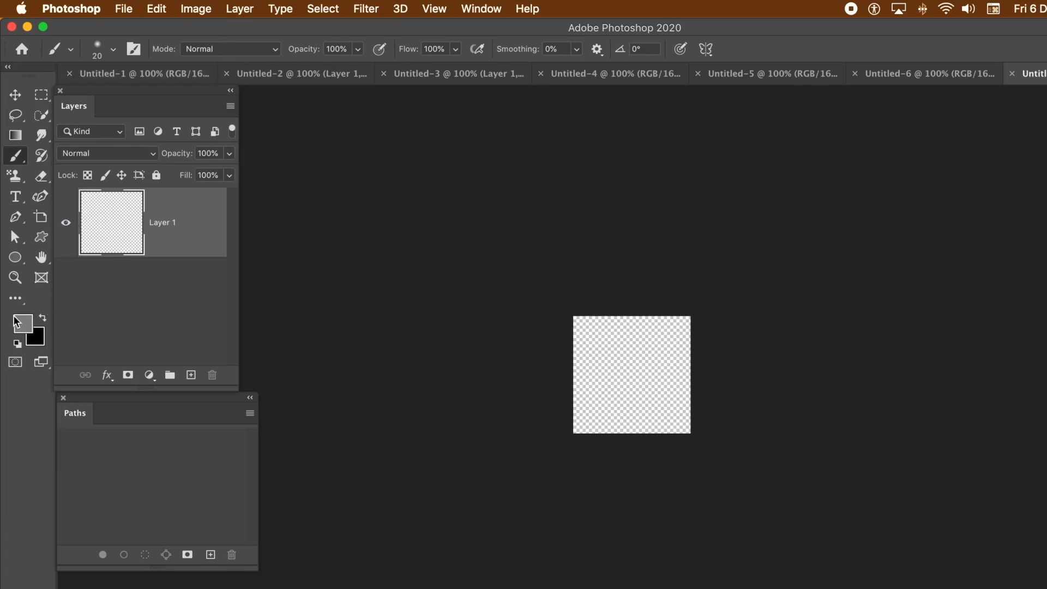
click(21, 321)
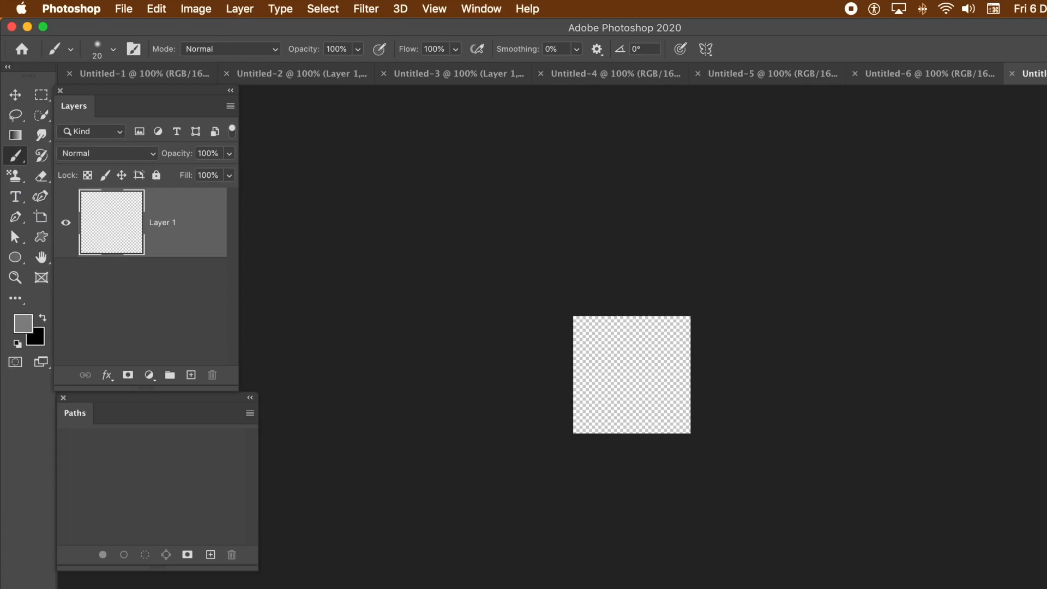
mouse_move(640, 374)
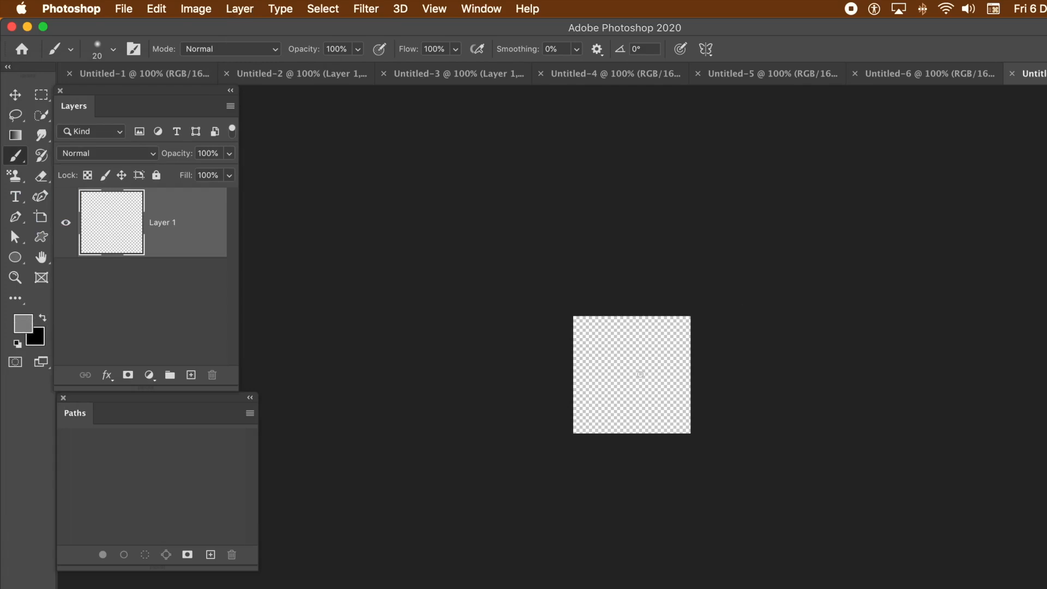
mouse_move(616, 348)
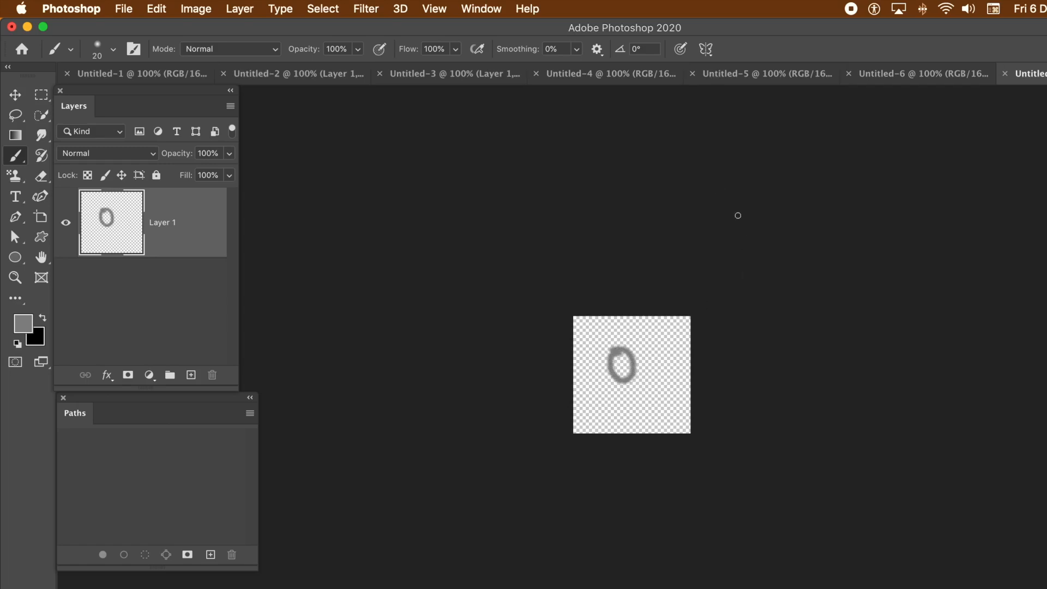
mouse_move(534, 131)
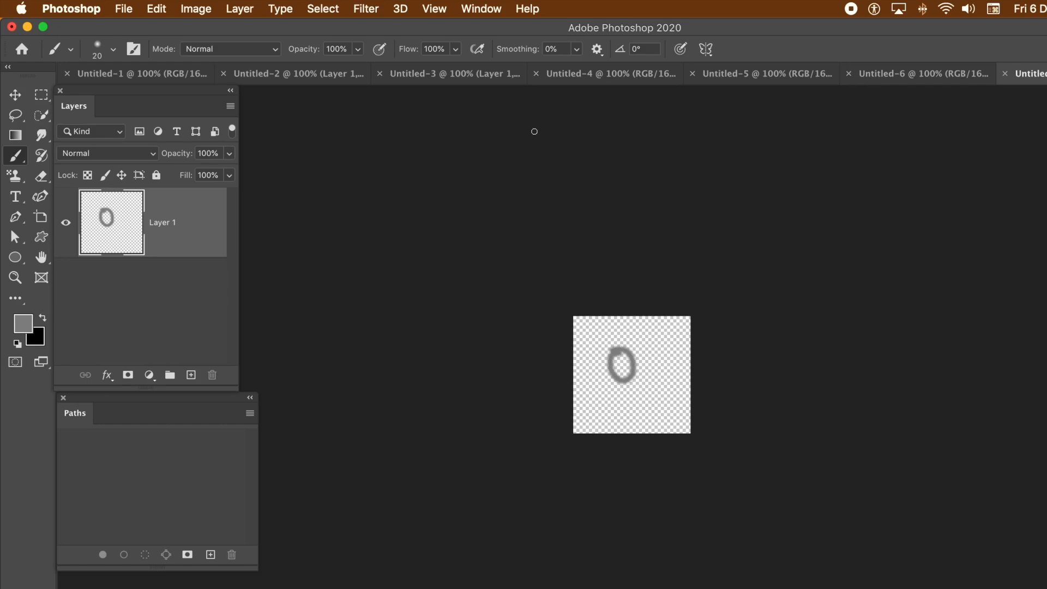
mouse_move(340, 86)
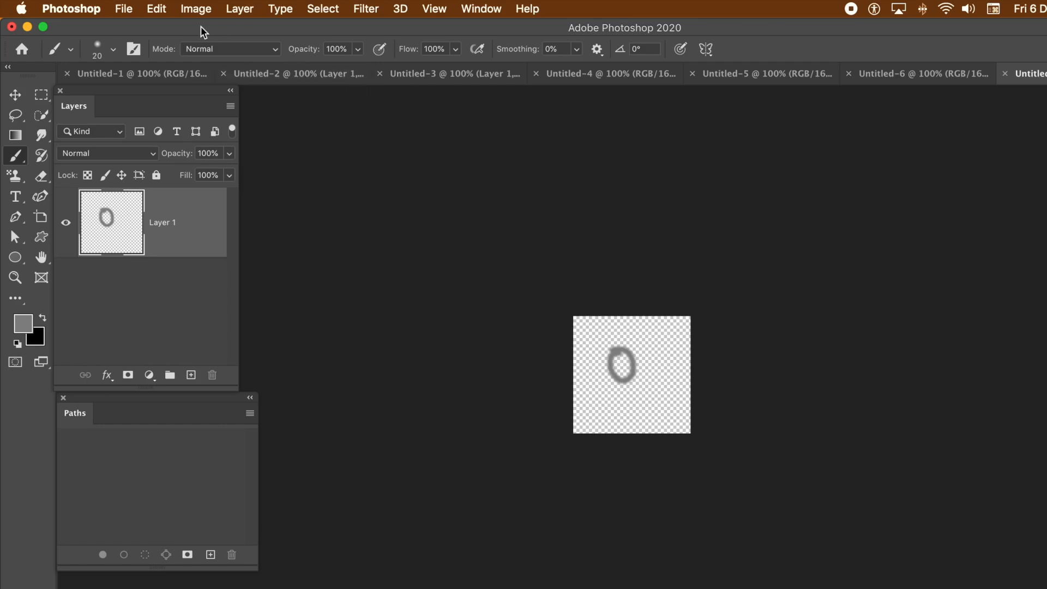
Step: Define the grey oval ring as a pattern named Pattern 87
click(156, 9)
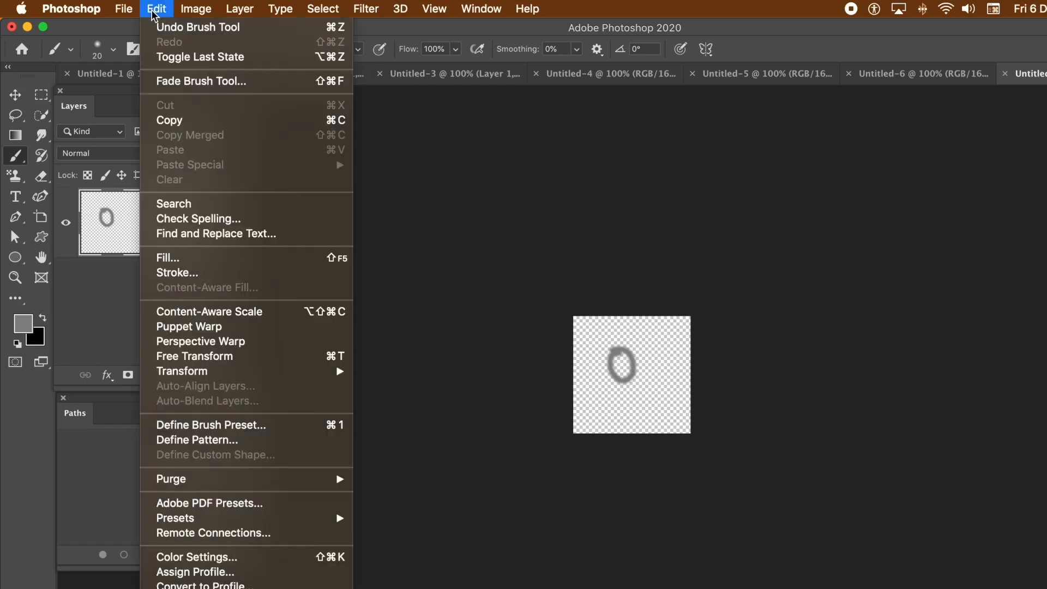
mouse_move(226, 485)
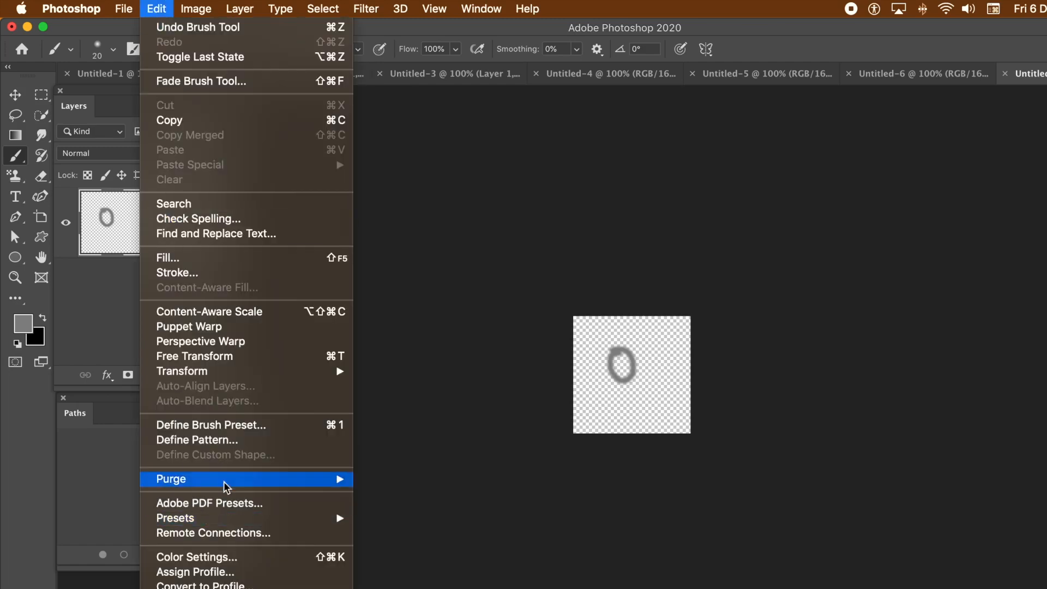
click(196, 439)
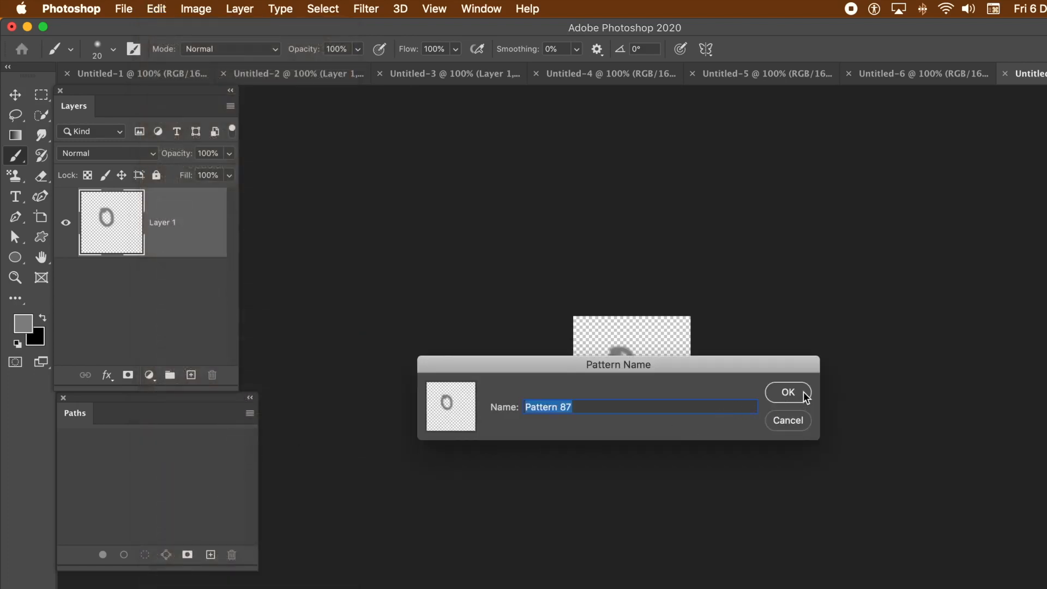
click(788, 393)
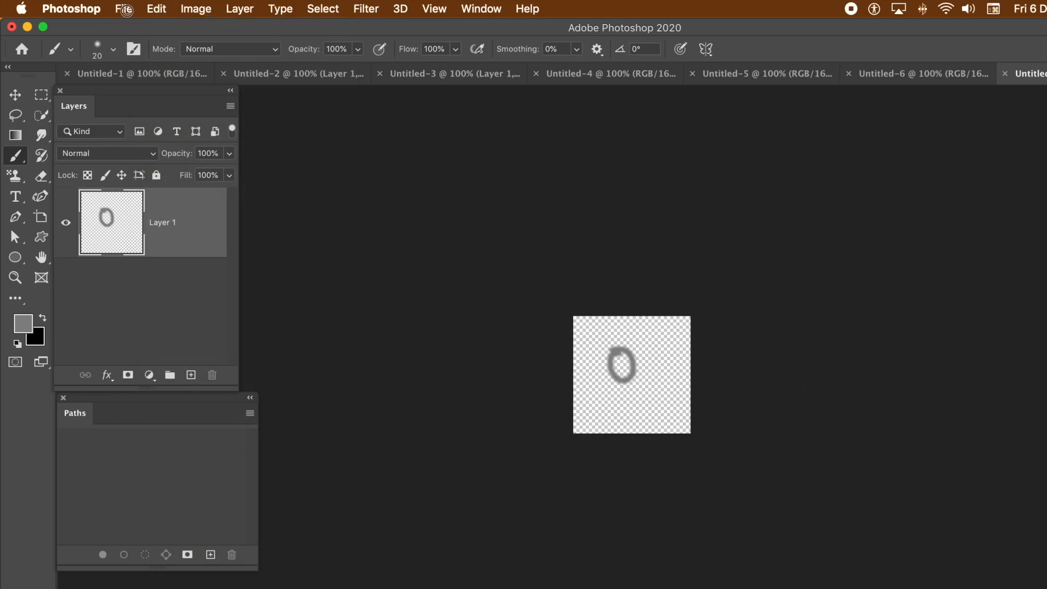
Step: Create a 1920 × 1080 document at 300 Pixels/Inch resolution
click(122, 9)
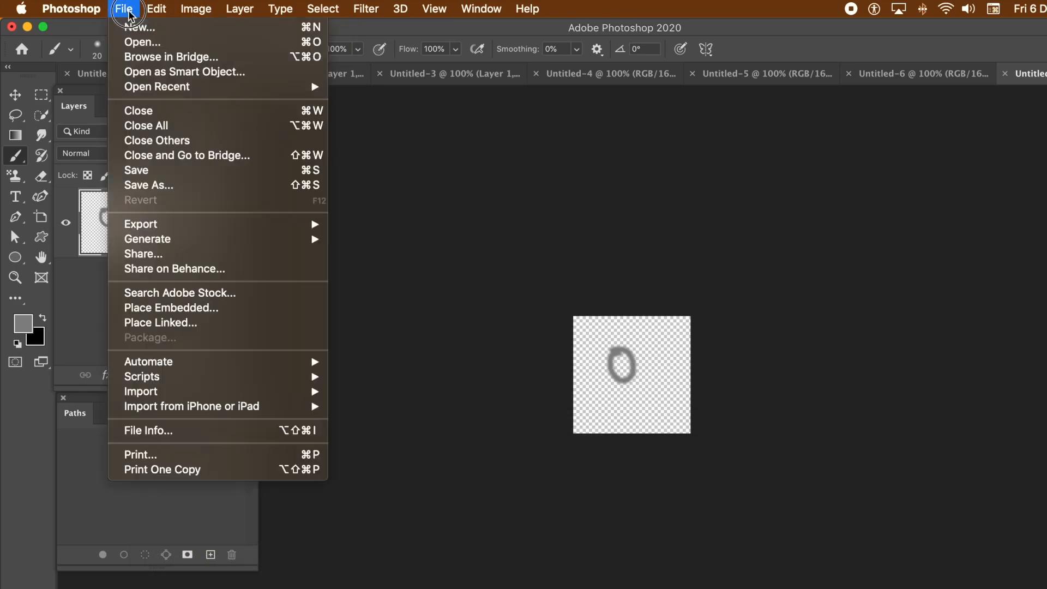
mouse_move(139, 27)
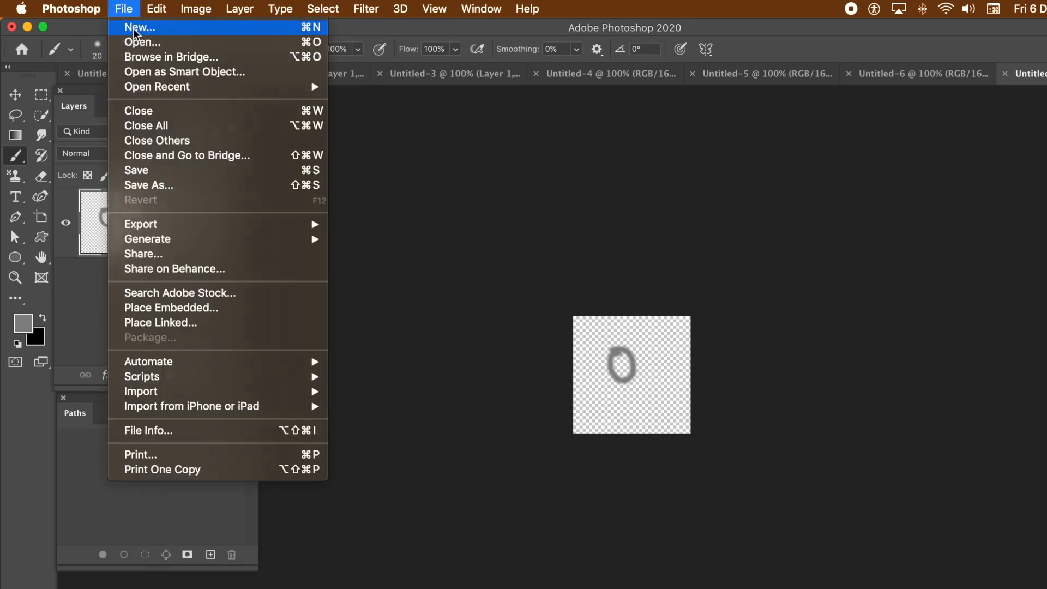
click(140, 27)
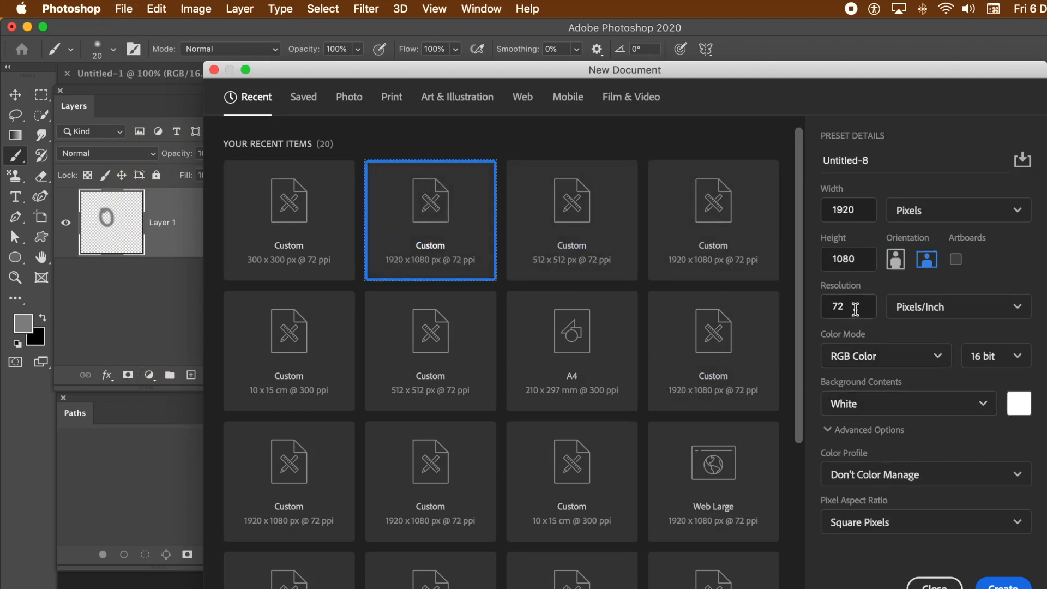
triple_click(844, 306)
text(300)
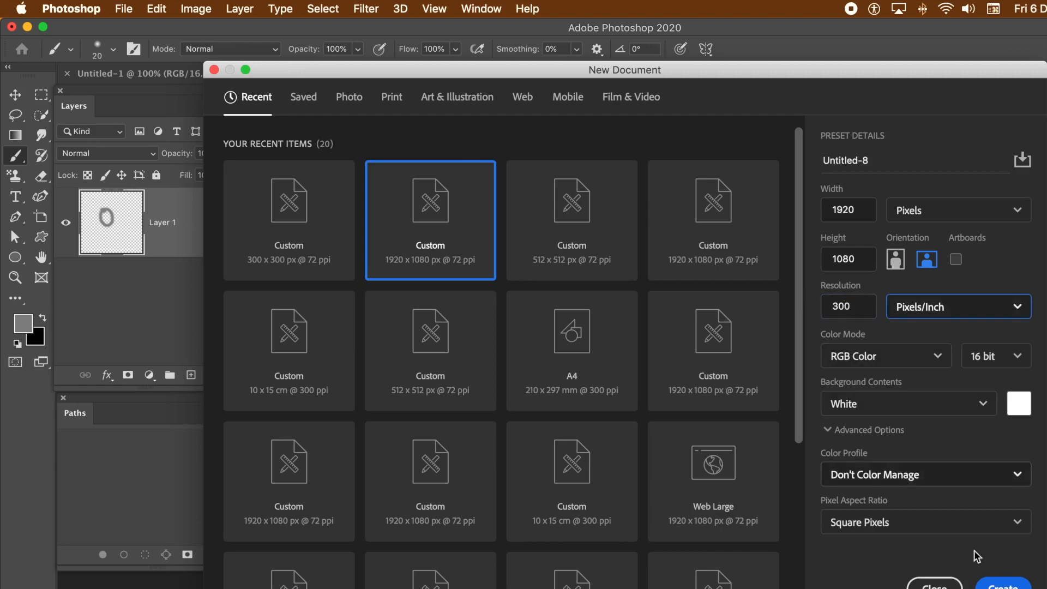
click(1002, 584)
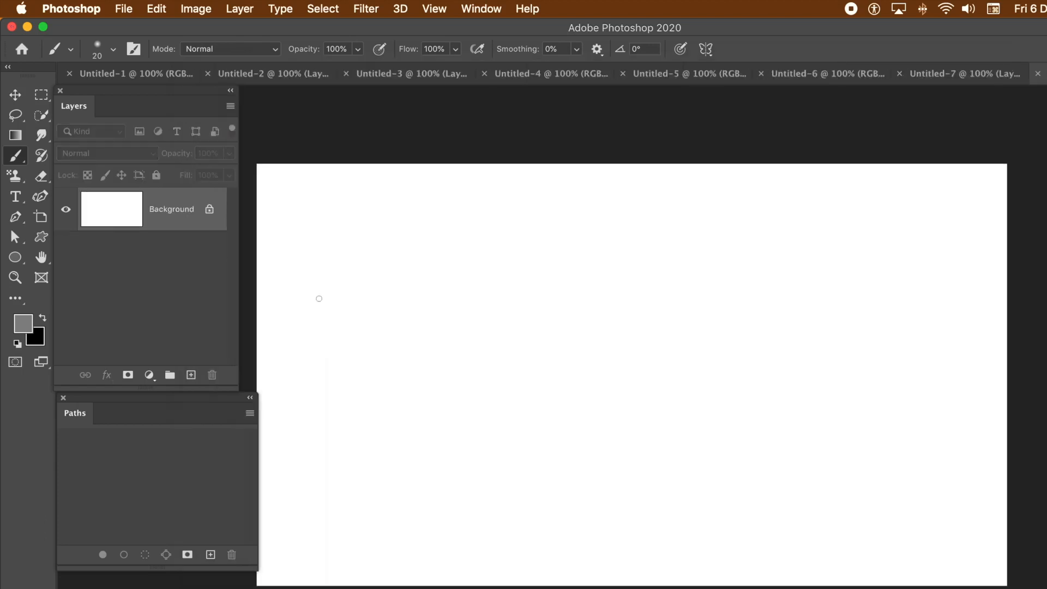
mouse_move(325, 297)
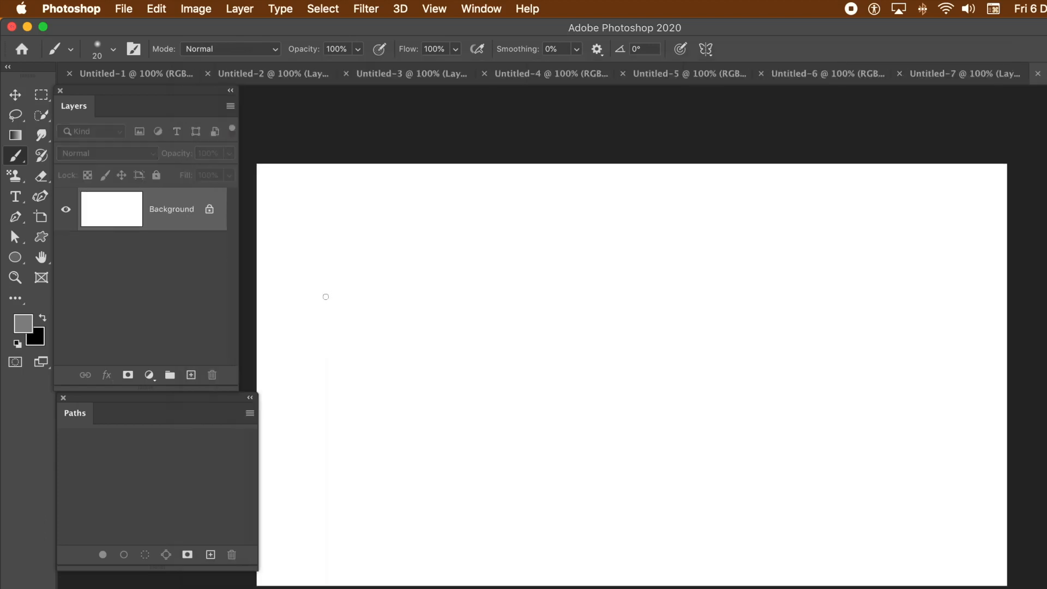
mouse_move(59, 244)
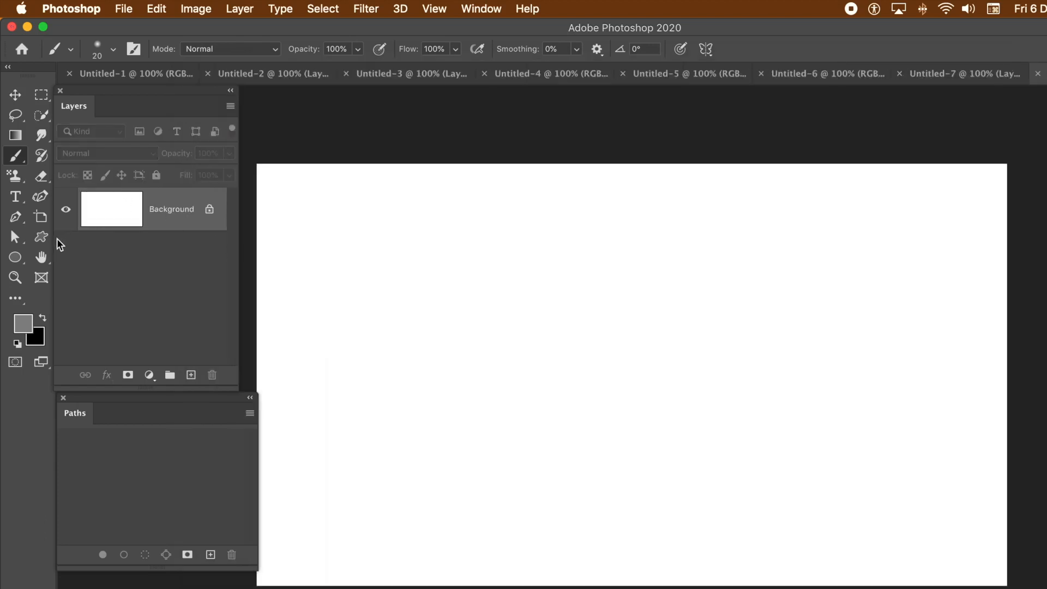
mouse_move(271, 8)
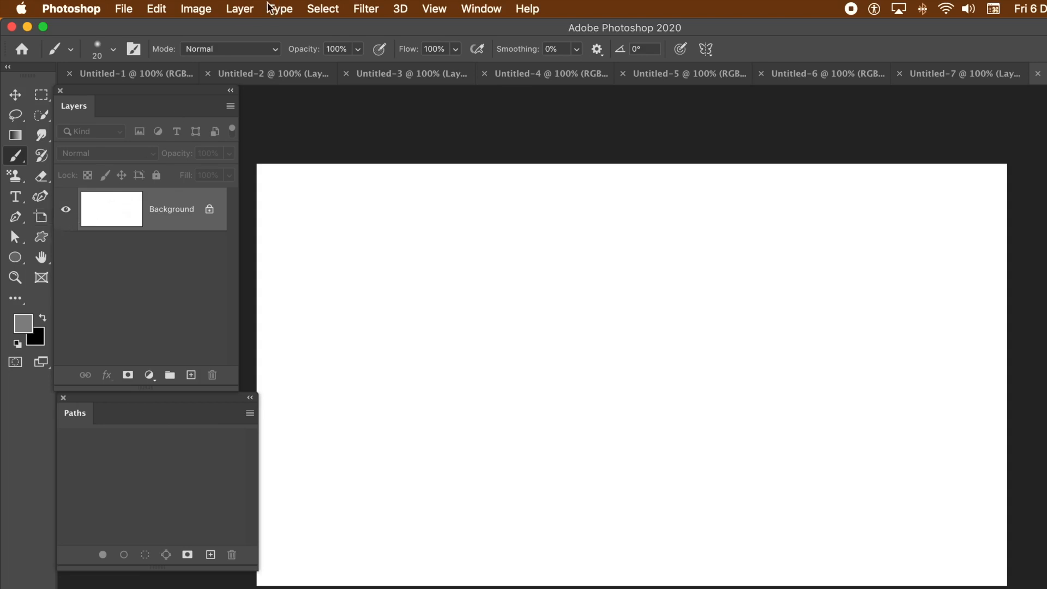
Step: Add empty Layer 1 above the Background via Layer > New > Layer
click(238, 9)
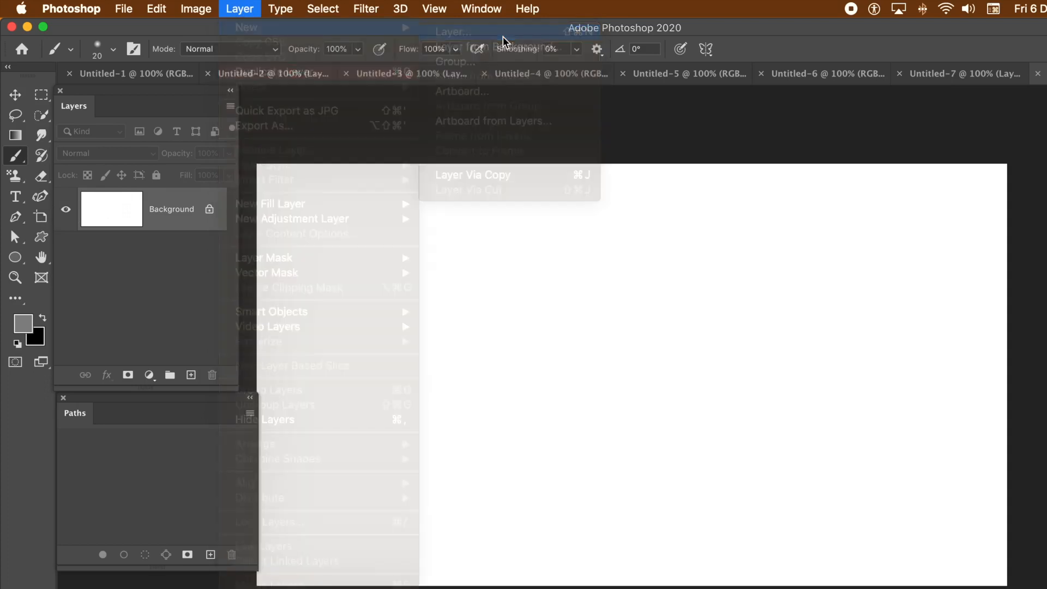
click(473, 174)
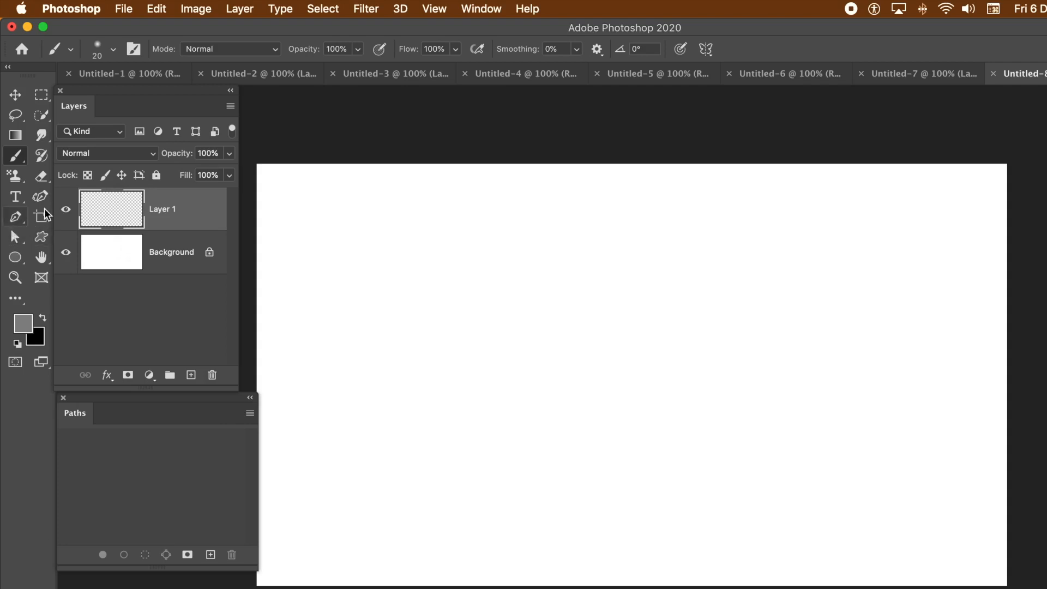
mouse_move(39, 197)
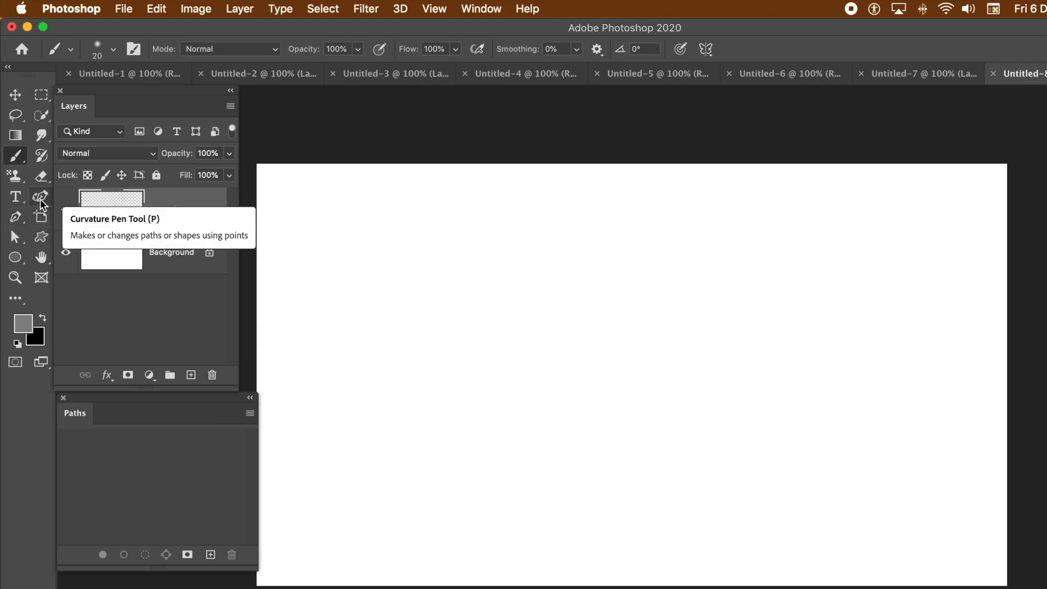
mouse_move(18, 221)
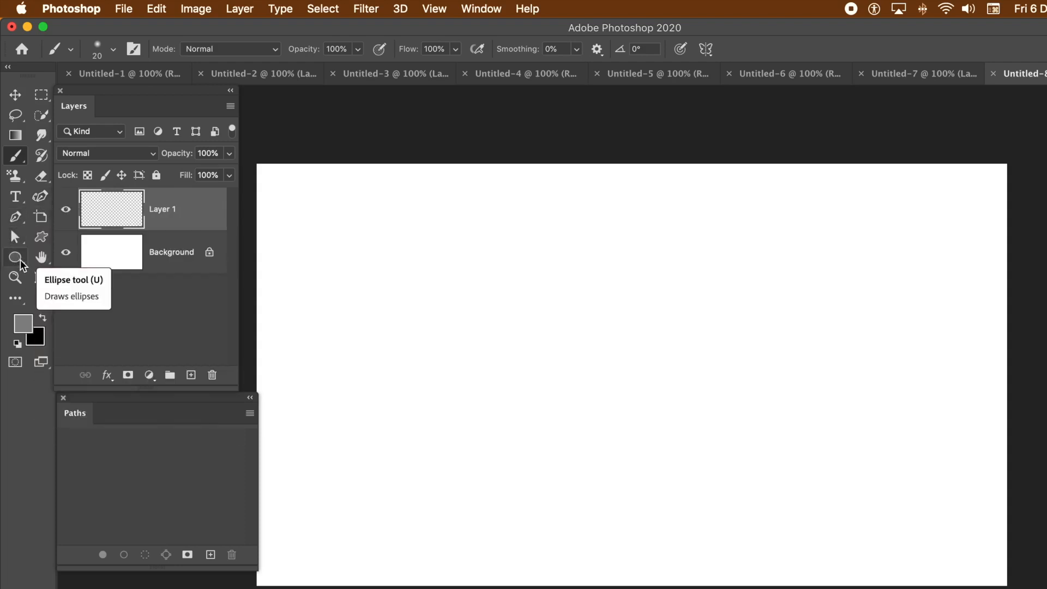
mouse_move(40, 197)
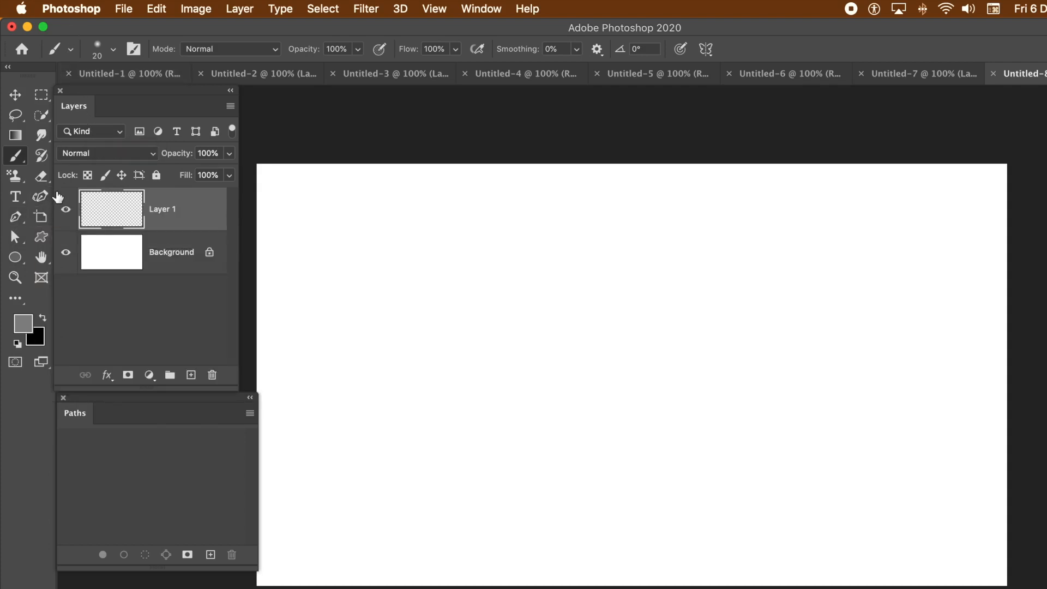
Step: Draw a wavy open work path across the canvas with the Curvature Pen in Path mode
click(40, 196)
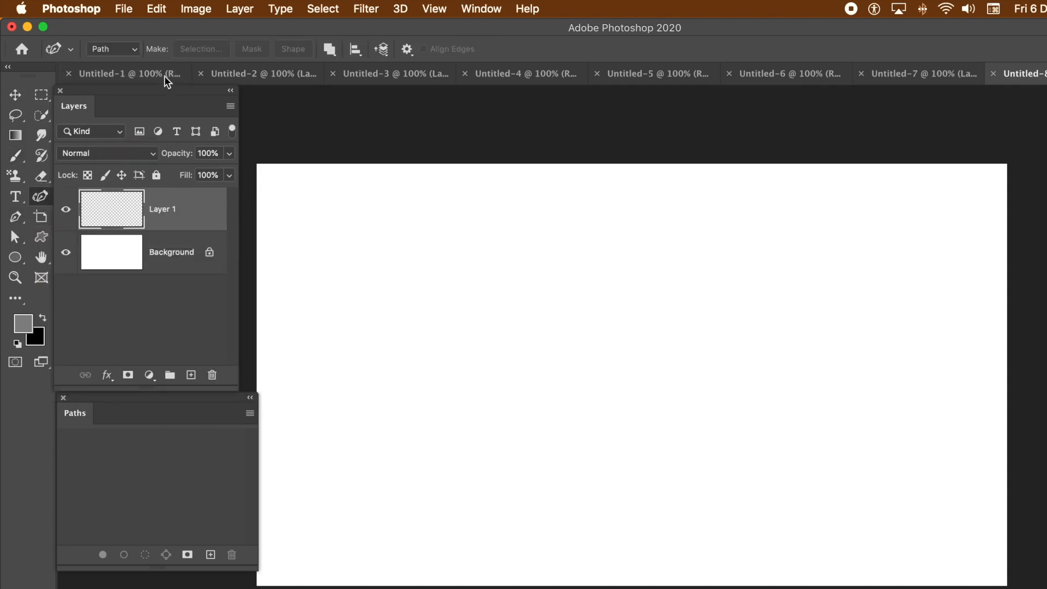
click(112, 49)
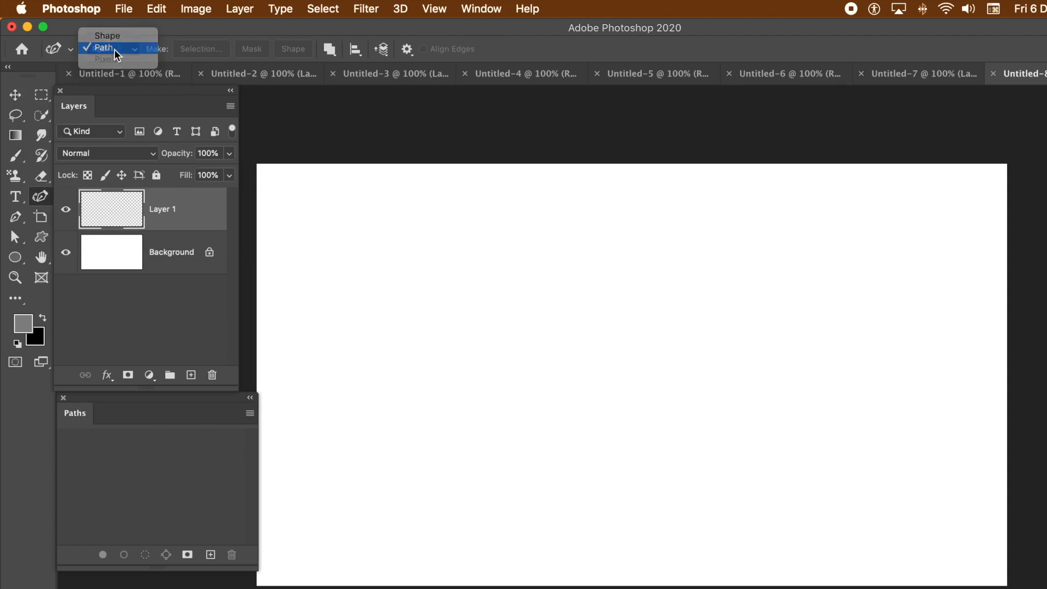
click(104, 46)
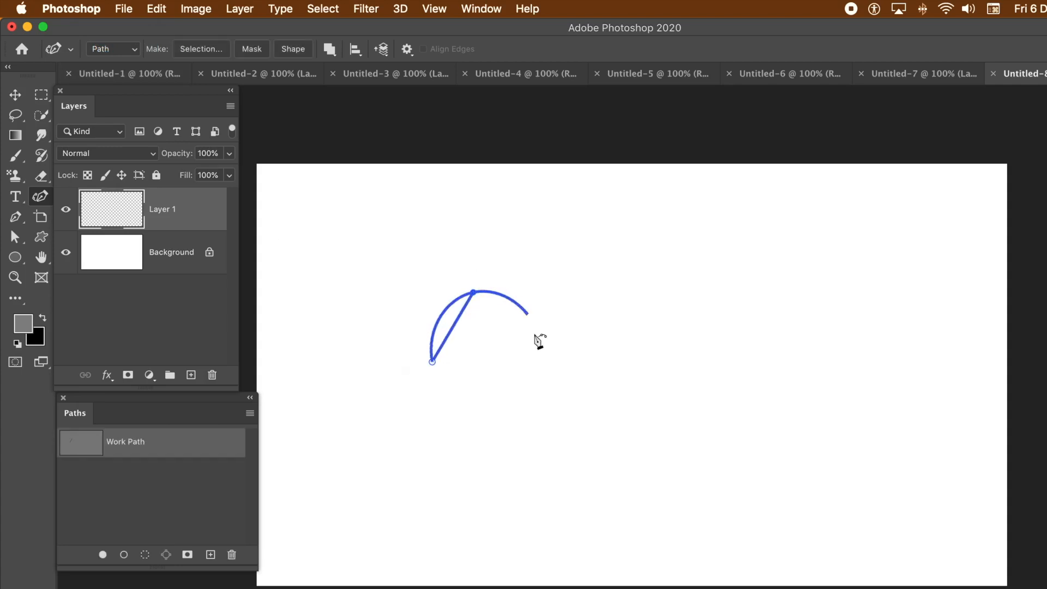
click(596, 388)
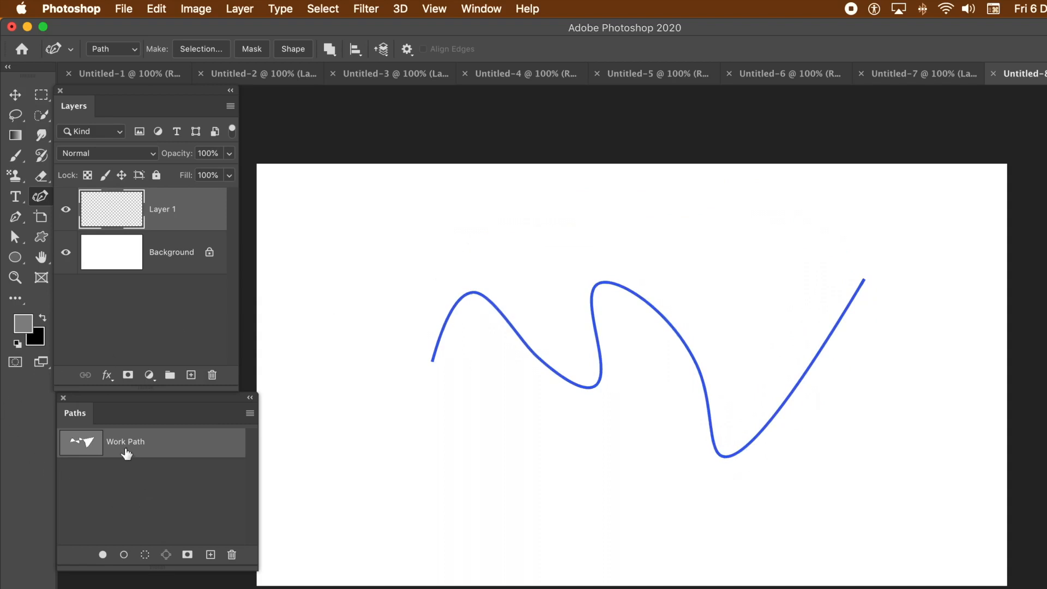
mouse_move(180, 312)
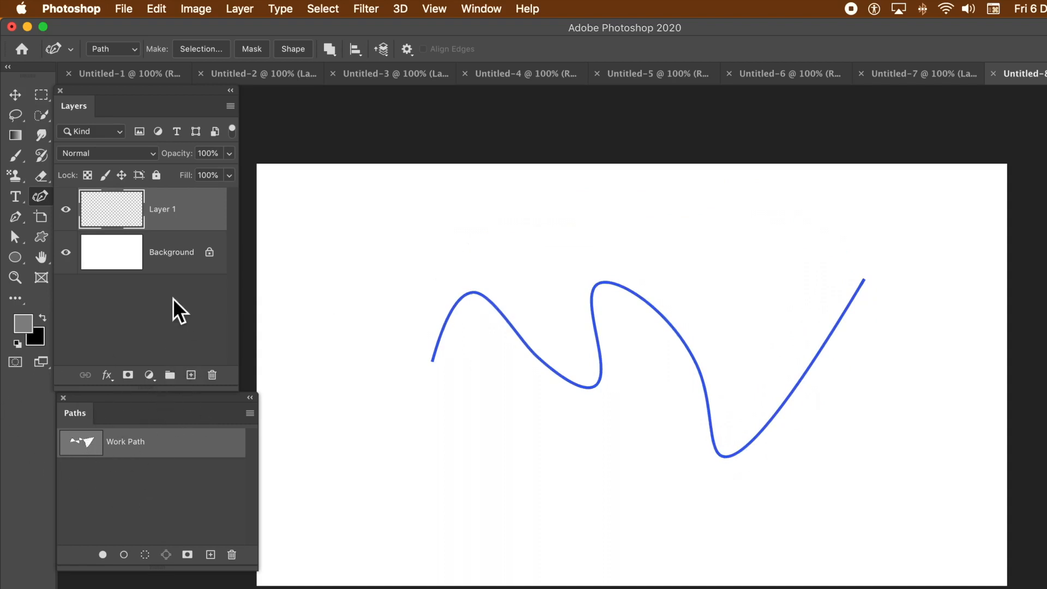
mouse_move(113, 222)
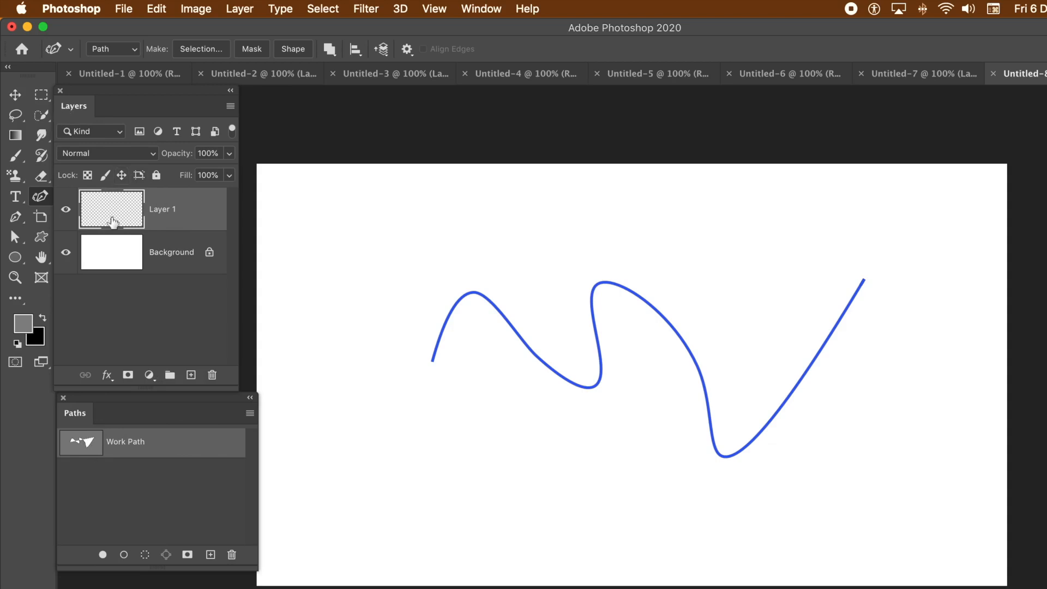
mouse_move(145, 220)
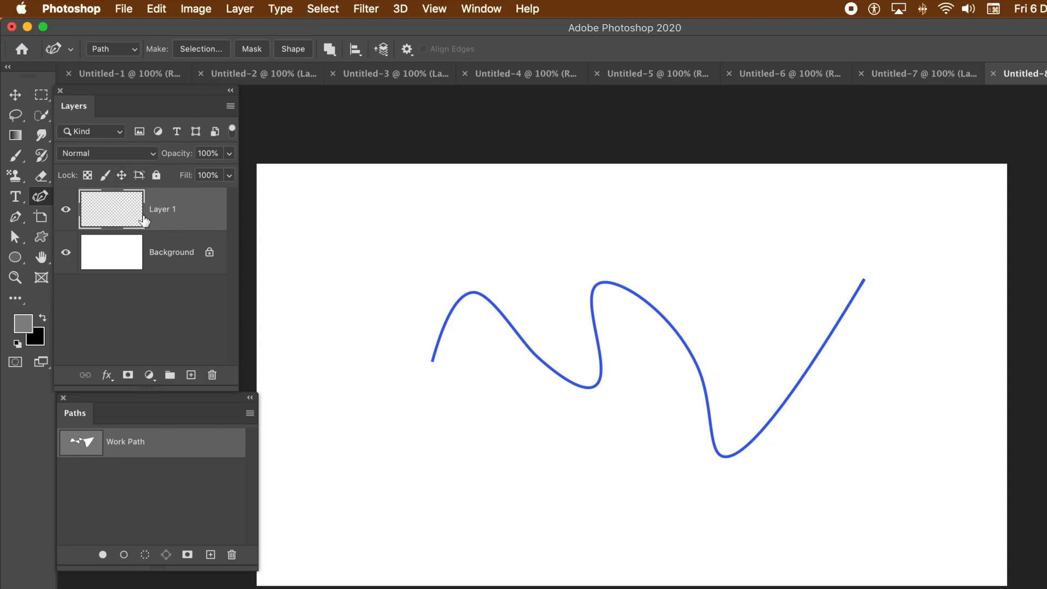
mouse_move(479, 12)
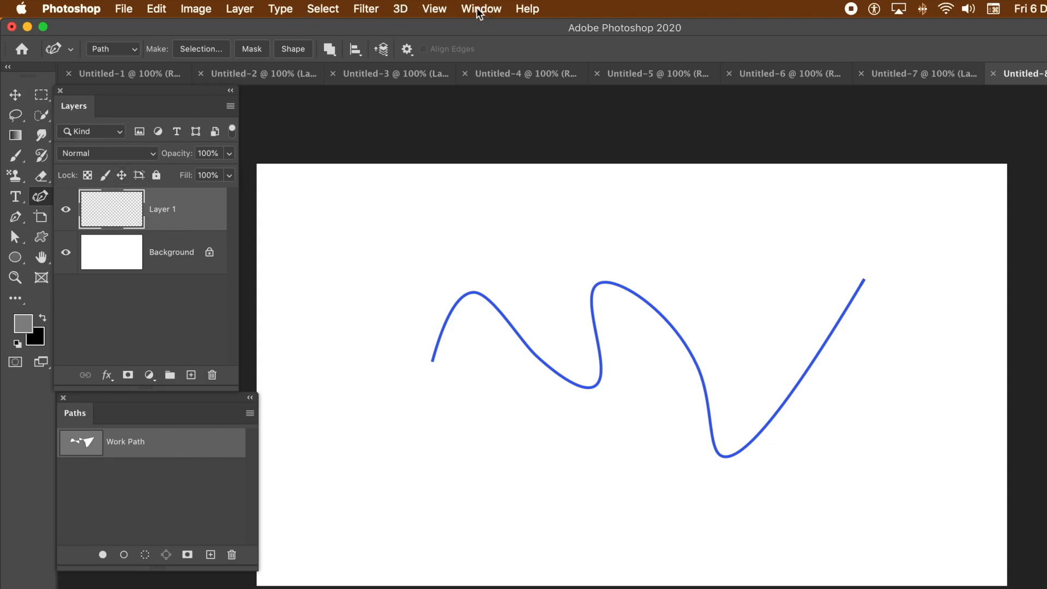
click(481, 9)
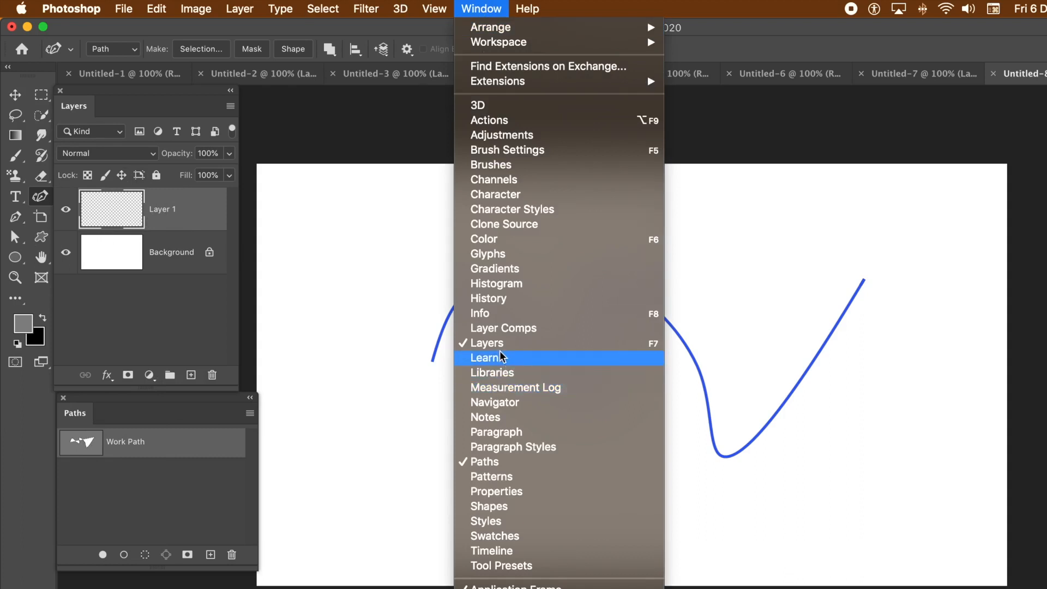
mouse_move(501, 465)
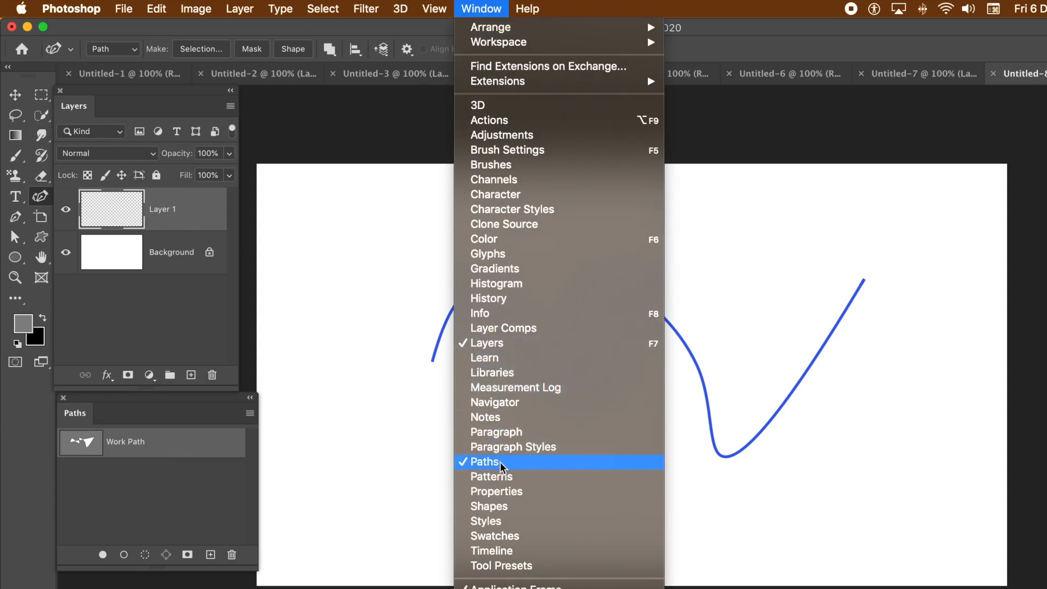
mouse_move(755, 51)
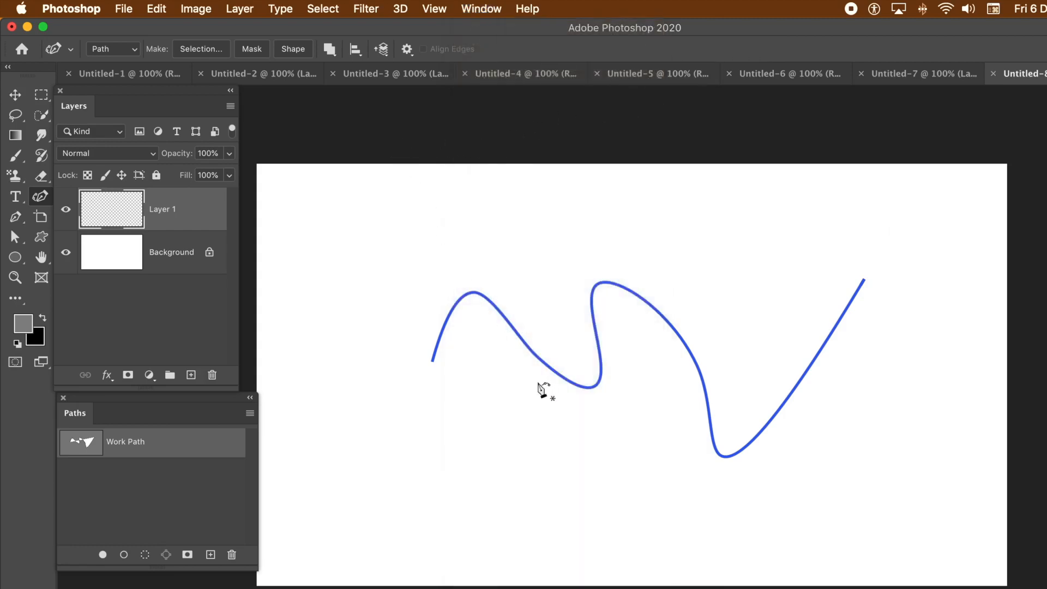
mouse_move(255, 39)
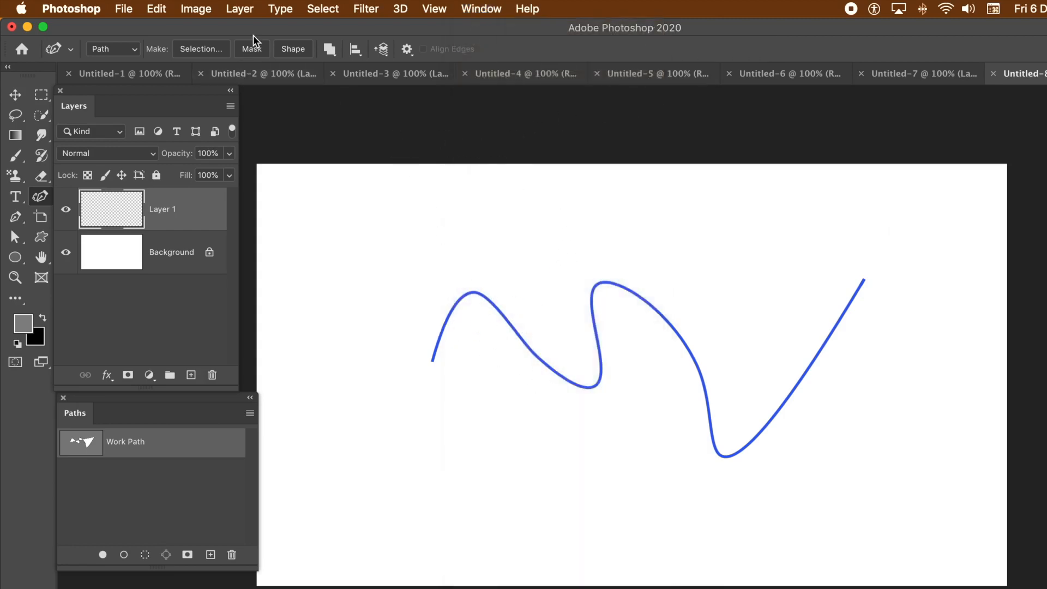
Step: Set up Edit > Fill with Pattern contents, Place Along Path script and the oval ring pattern
click(157, 9)
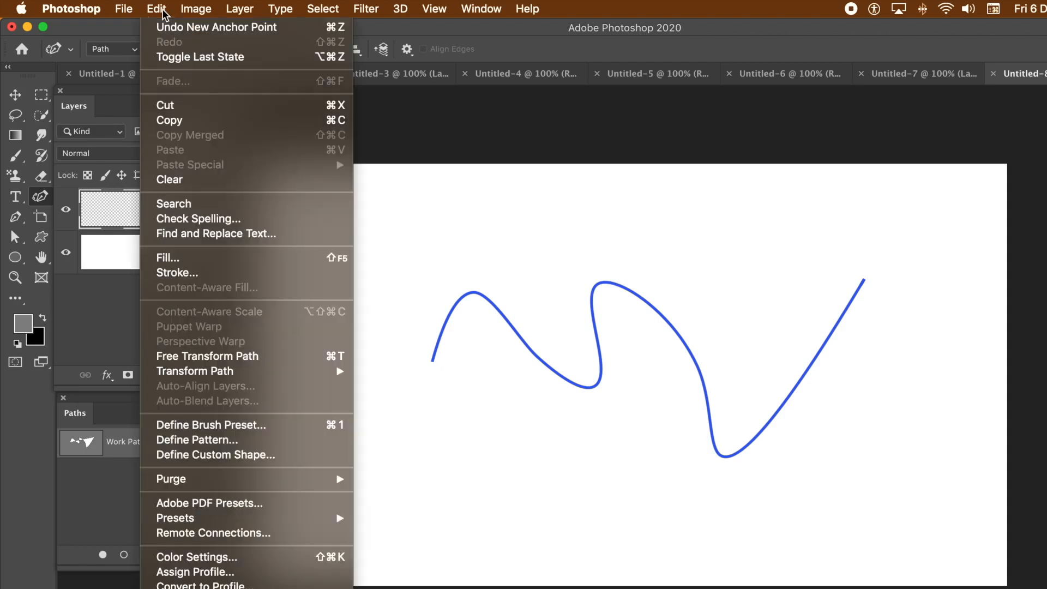
mouse_move(167, 259)
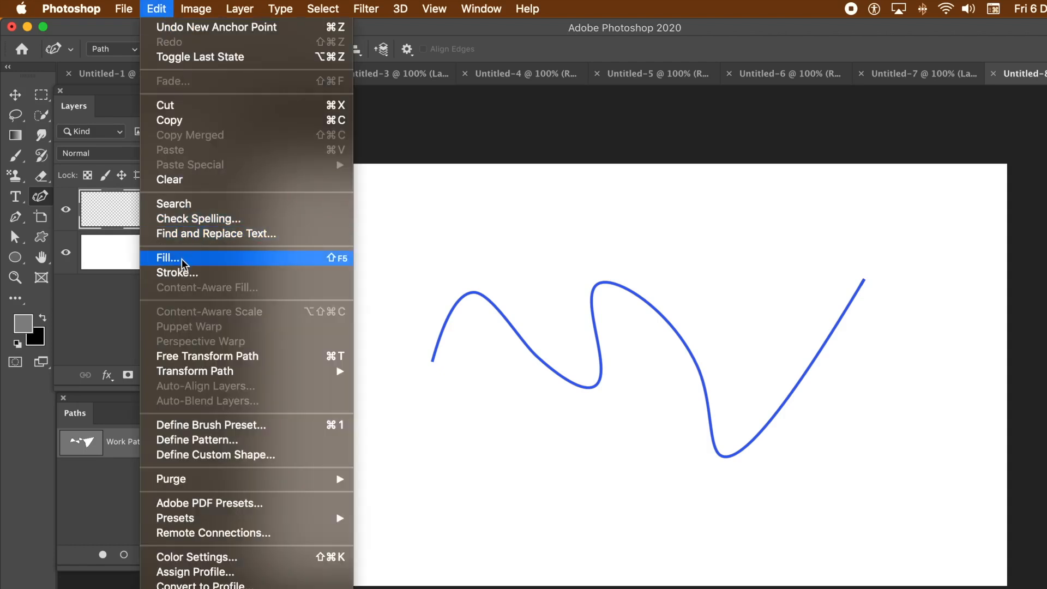
click(167, 259)
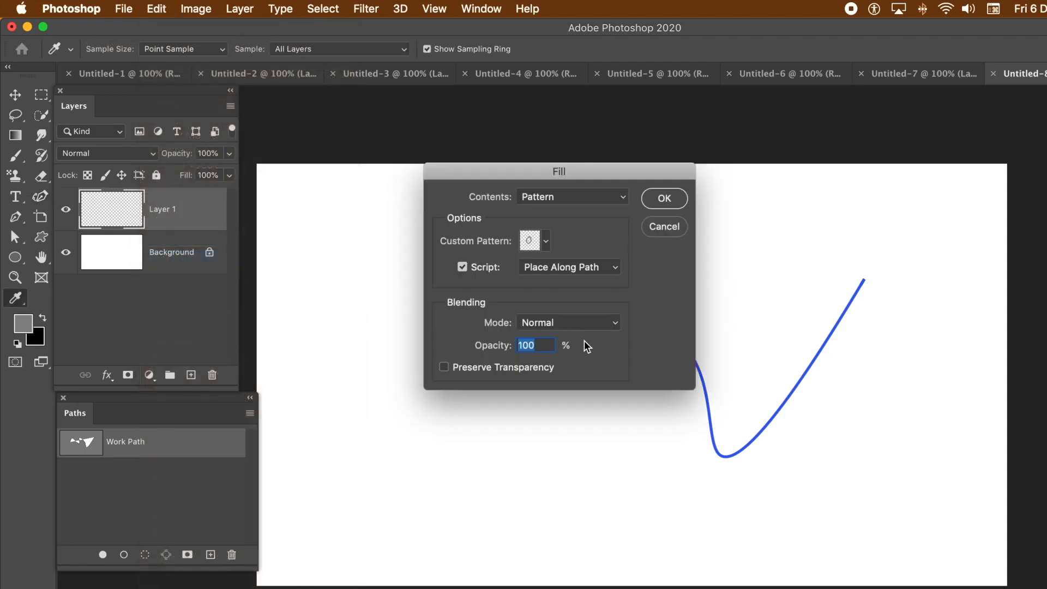
mouse_move(551, 224)
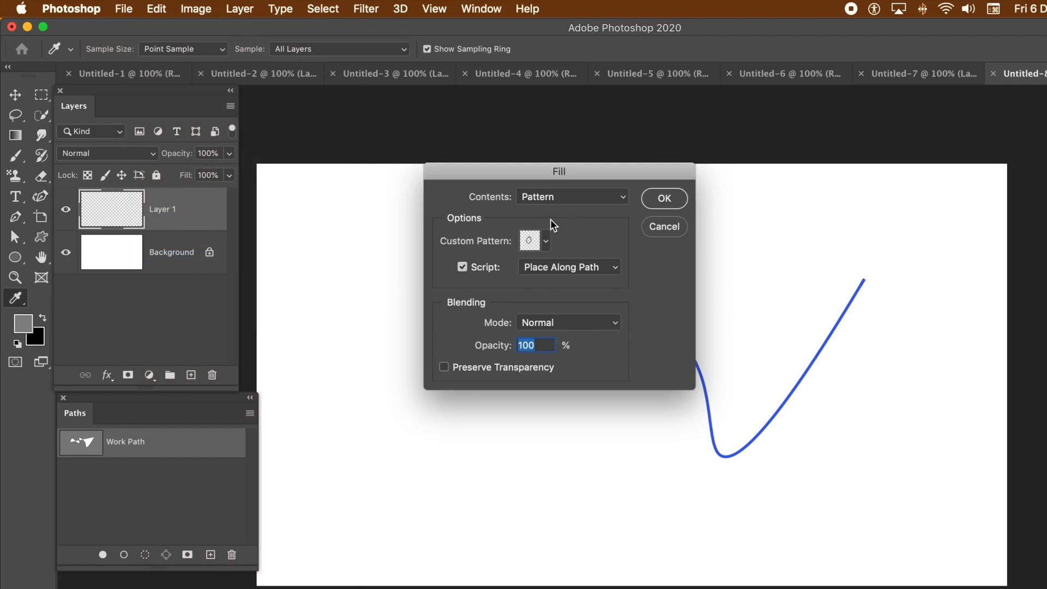
click(534, 240)
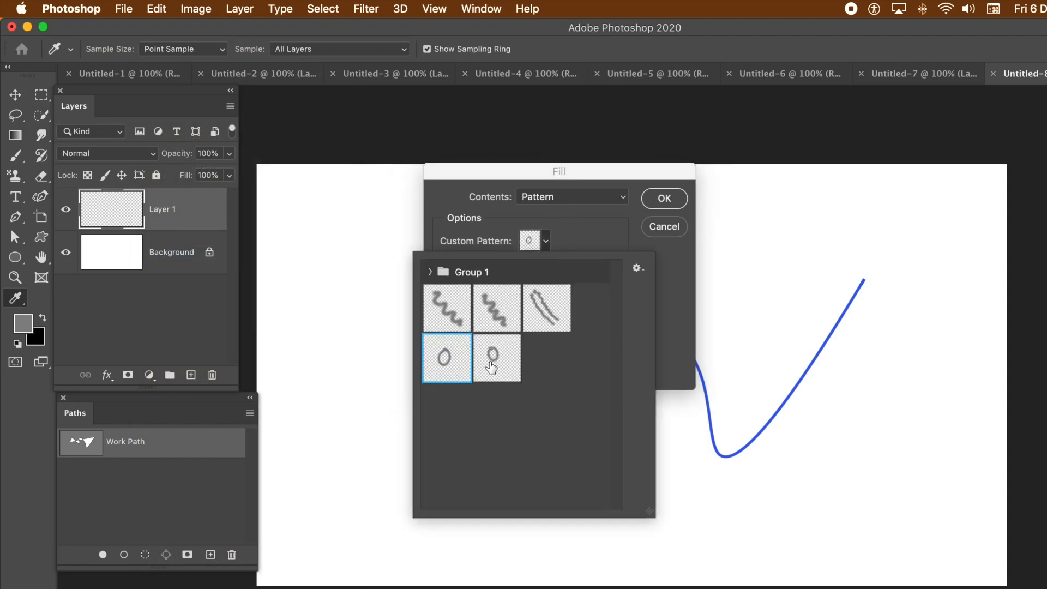
click(496, 357)
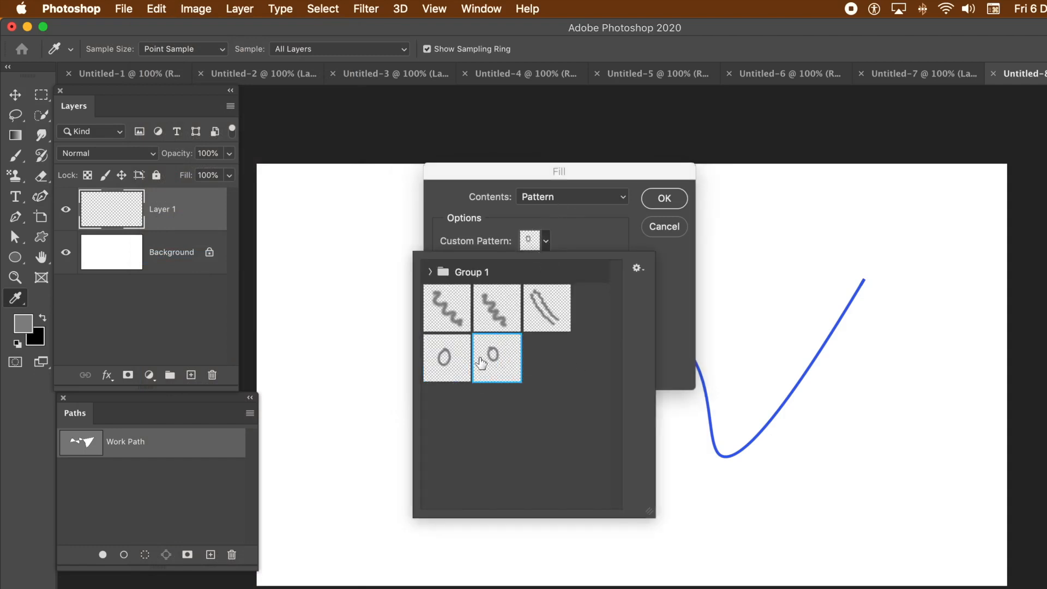
click(496, 358)
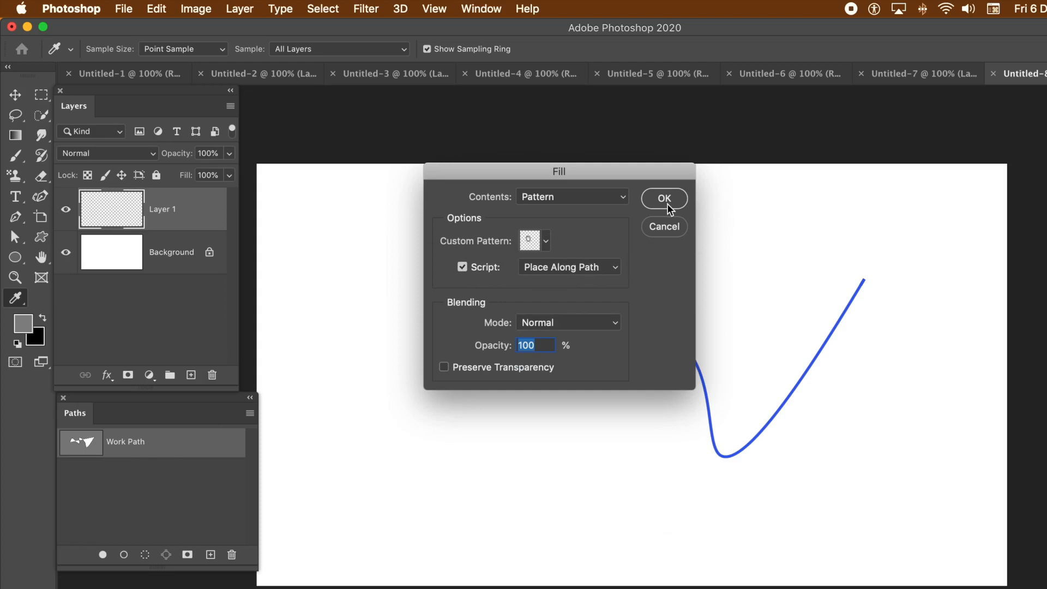
mouse_move(548, 214)
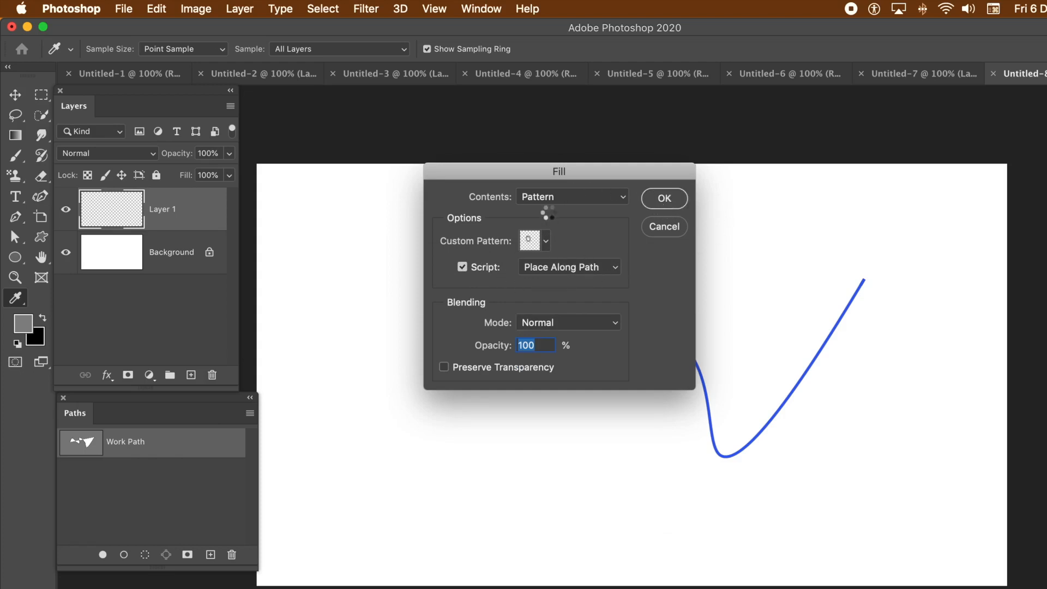
mouse_move(620, 223)
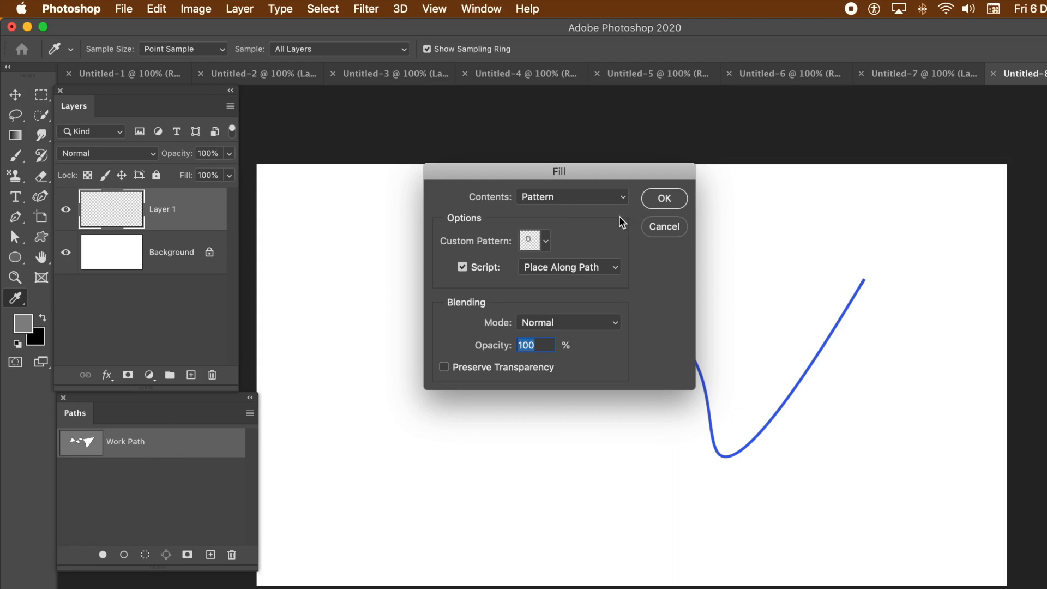
Step: Set Place Along Path scale 0.1, spacing -300, scale progression 100.5, colour randomness 0.98
click(662, 198)
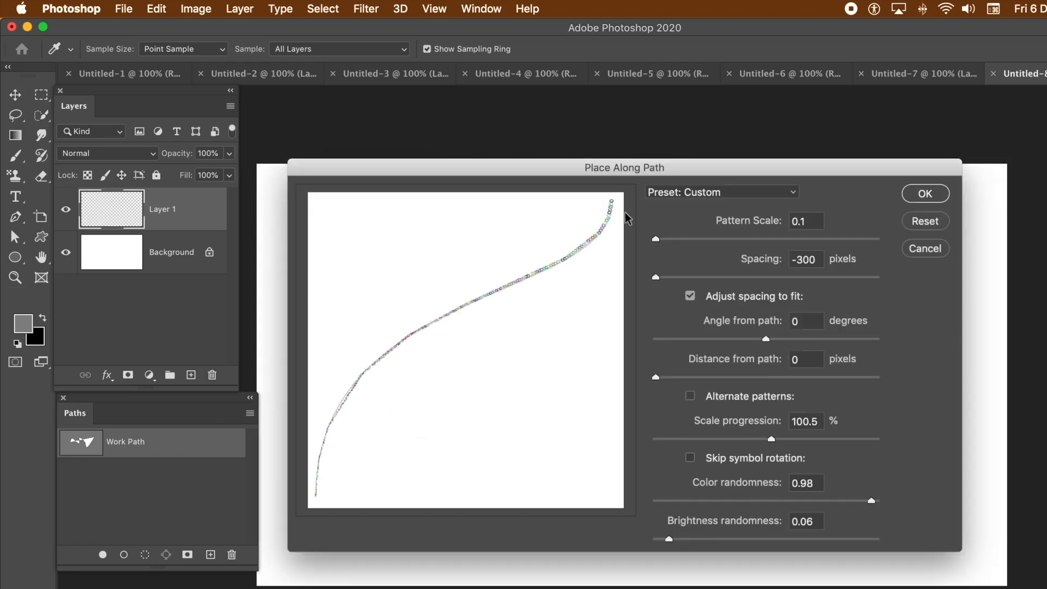
mouse_move(845, 220)
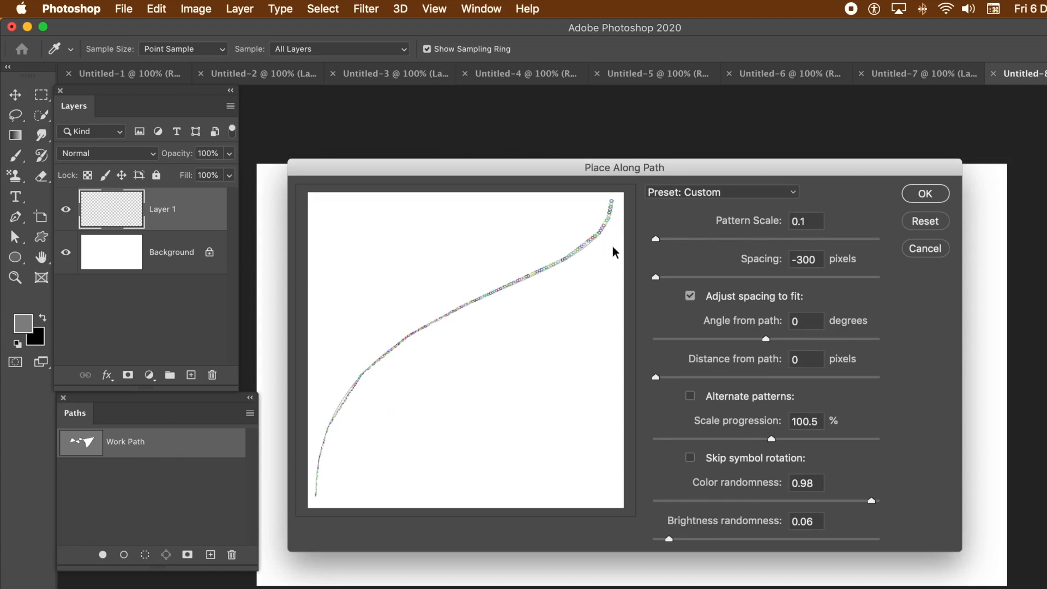
mouse_move(734, 329)
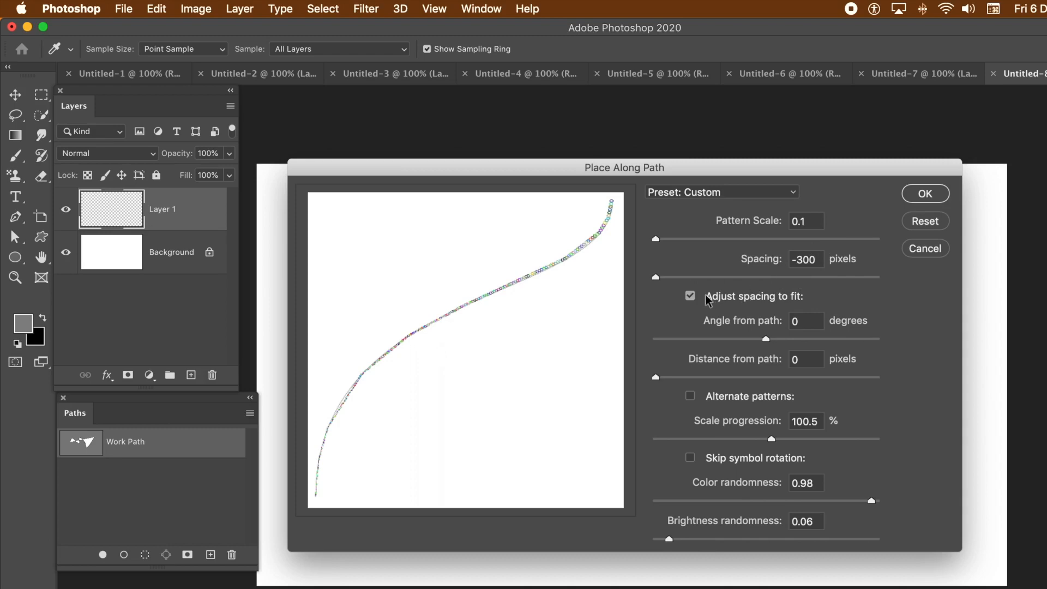
mouse_move(816, 283)
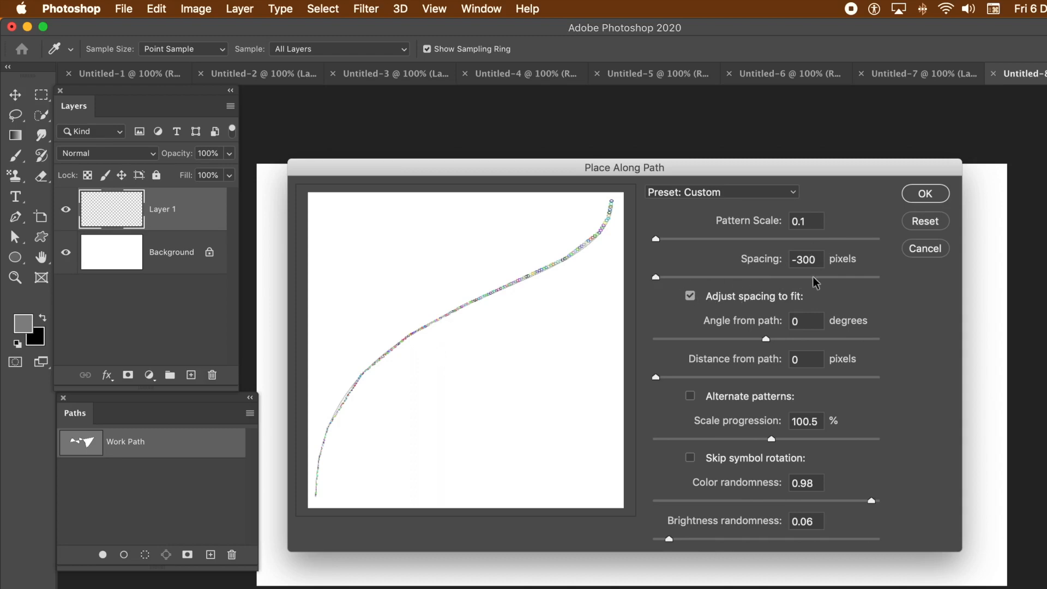
mouse_move(702, 292)
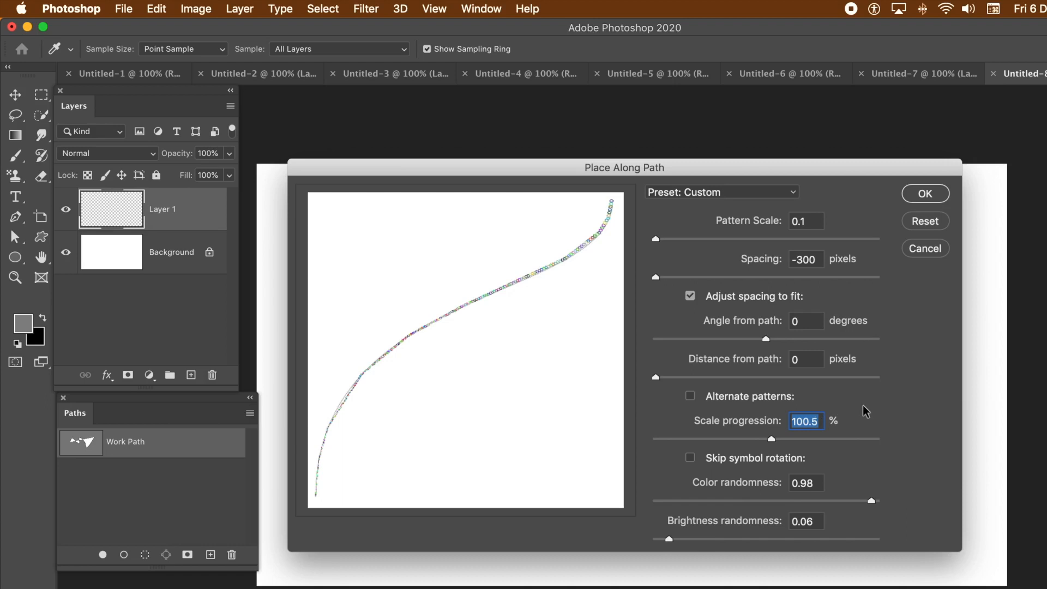
mouse_move(840, 477)
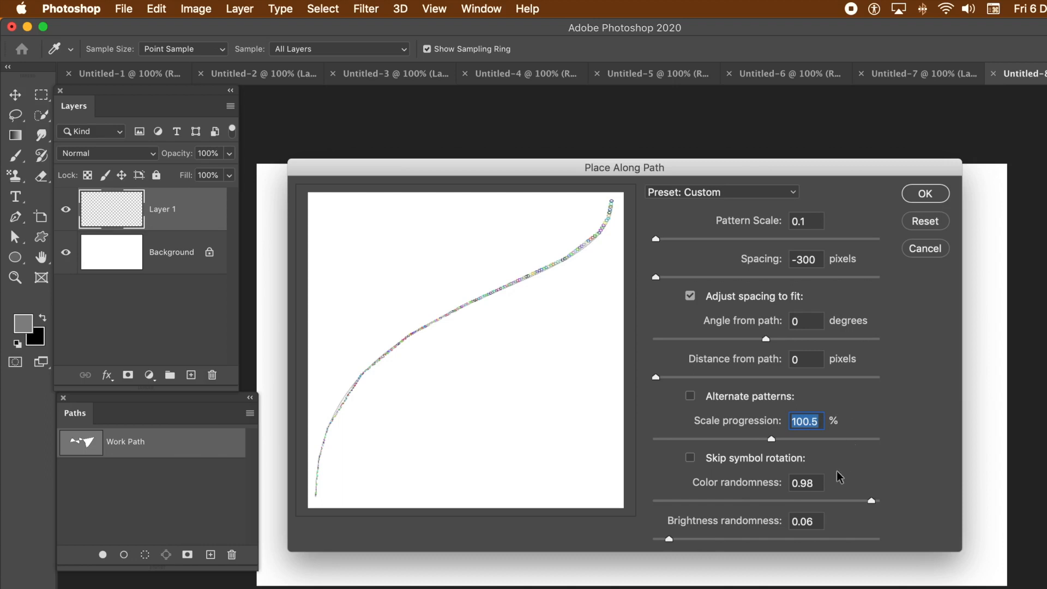
mouse_move(816, 482)
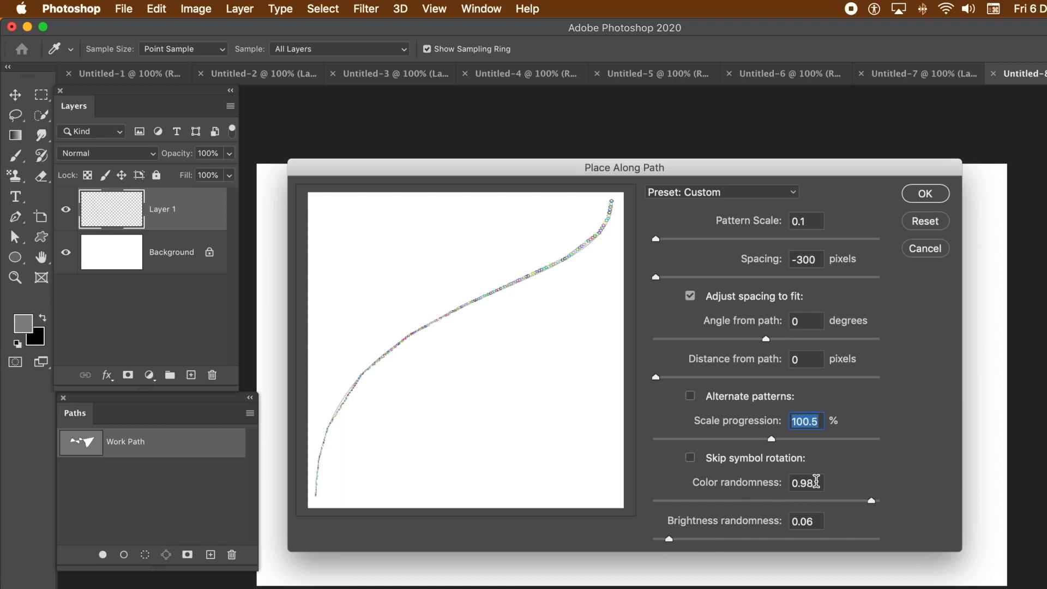
click(806, 482)
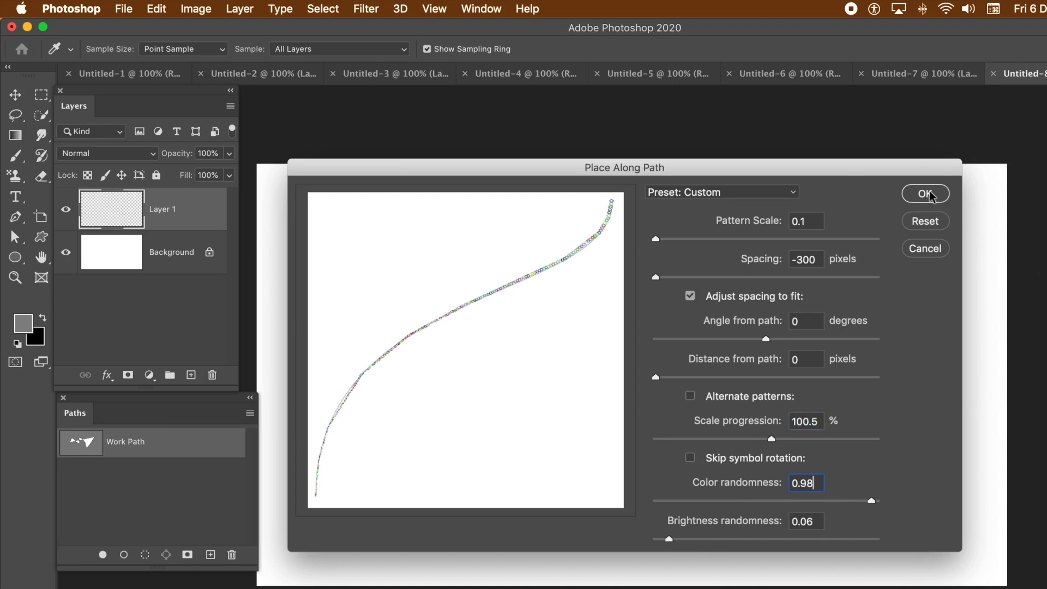
Step: Render the multicoloured striped rings along the wavy path onto Layer 1
click(926, 194)
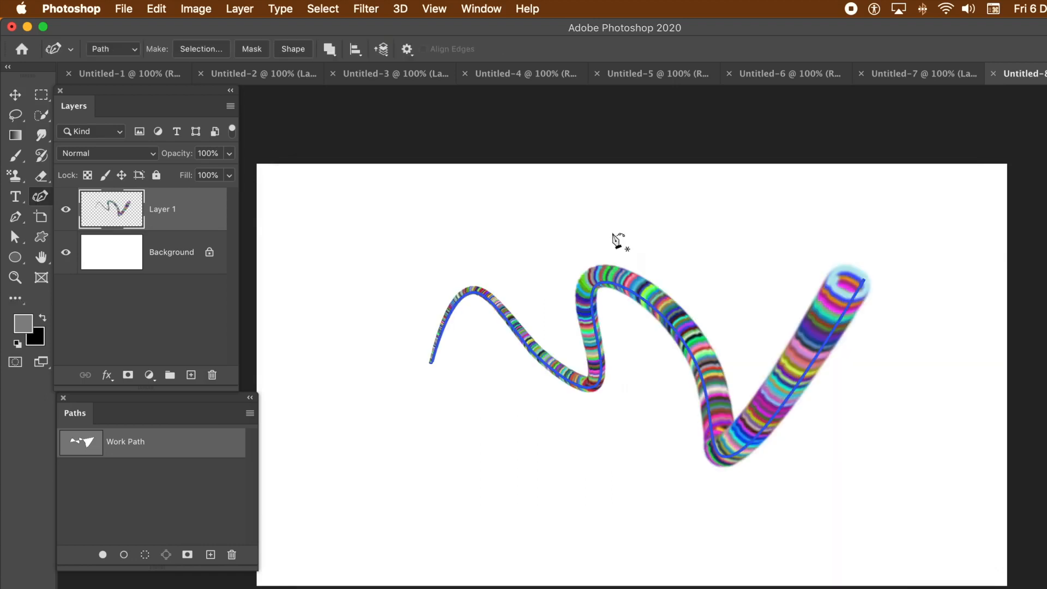
mouse_move(782, 224)
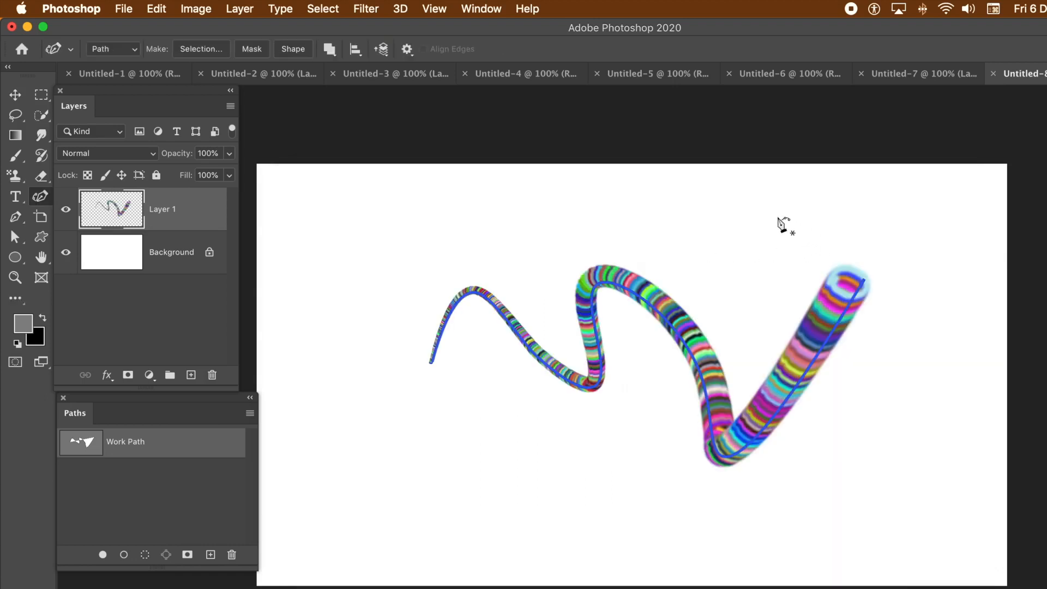
mouse_move(756, 198)
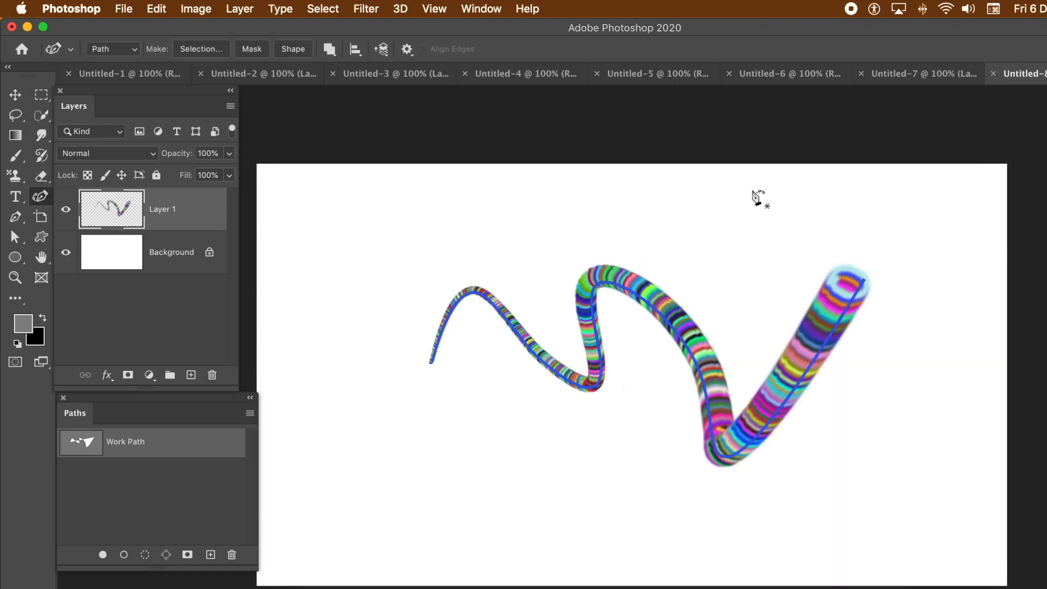
mouse_move(288, 197)
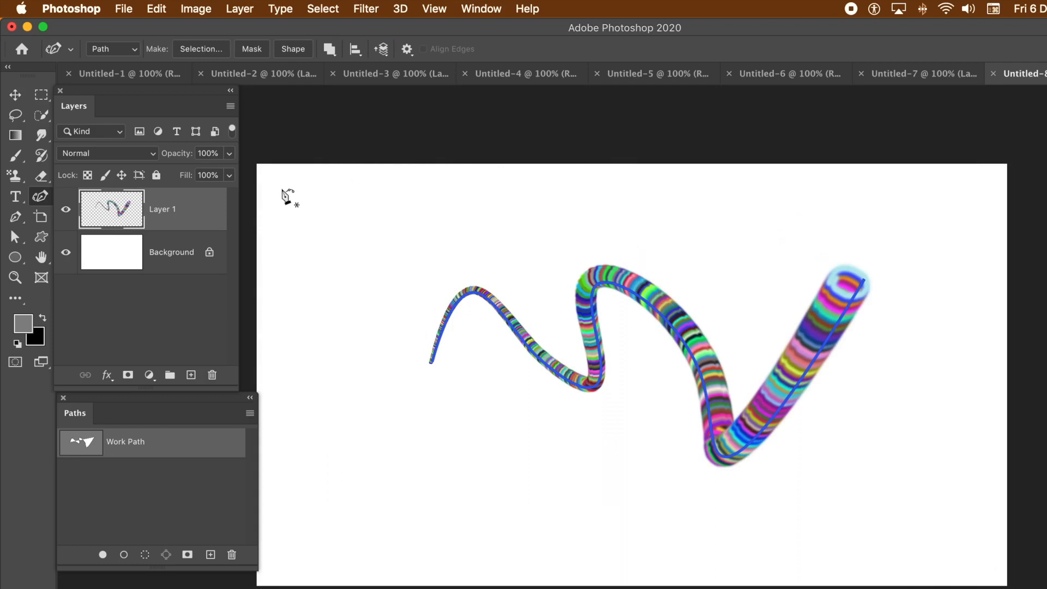
mouse_move(146, 7)
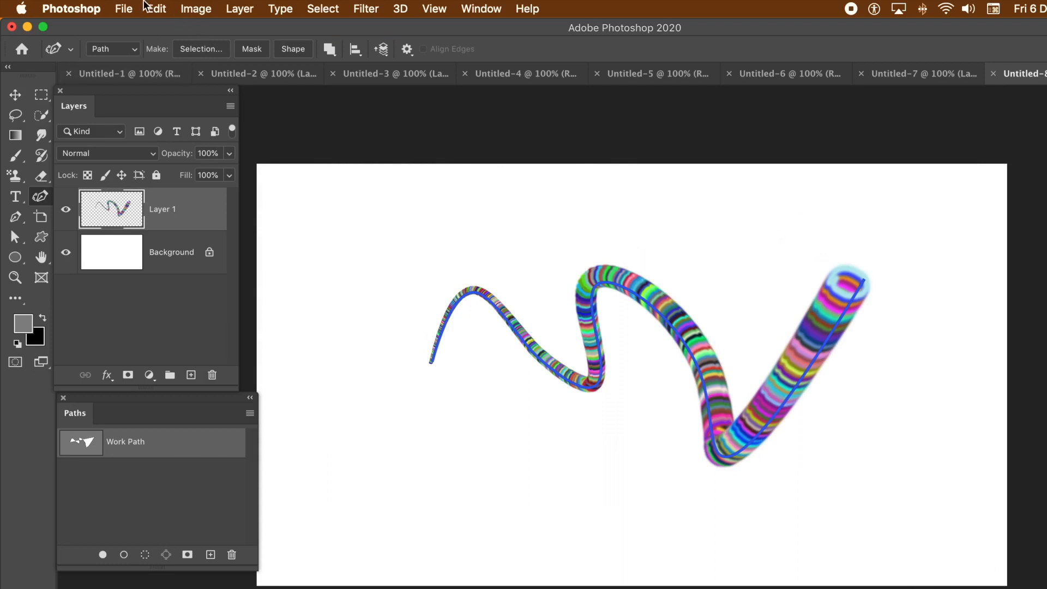
Step: Undo the striped tube fill from the Edit menu, leaving Layer 1 empty
click(157, 8)
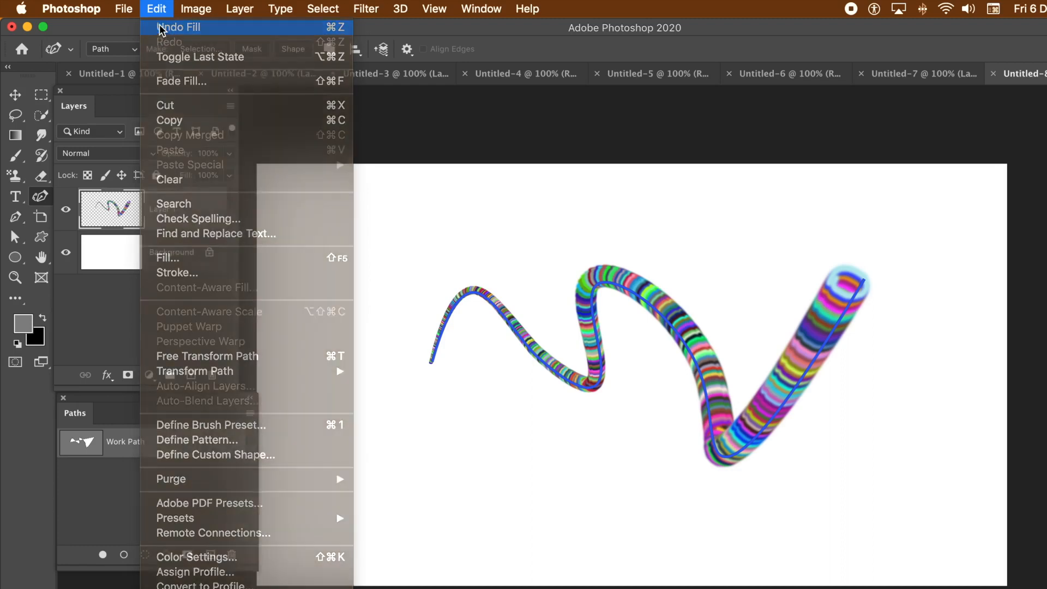
click(179, 27)
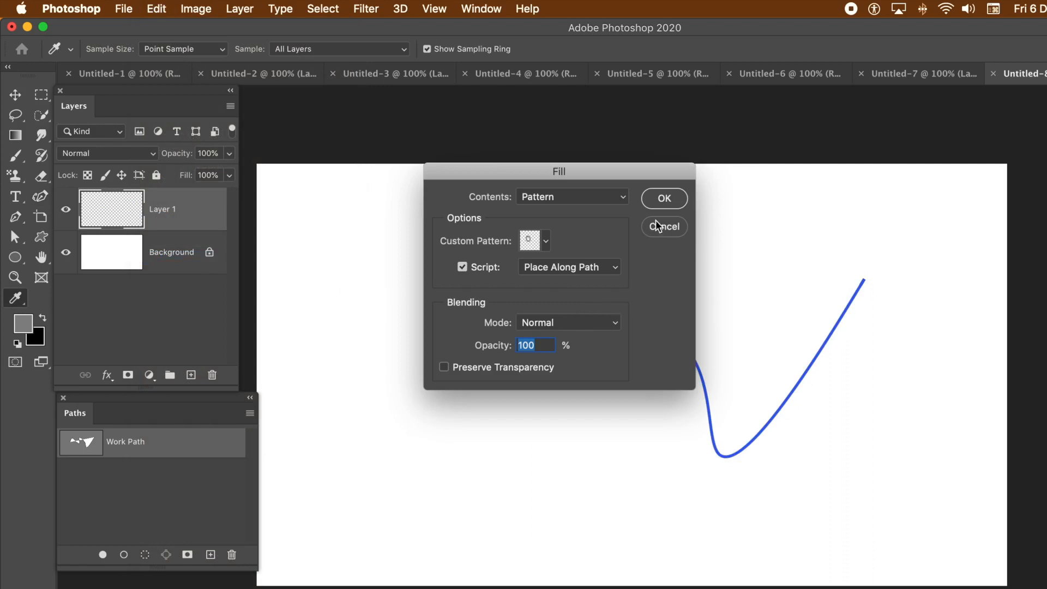
mouse_move(702, 230)
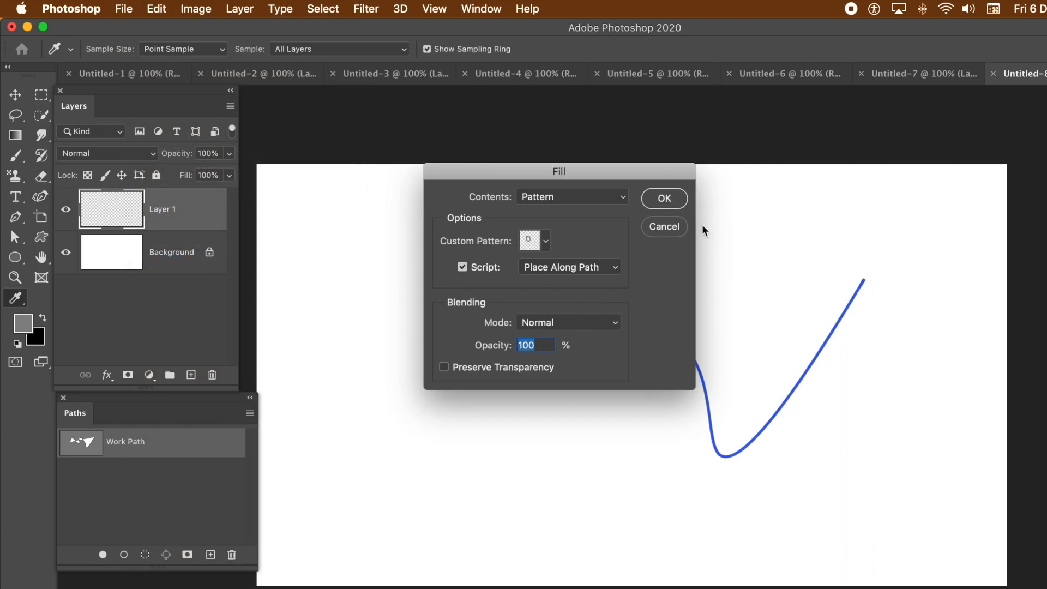
Step: Refill the wavy path using scale progression 100.8, then deselect the path to hide its outline
click(663, 198)
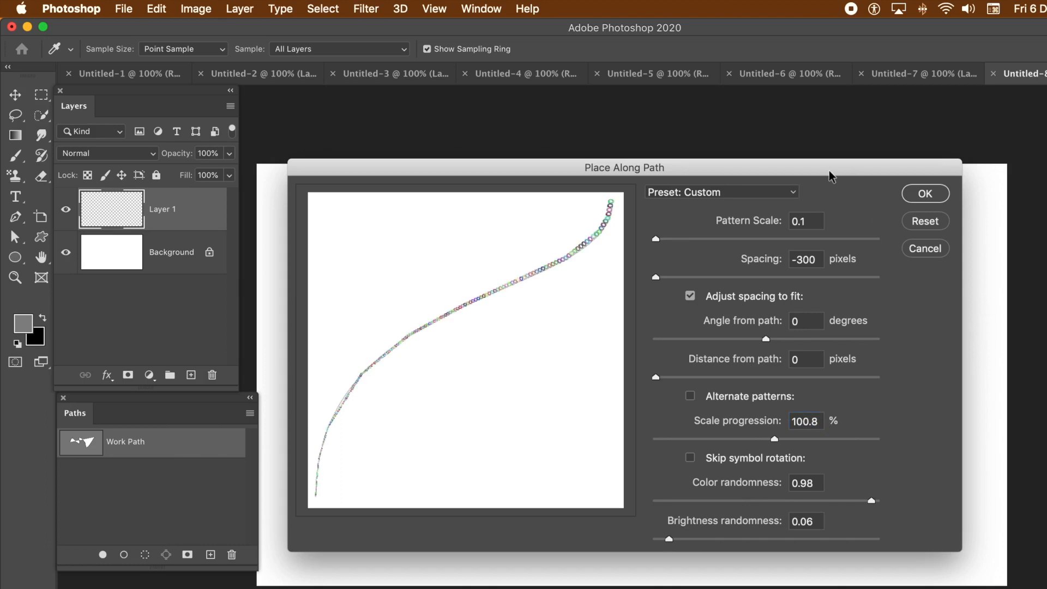
mouse_move(820, 157)
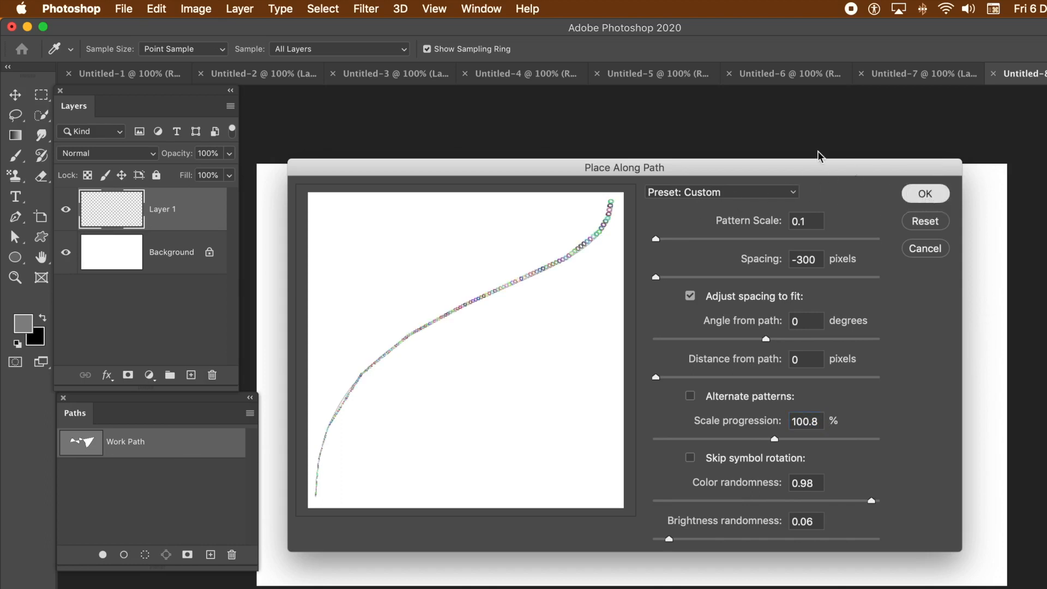
click(925, 194)
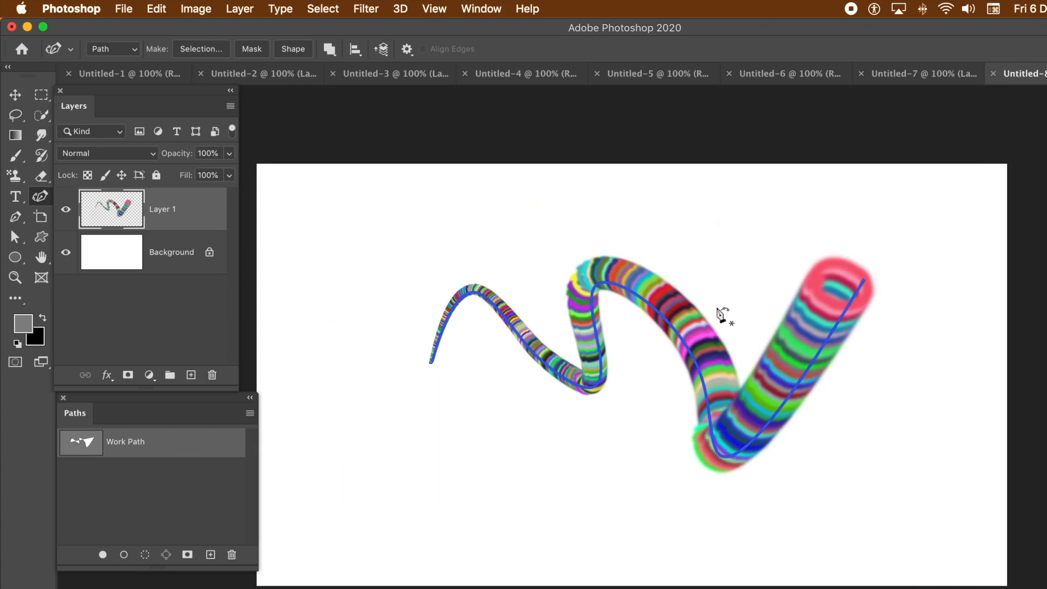
mouse_move(481, 155)
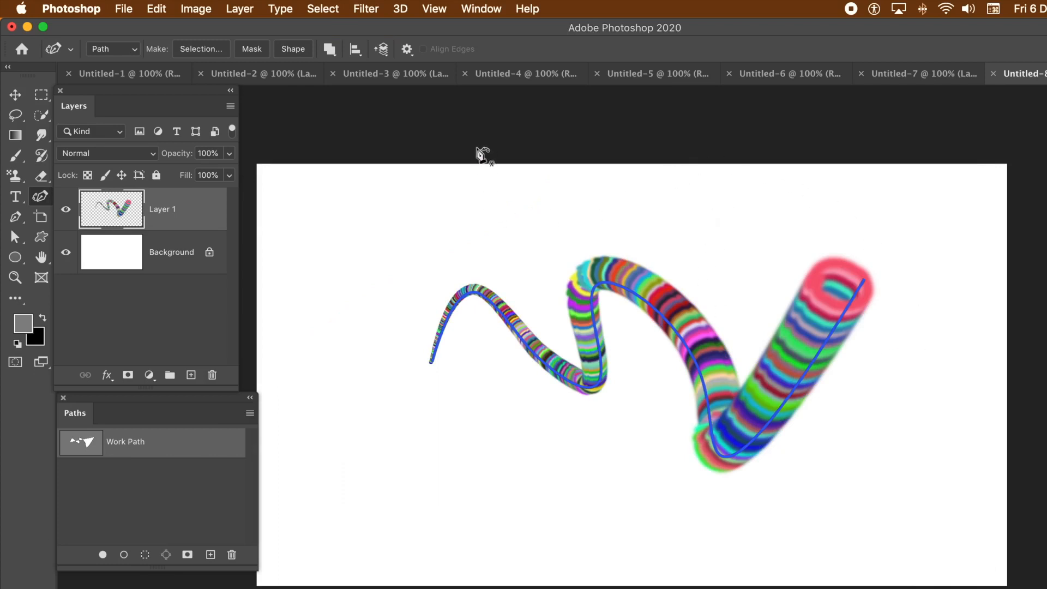
mouse_move(928, 197)
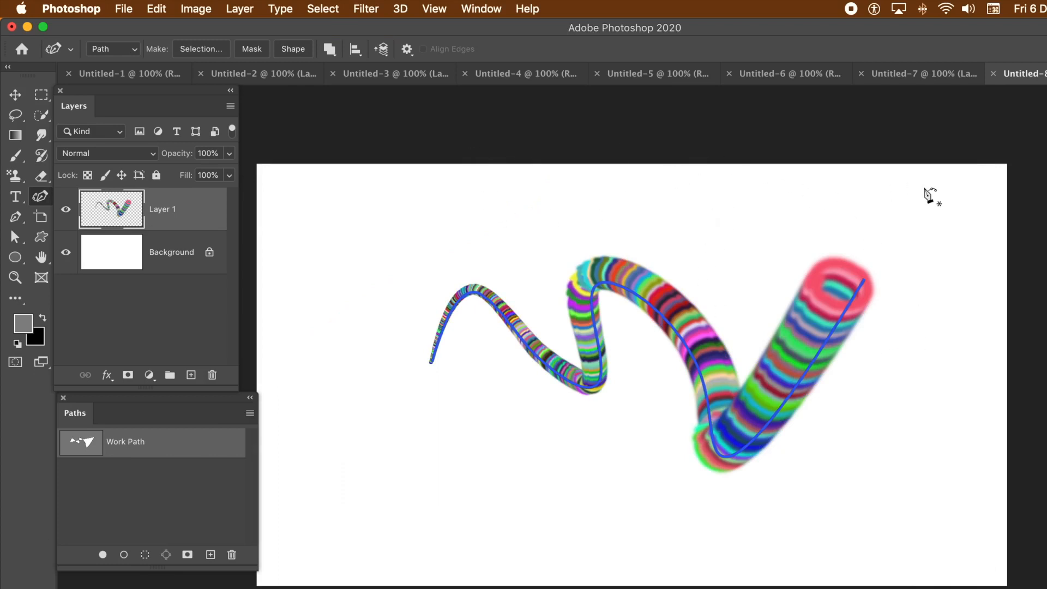
mouse_move(20, 27)
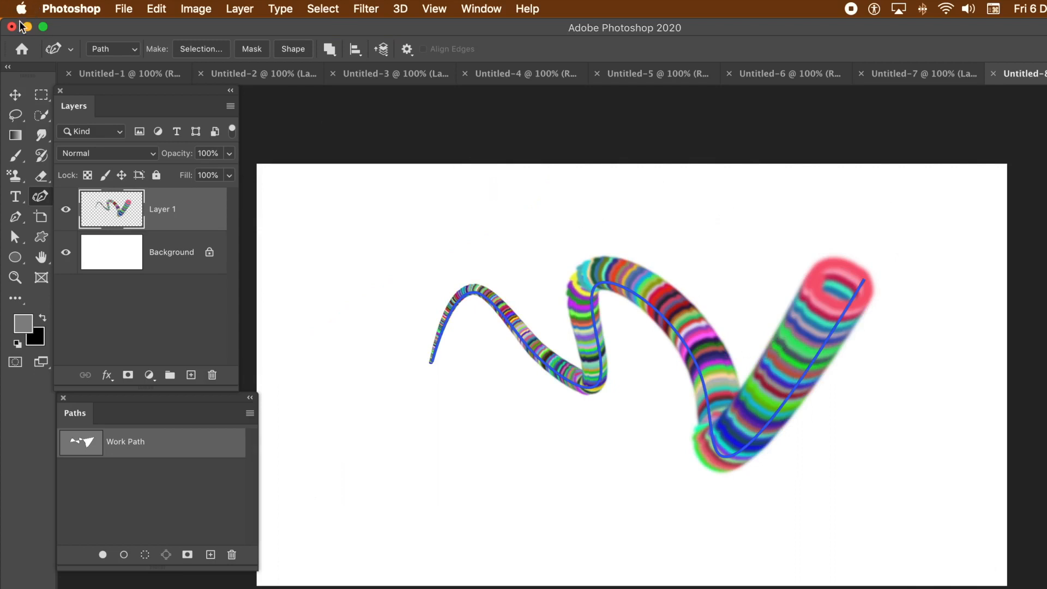
click(150, 494)
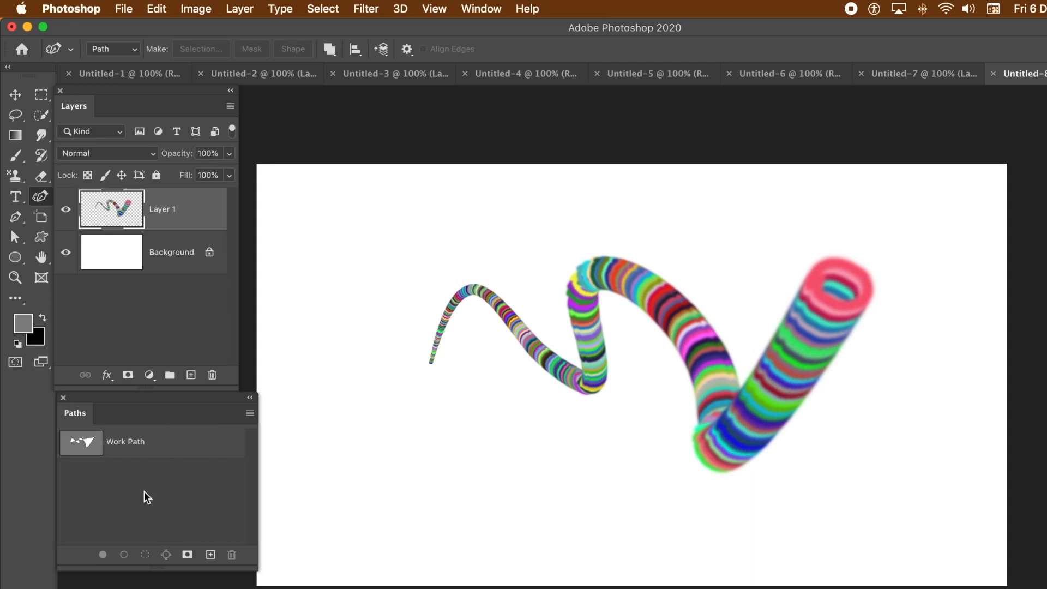
mouse_move(528, 344)
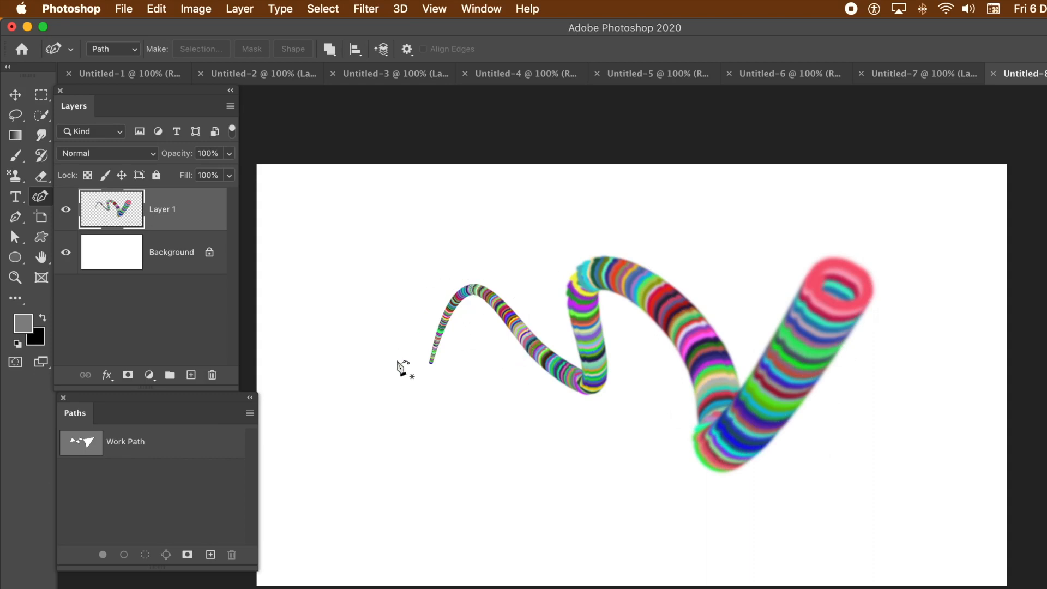
mouse_move(90, 146)
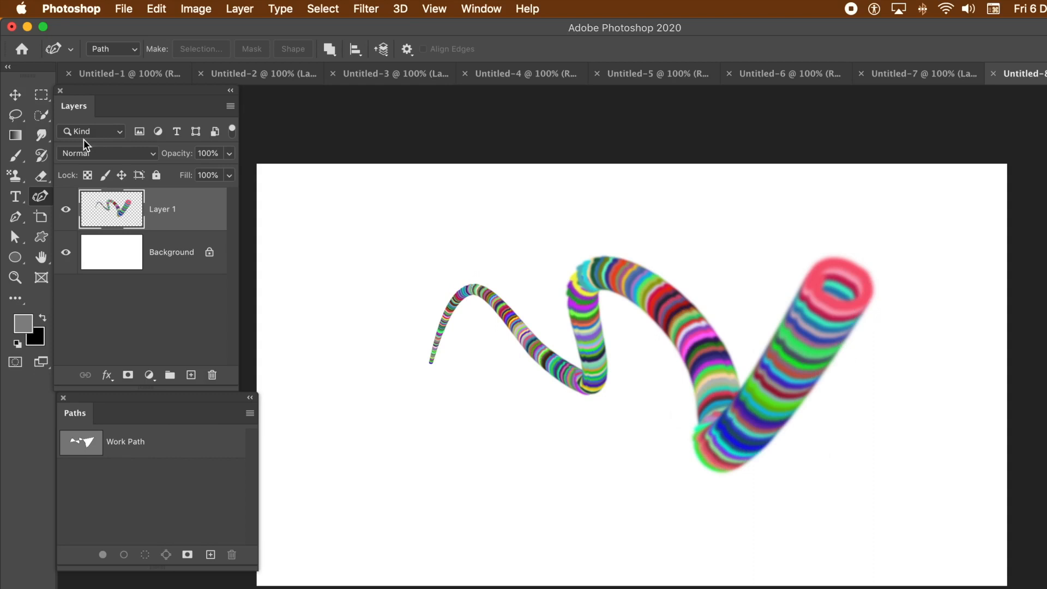
mouse_move(100, 131)
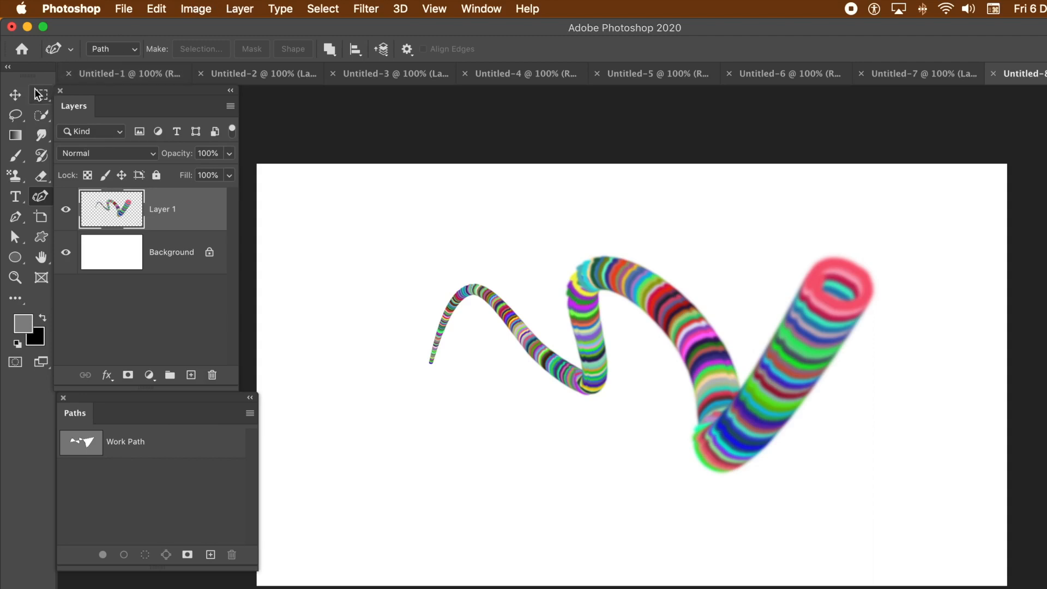
mouse_move(283, 88)
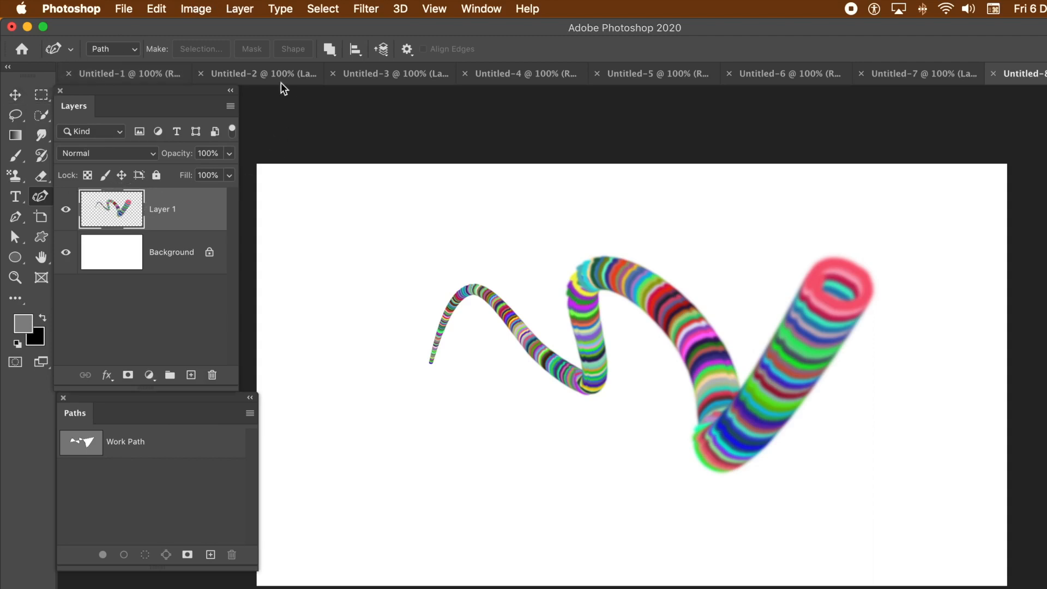
Step: Add Bevel & Emboss and a Multiply drop shadow at about 73% opacity to Layer 1
click(239, 8)
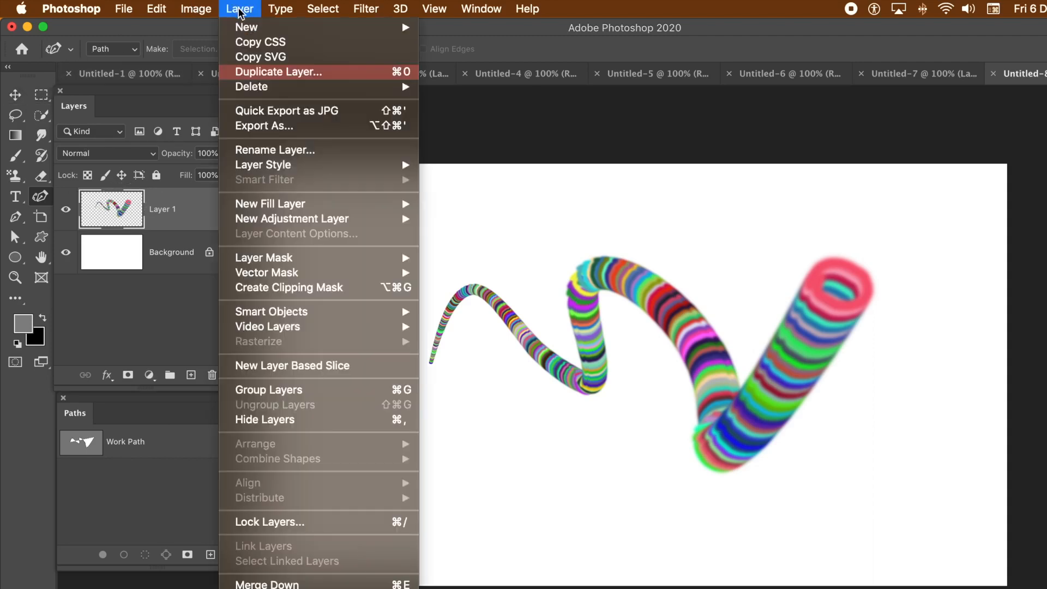
mouse_move(262, 164)
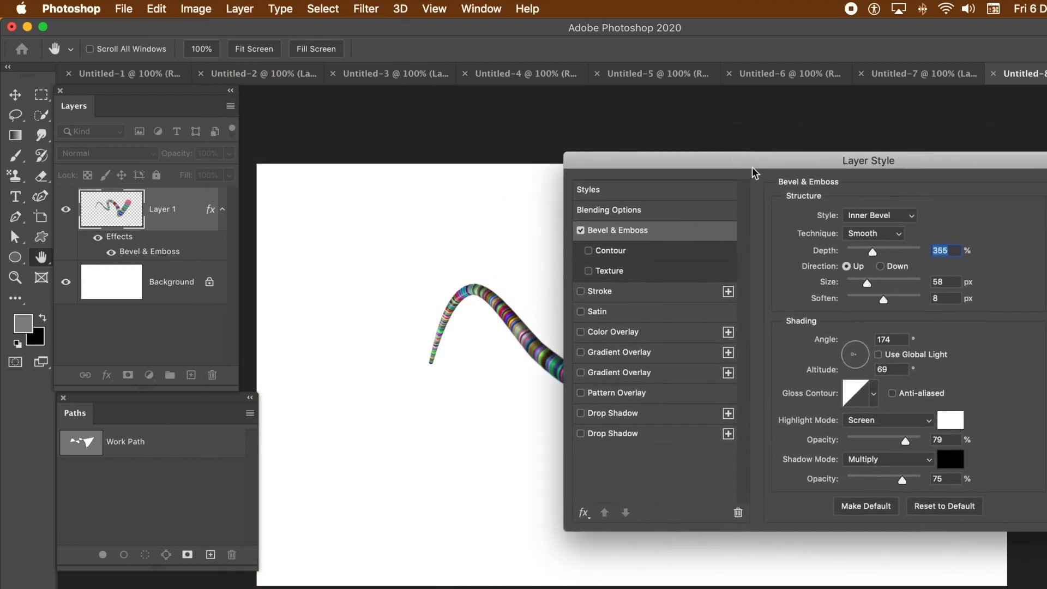
mouse_move(598, 440)
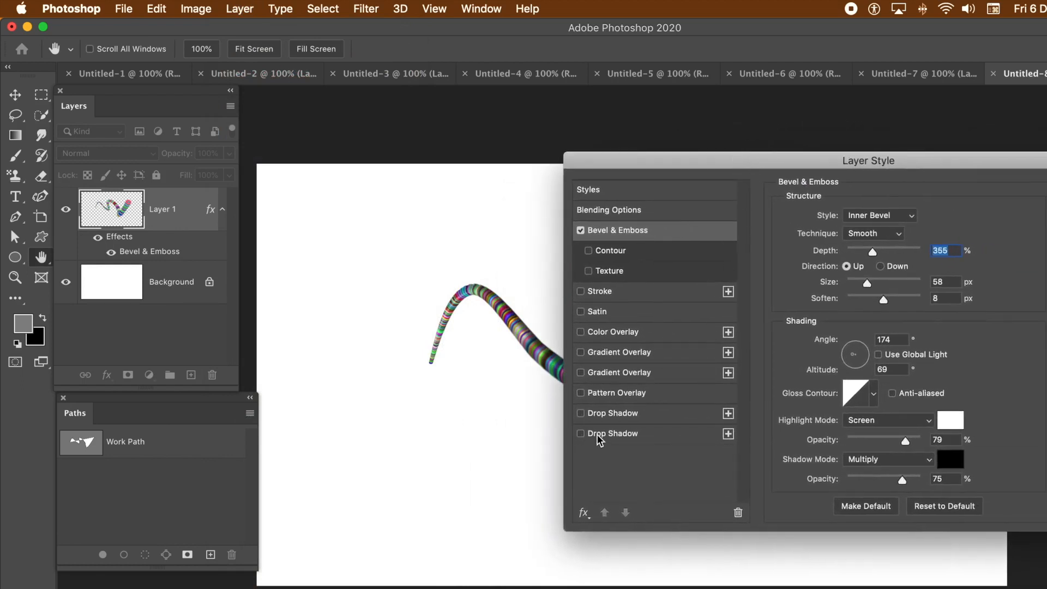
click(581, 433)
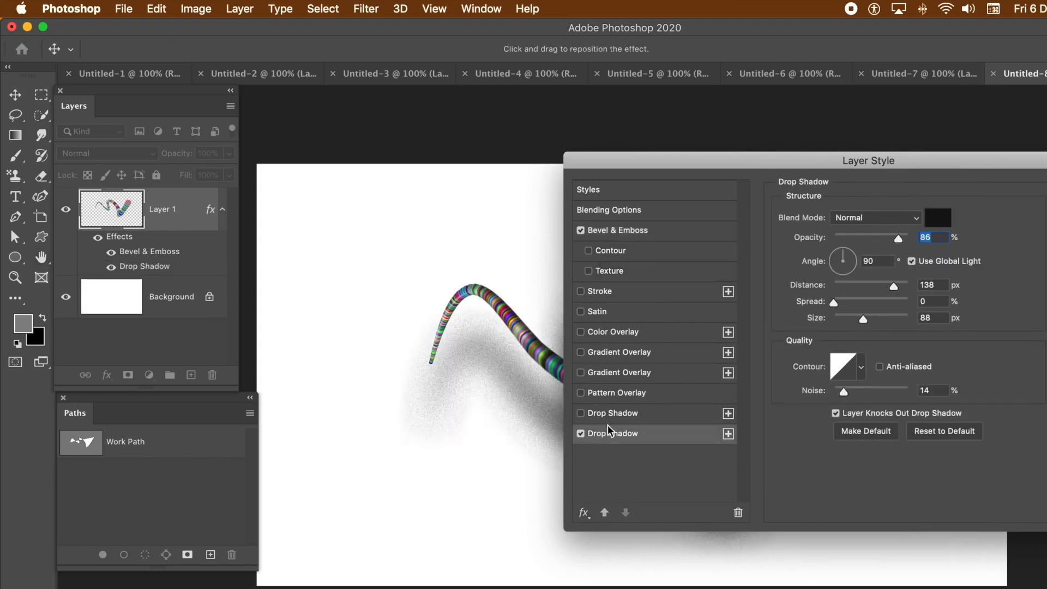
click(580, 433)
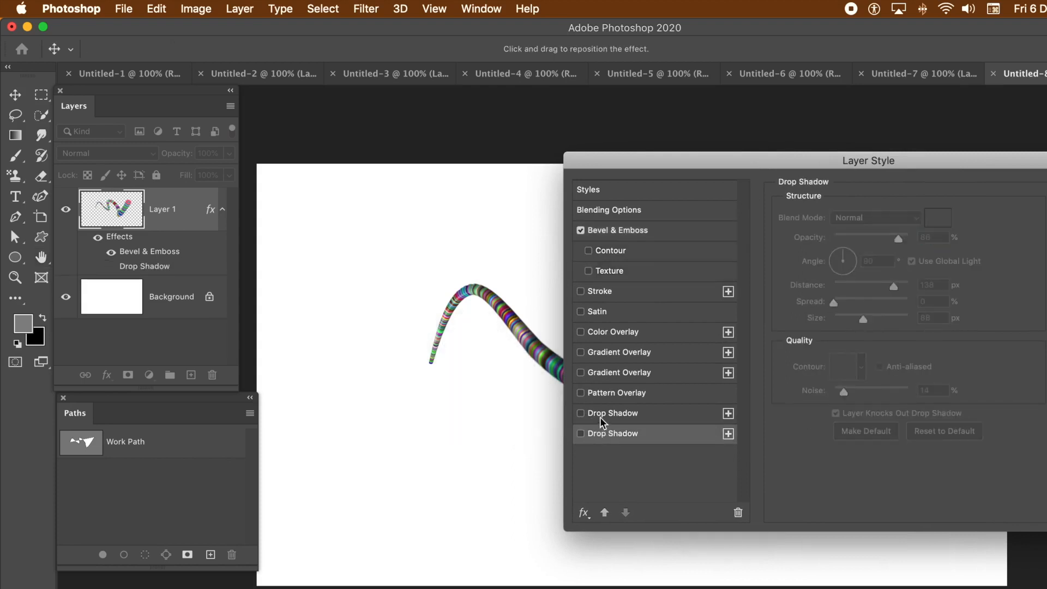
click(581, 413)
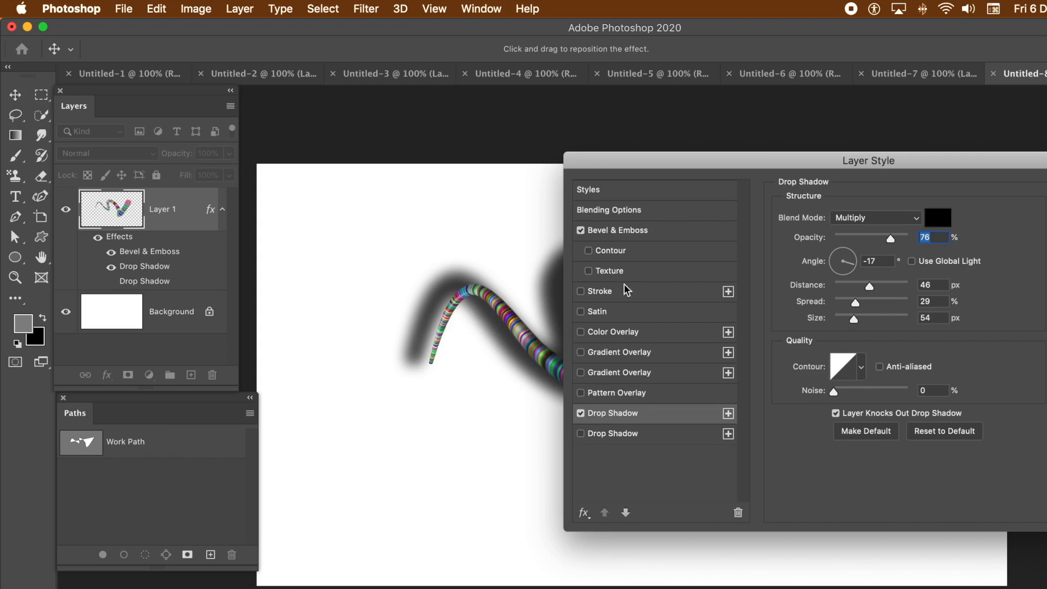
mouse_move(983, 235)
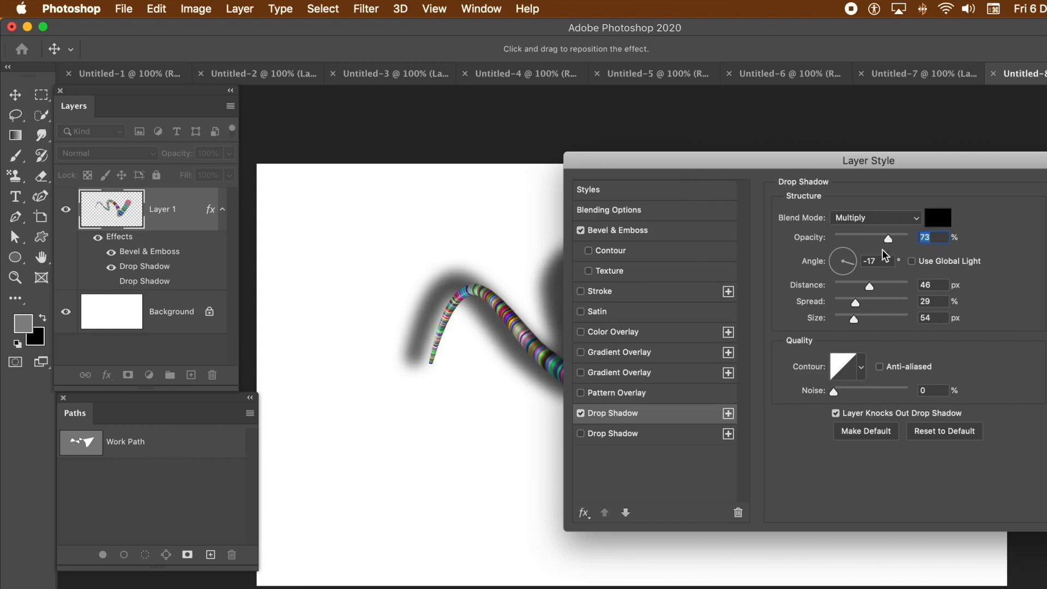
mouse_move(643, 239)
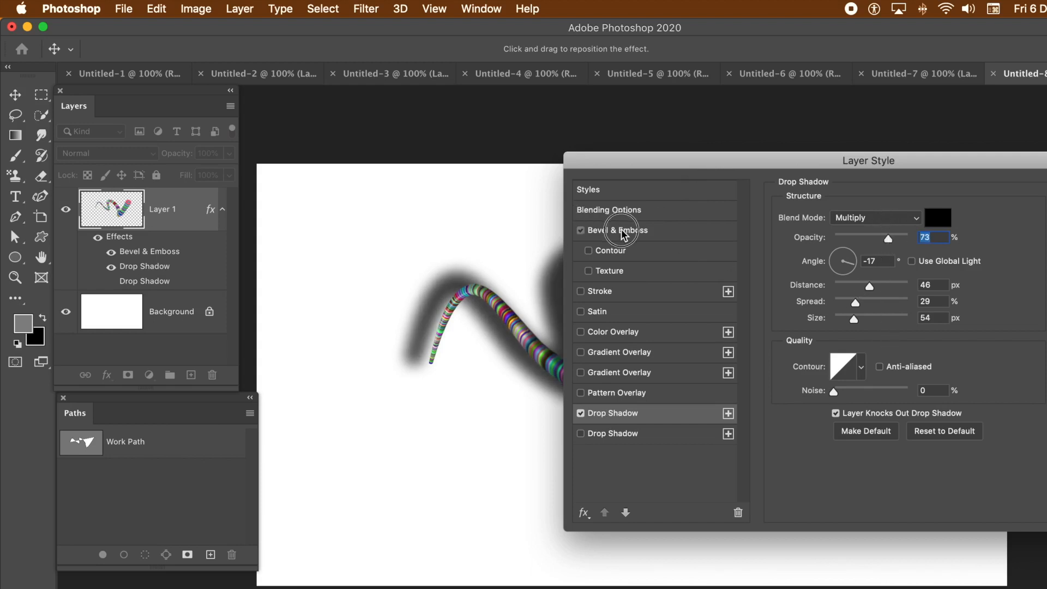
Step: Switch the bevel's gloss contour to a peaked preset for sharper metallic highlights
click(617, 230)
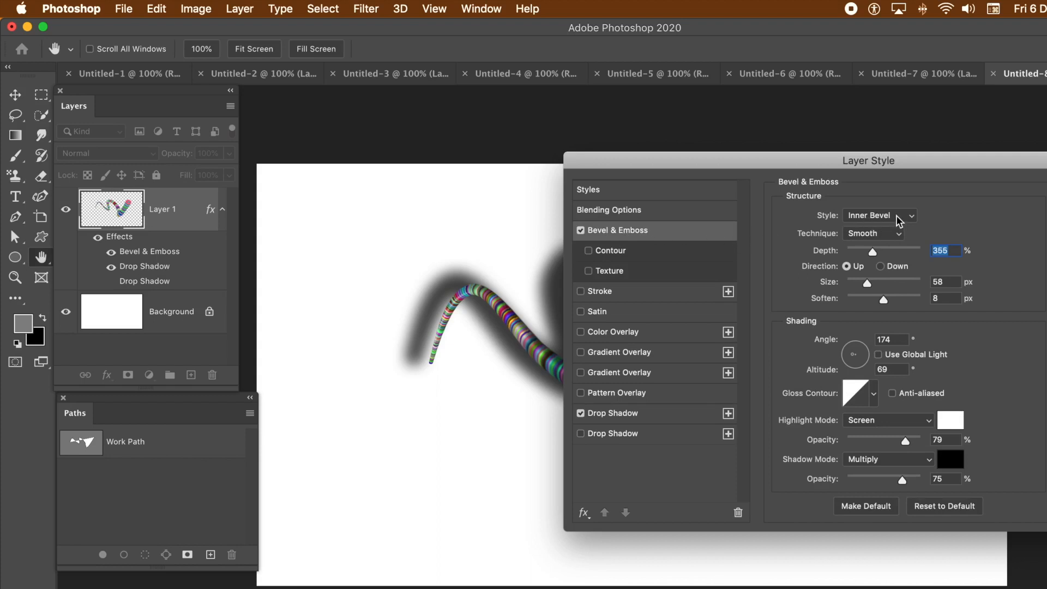
mouse_move(876, 330)
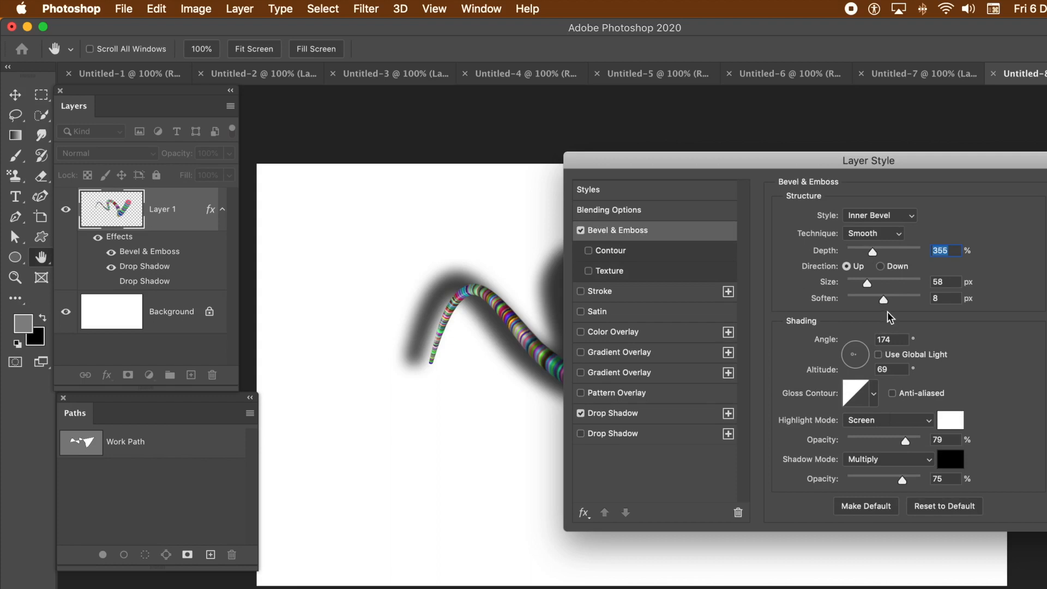
click(872, 393)
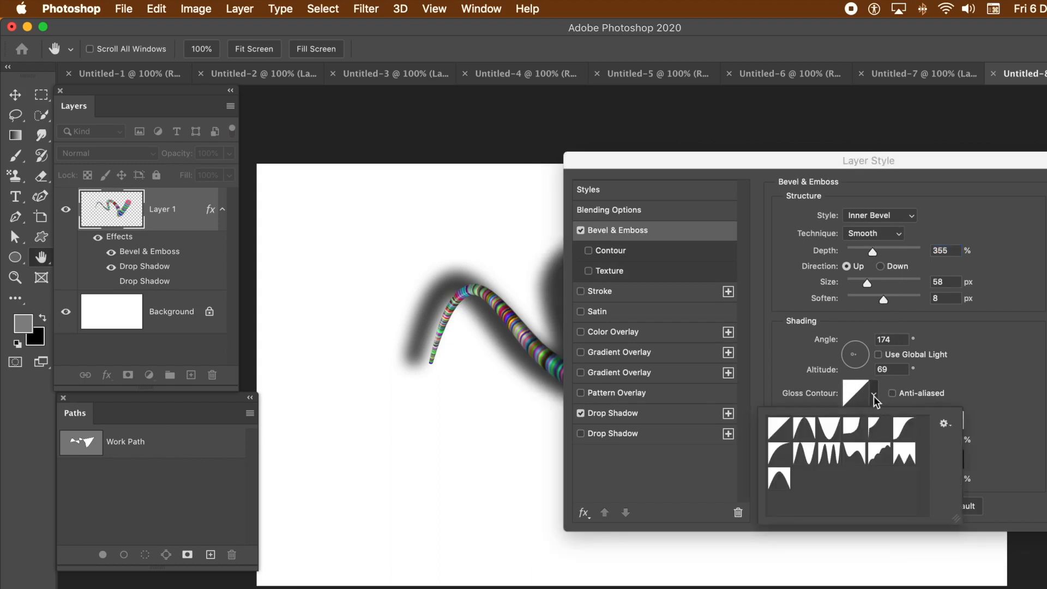
click(830, 428)
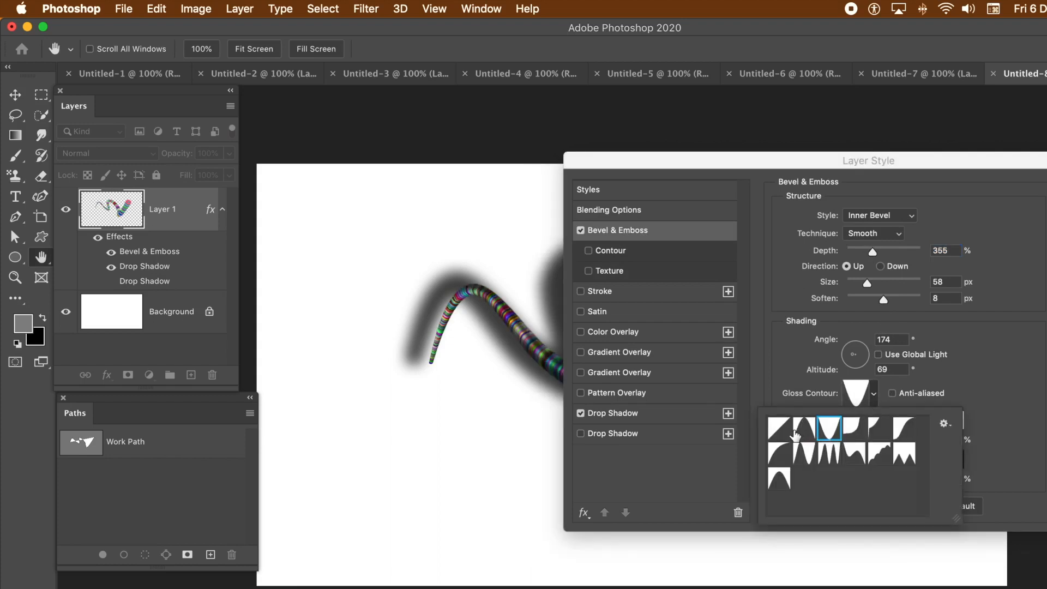
click(804, 428)
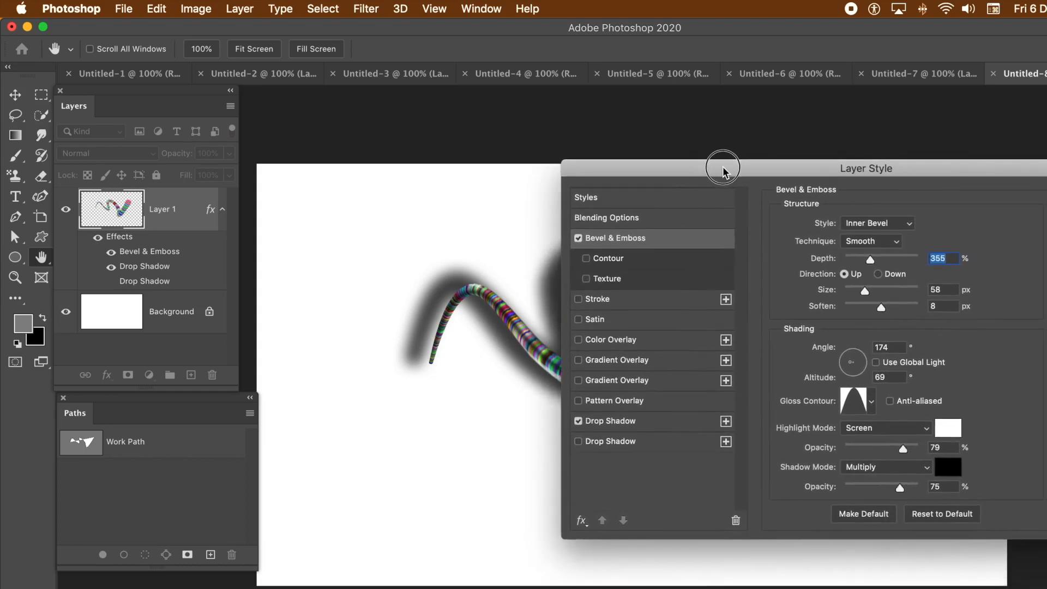
mouse_move(874, 405)
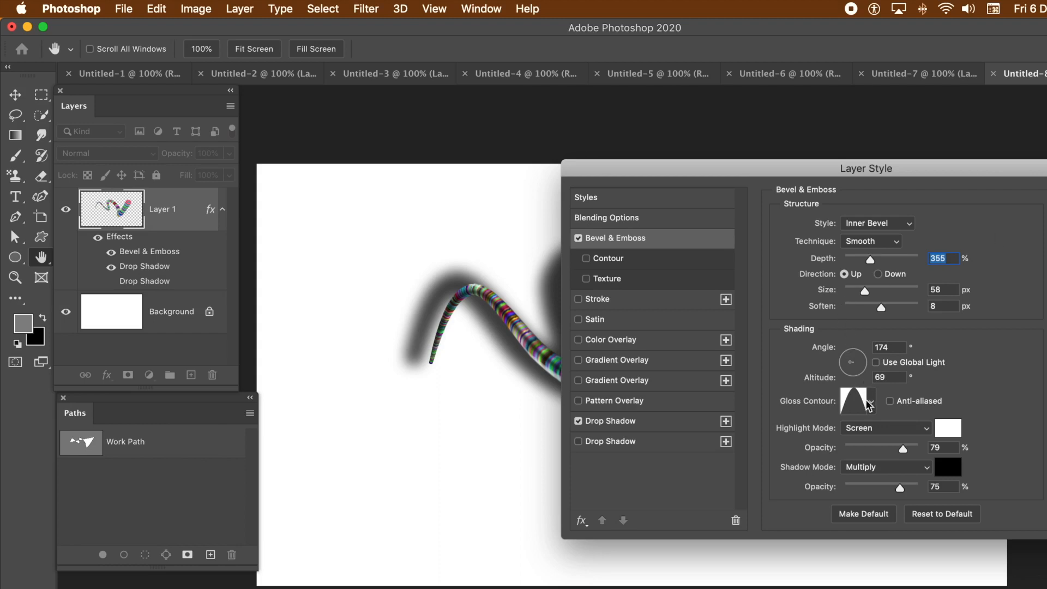
mouse_move(852, 363)
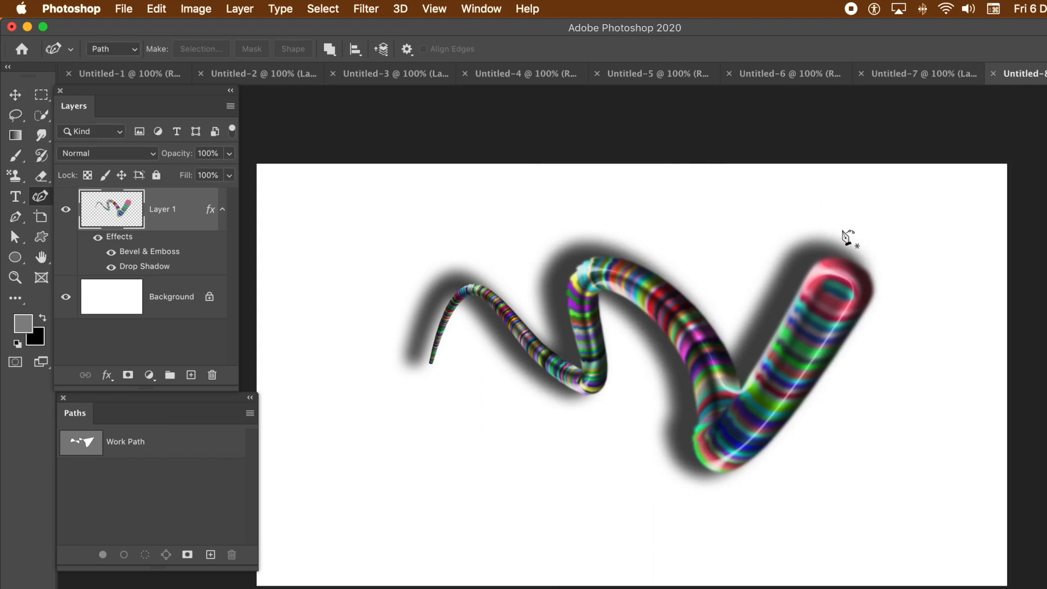
mouse_move(438, 100)
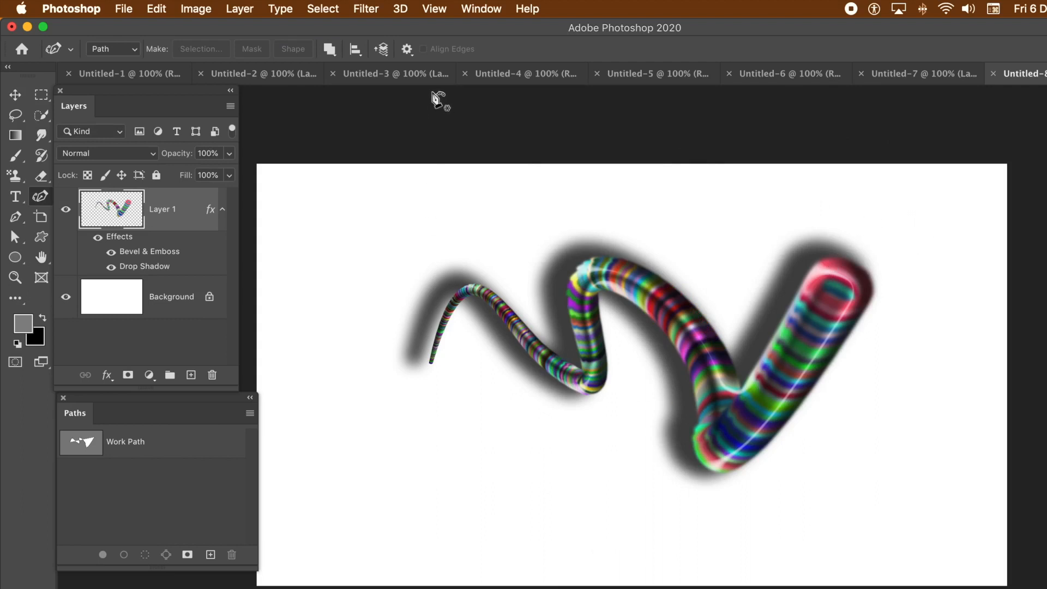
mouse_move(443, 101)
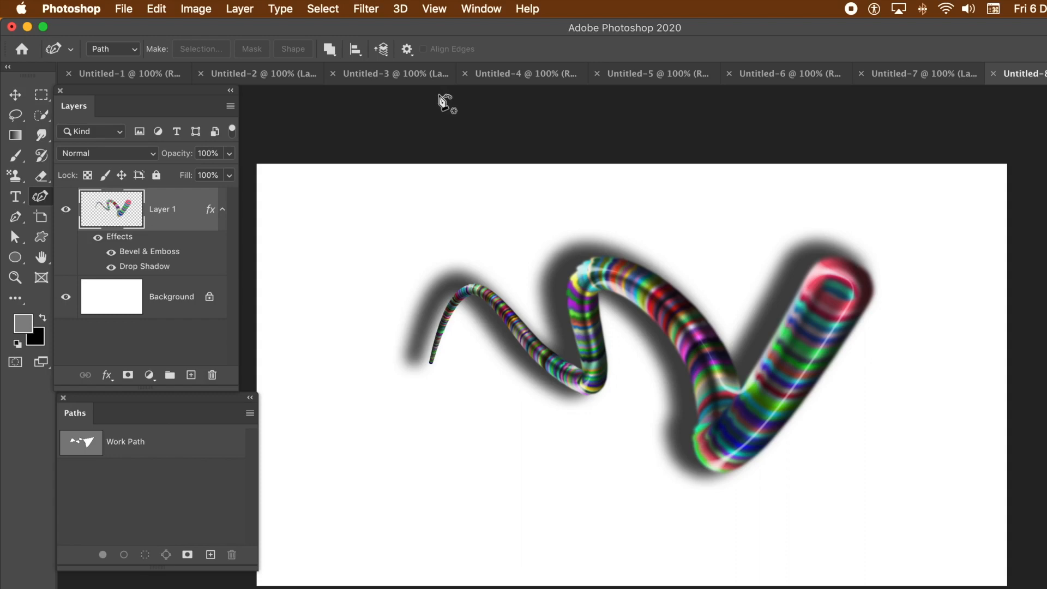
mouse_move(12, 139)
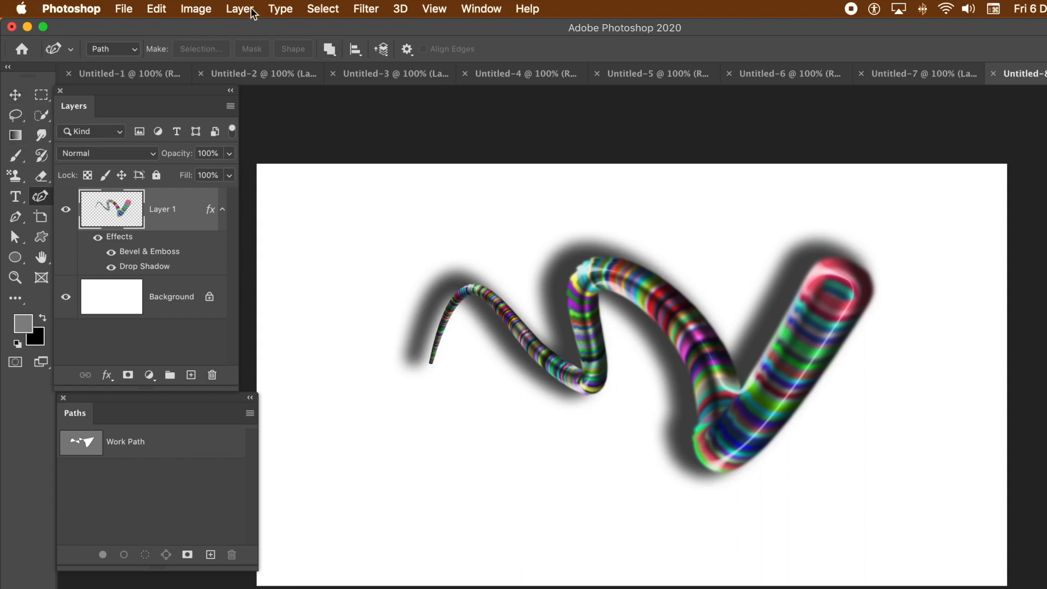
Step: Convert the styled tube layer to a smart object via Layer > Smart Objects
click(238, 9)
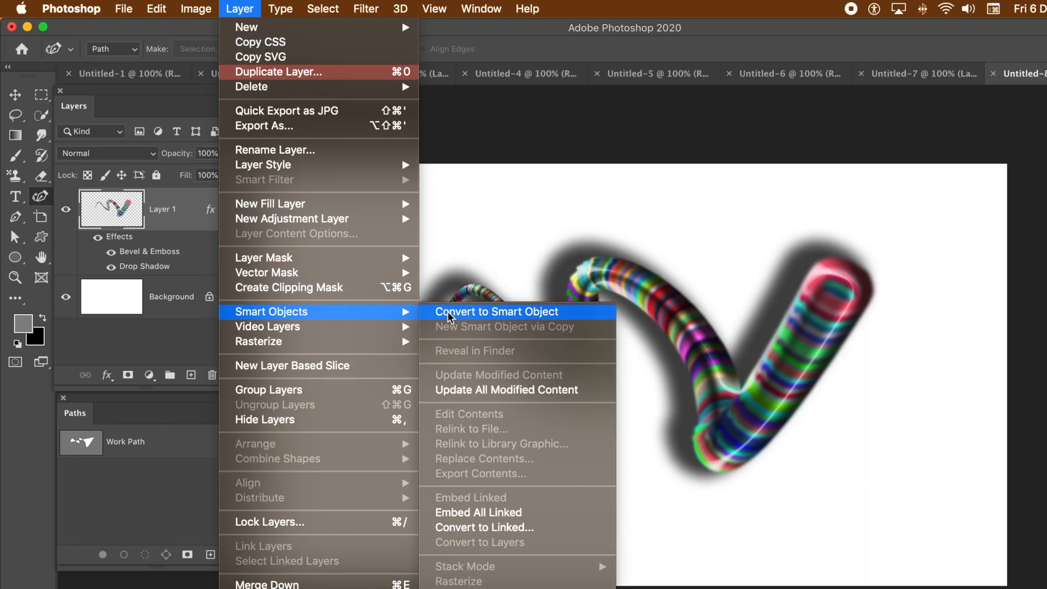
click(496, 311)
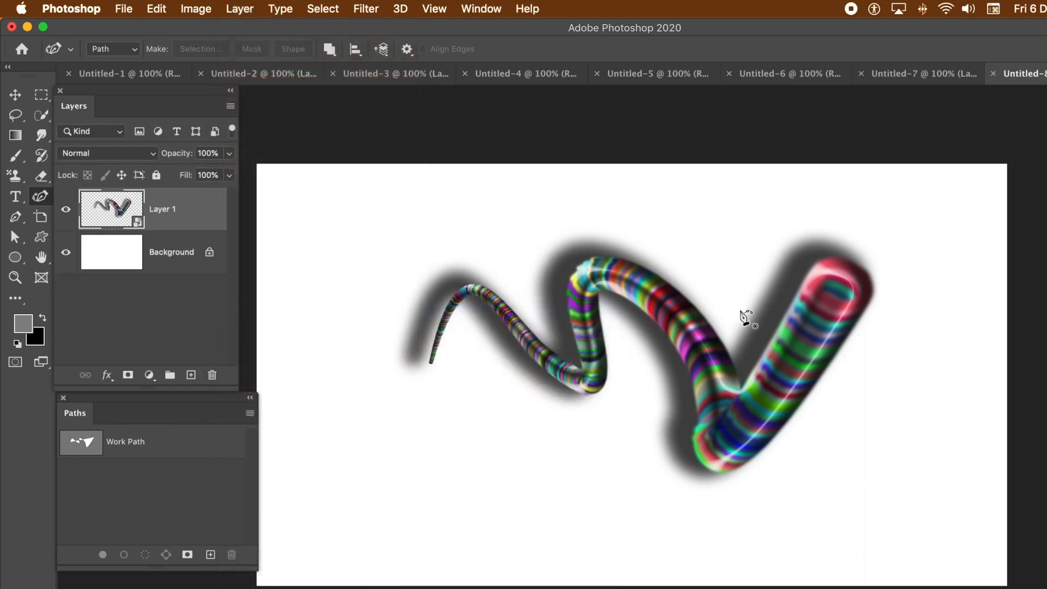
click(15, 95)
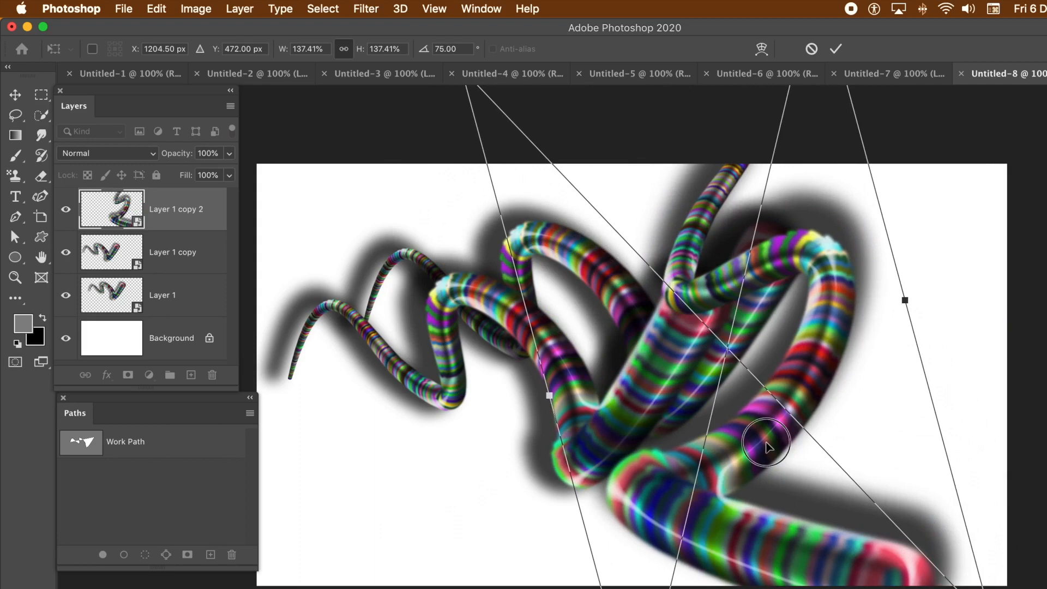
Step: Commit the free transform scaling the tube copy to about 137% and rotating it 75°
click(835, 48)
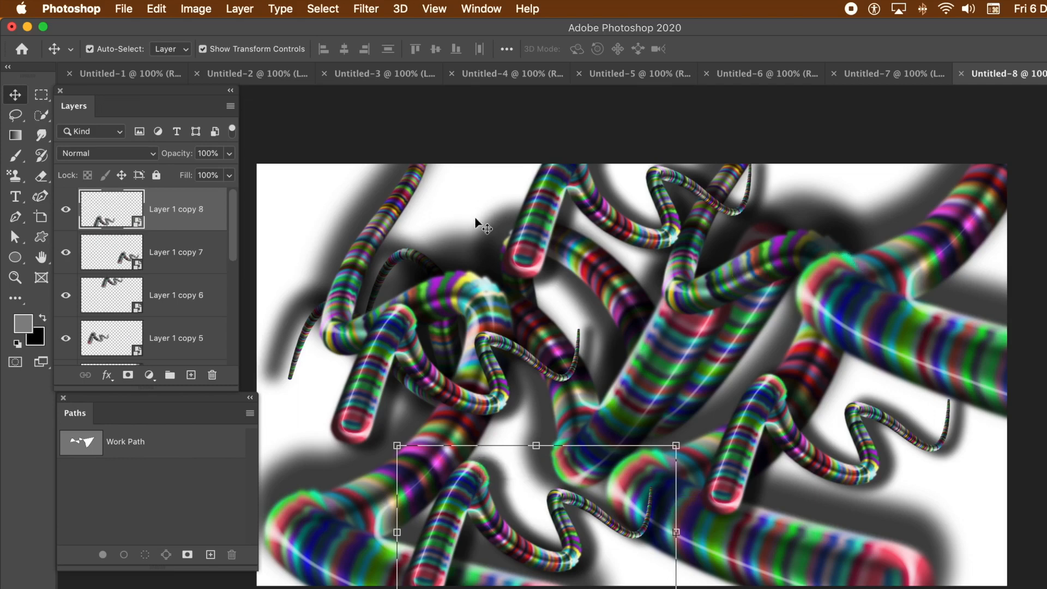
mouse_move(437, 277)
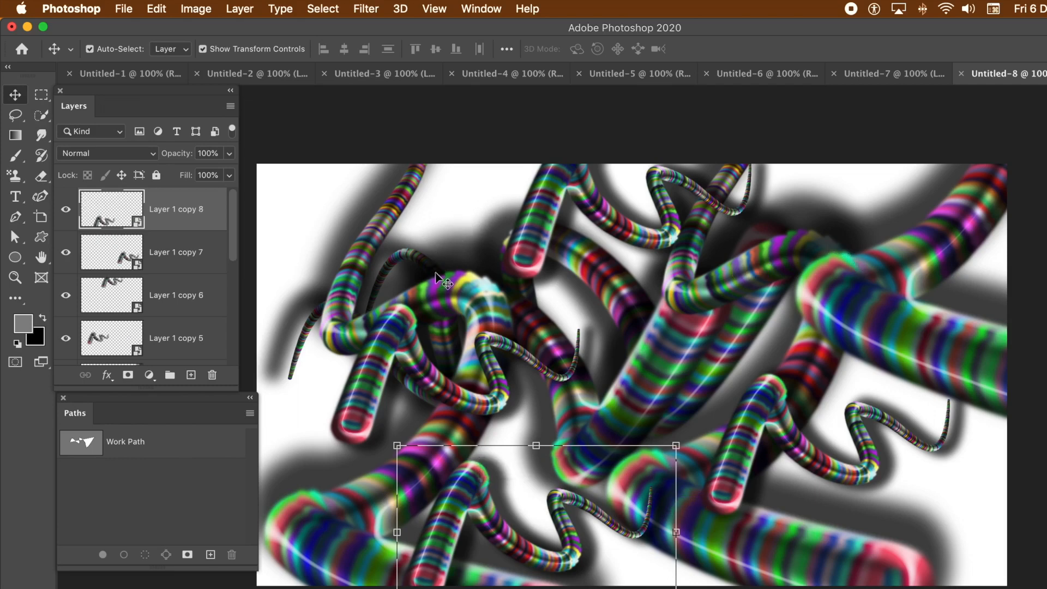
mouse_move(491, 481)
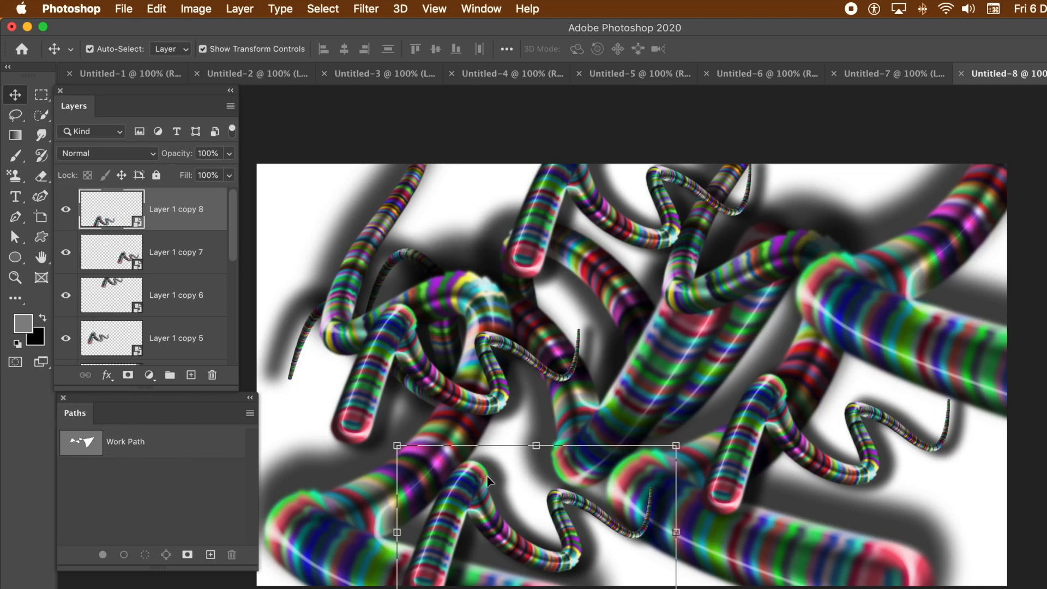
mouse_move(502, 467)
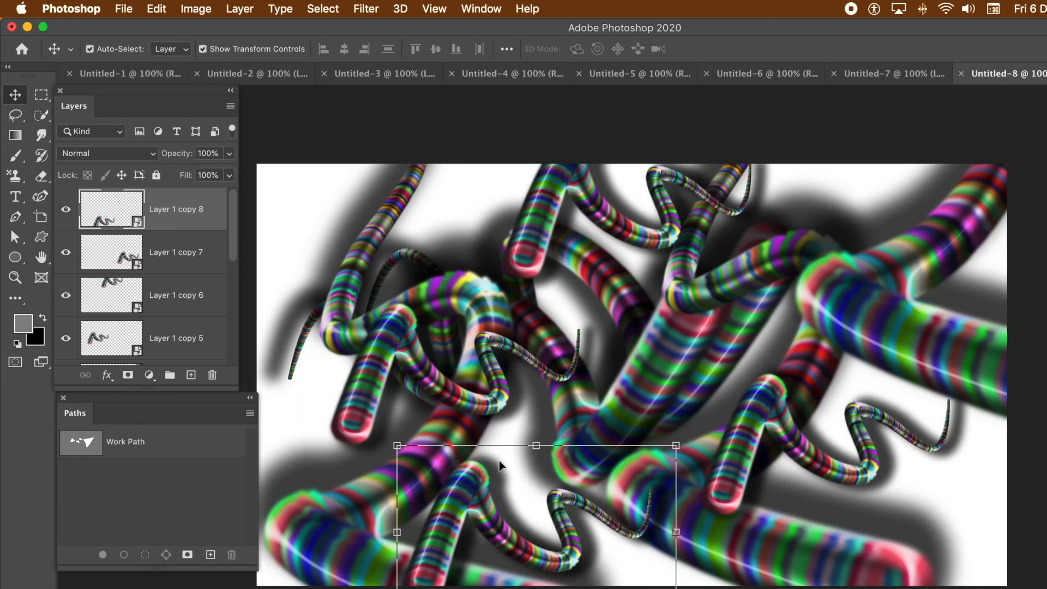
mouse_move(821, 50)
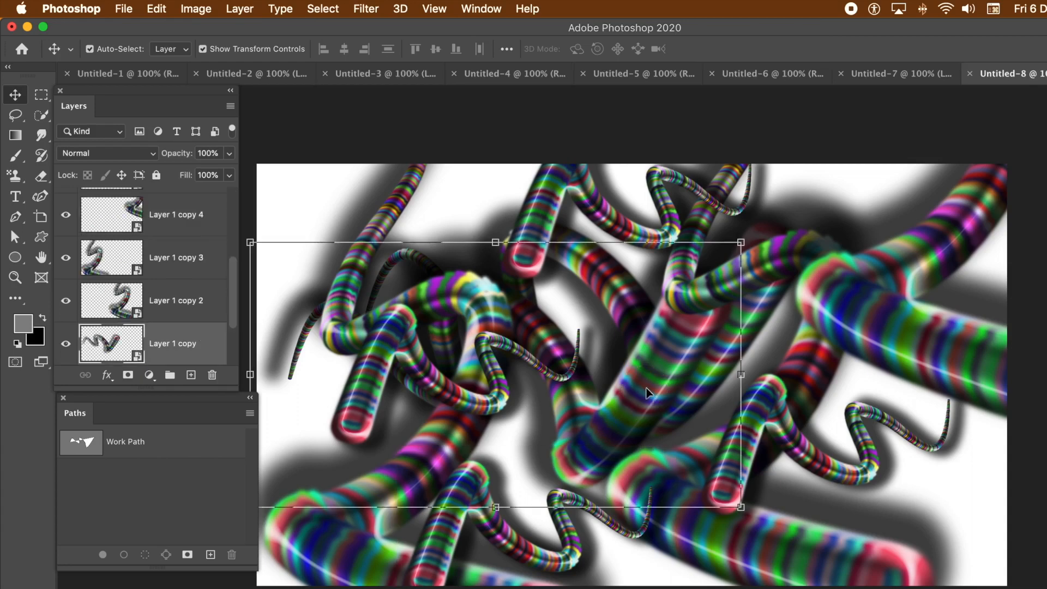
mouse_move(656, 376)
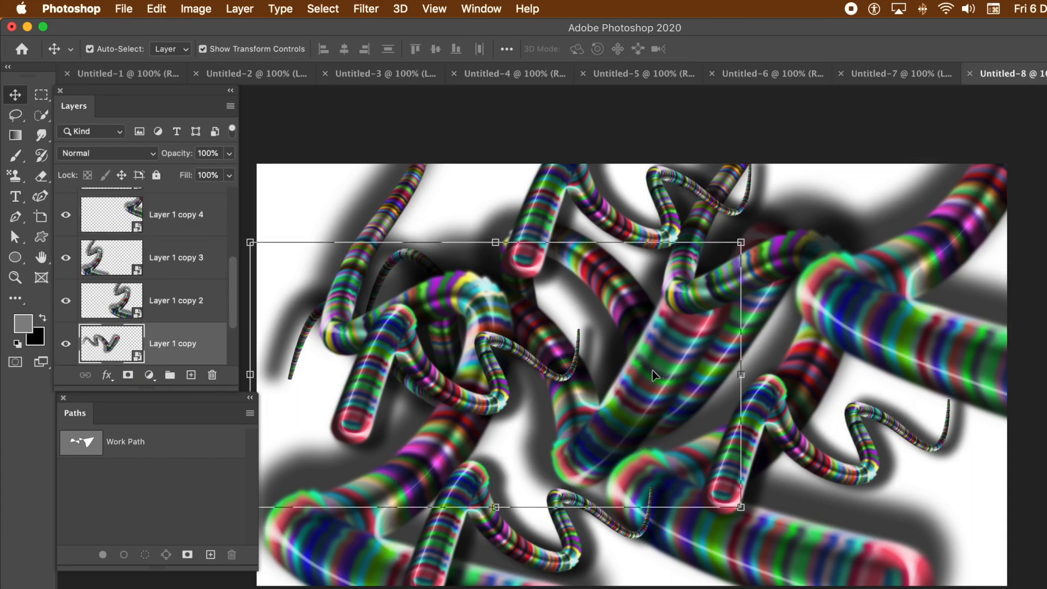
Step: Warp Layer 1 copy with a crosswise-split grid into a twisted shape across the centre
click(155, 9)
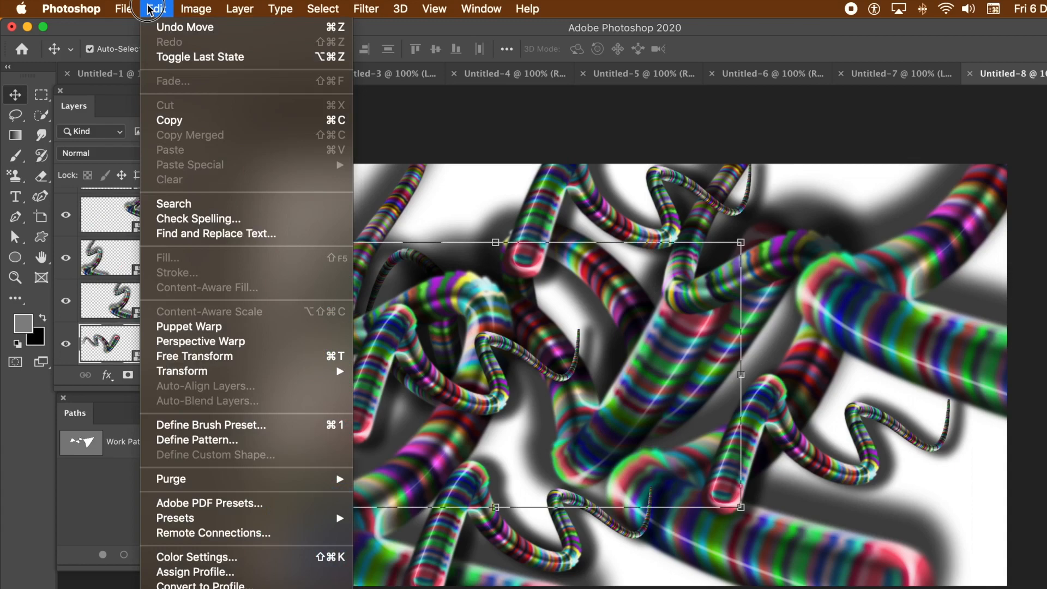
mouse_move(200, 372)
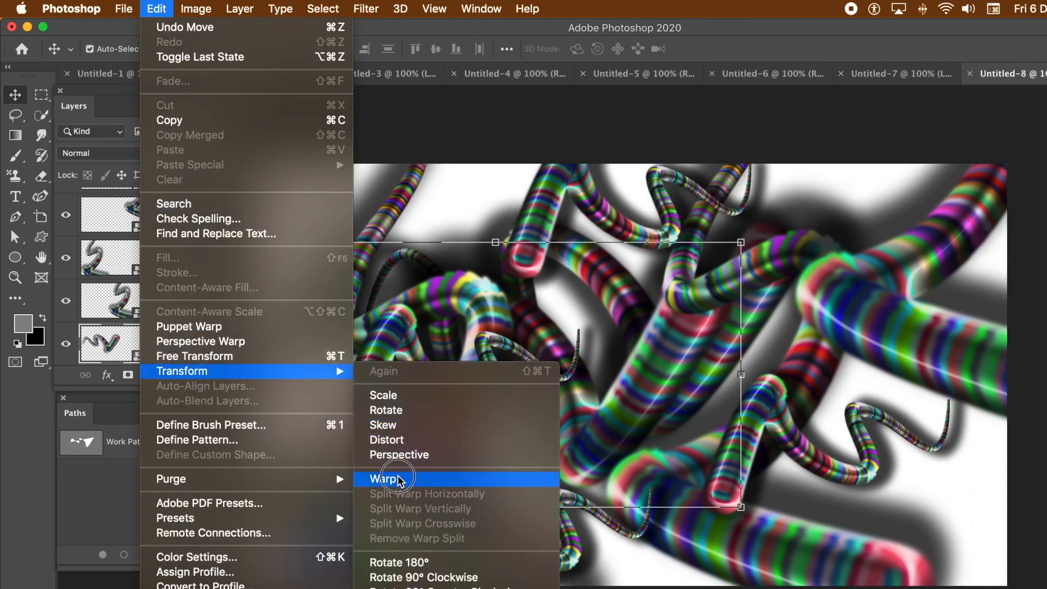
click(389, 478)
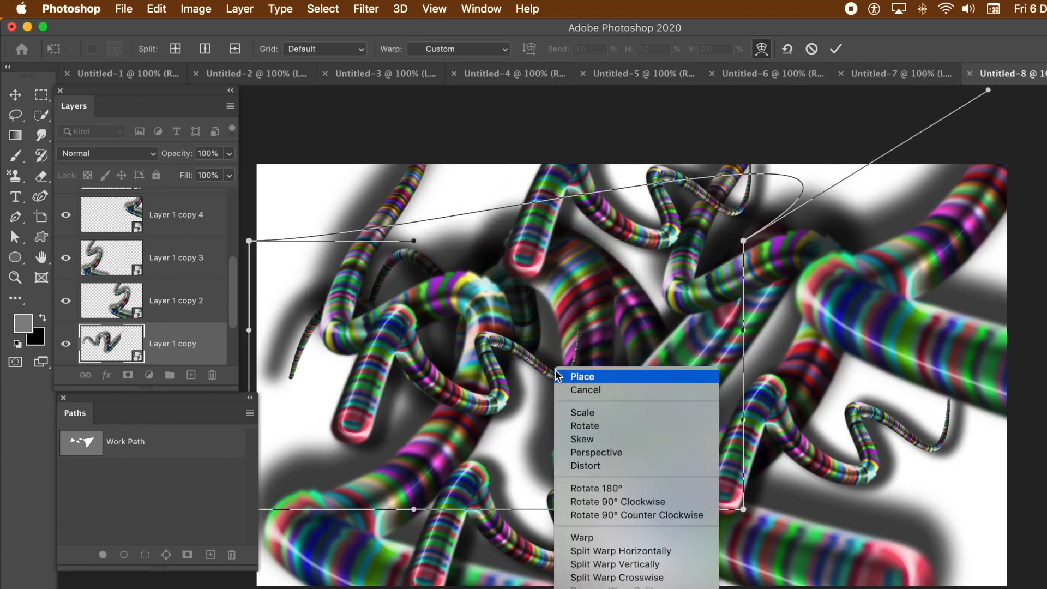
mouse_move(616, 577)
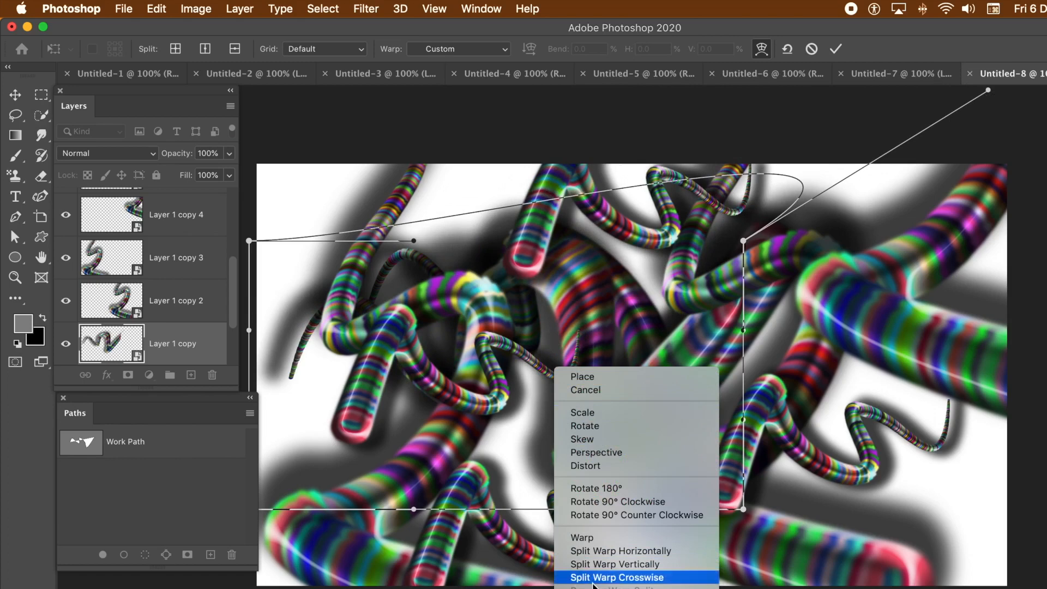
click(615, 578)
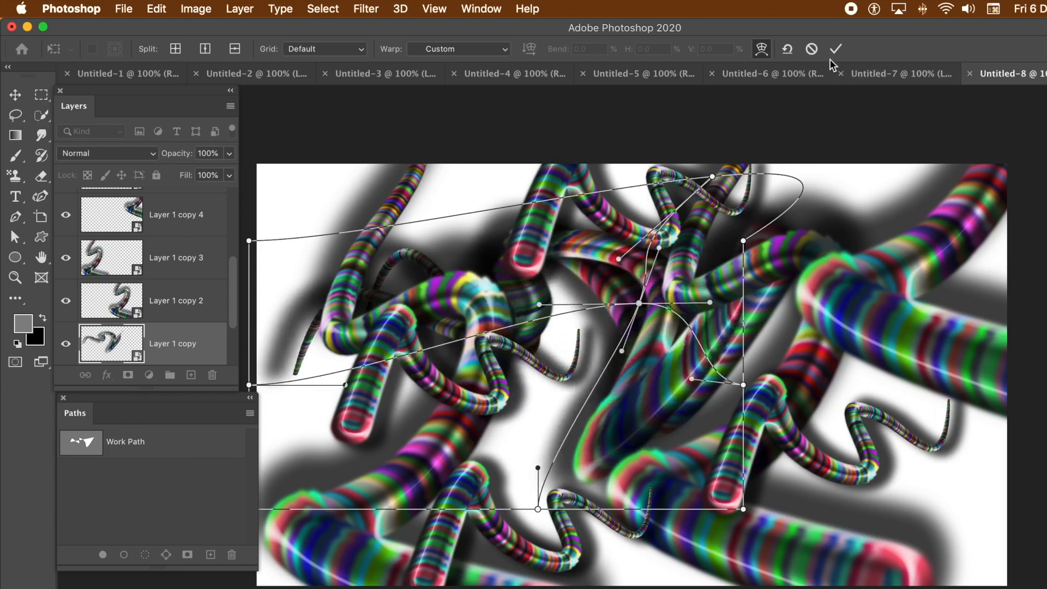
click(835, 49)
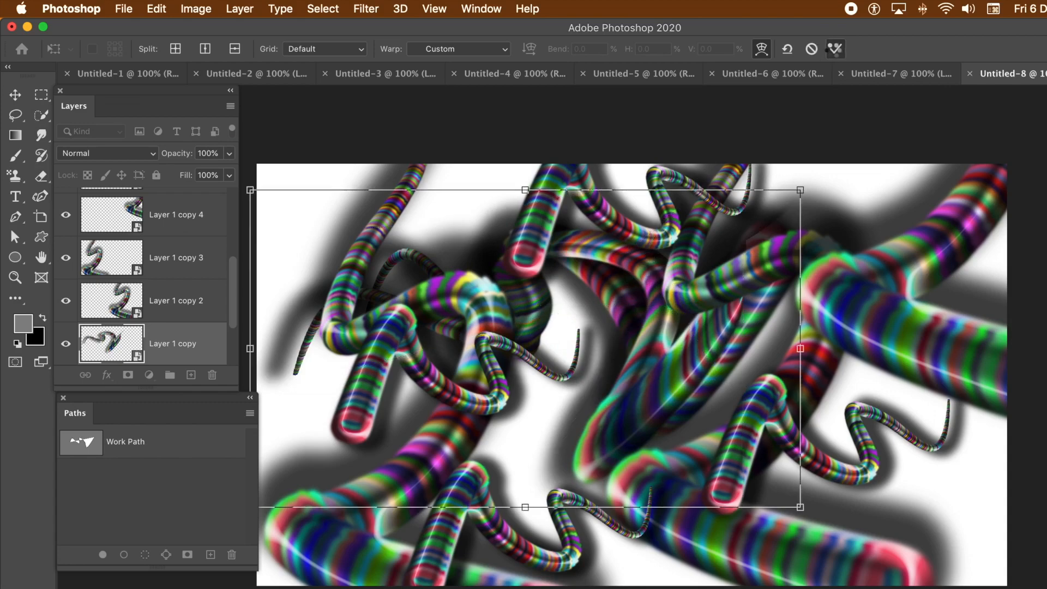
Step: Apply the warp to the tube copy
click(15, 95)
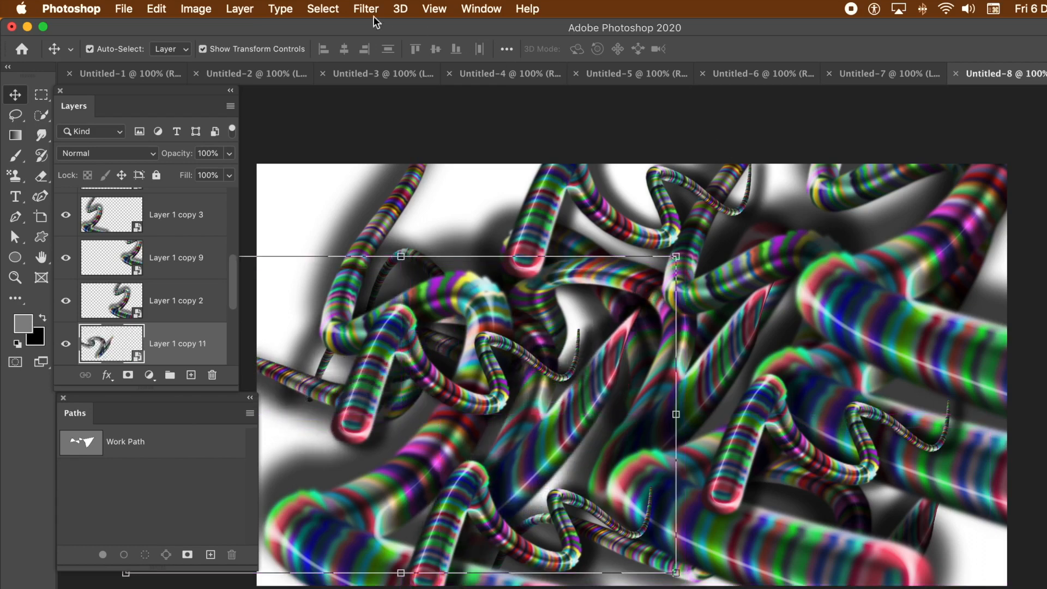
mouse_move(359, 46)
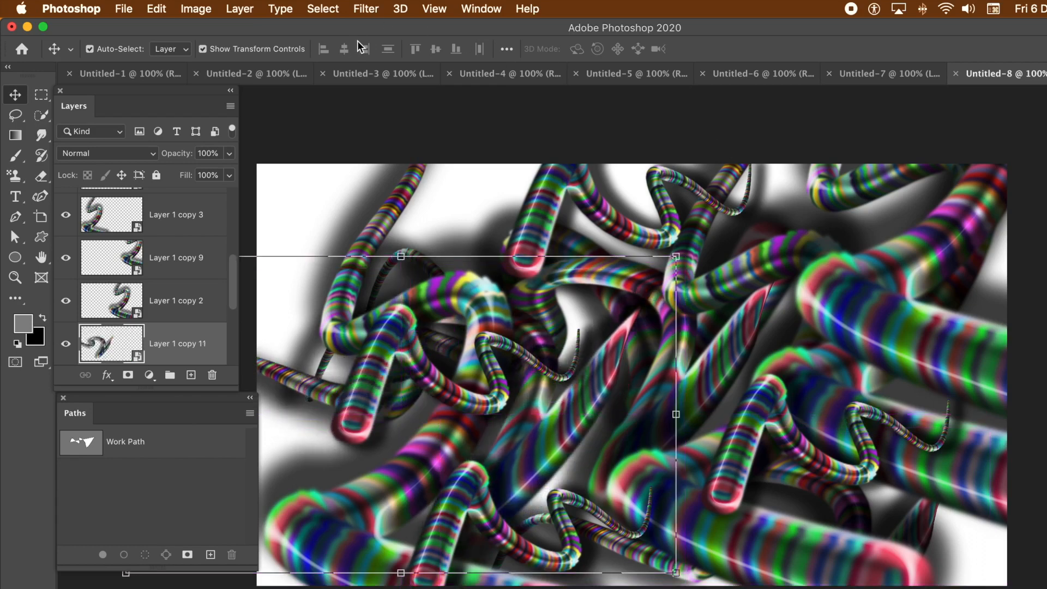
mouse_move(249, 285)
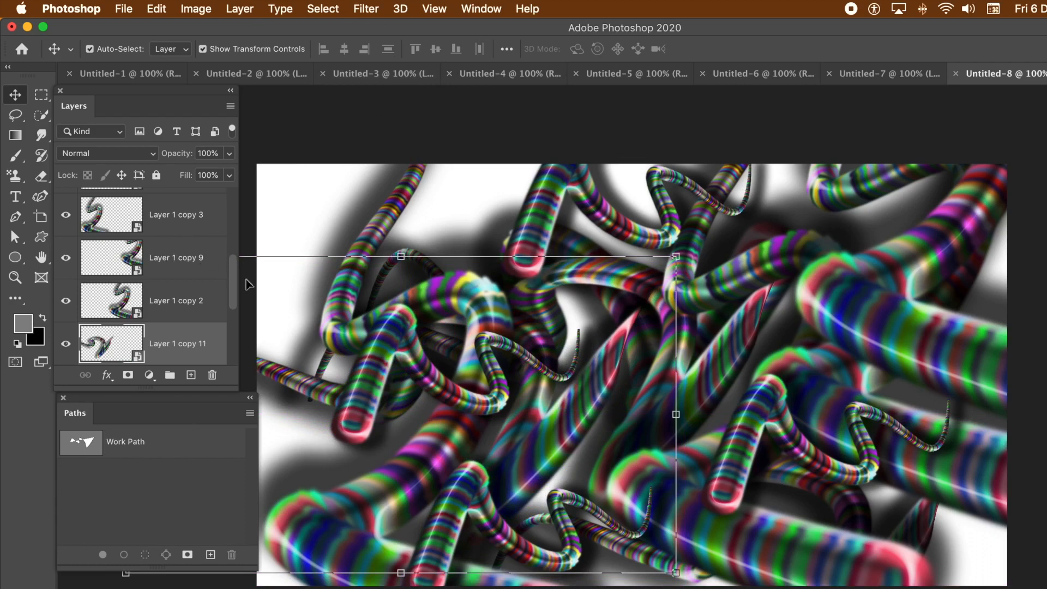
mouse_move(212, 324)
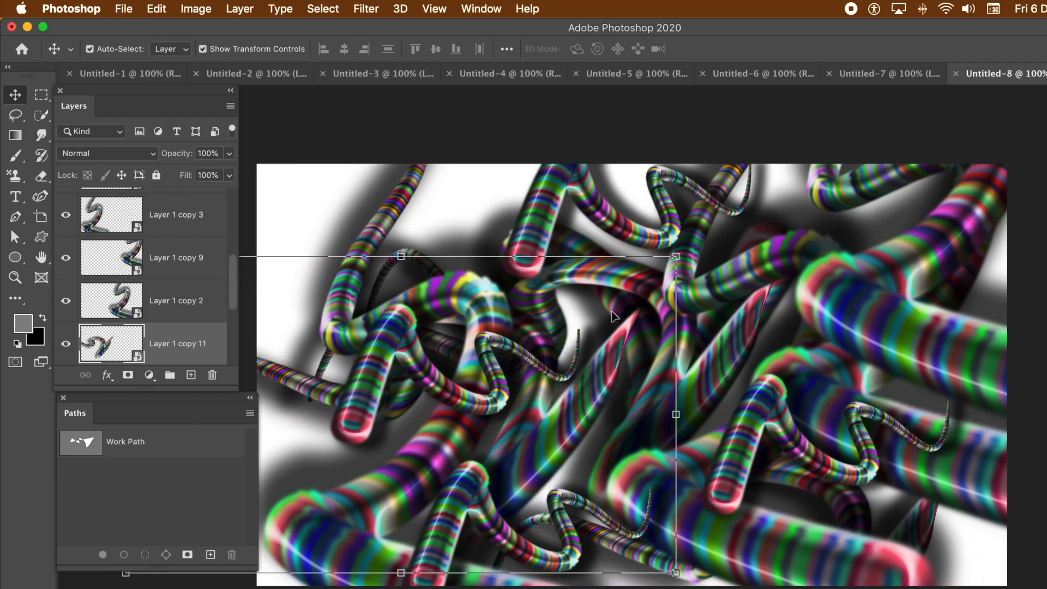
mouse_move(157, 271)
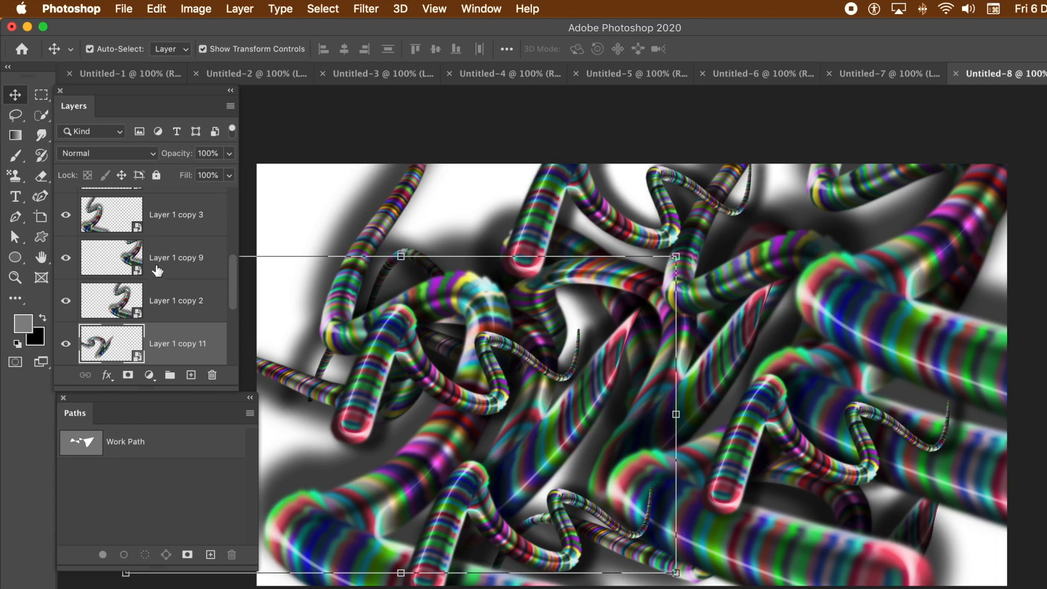
mouse_move(238, 289)
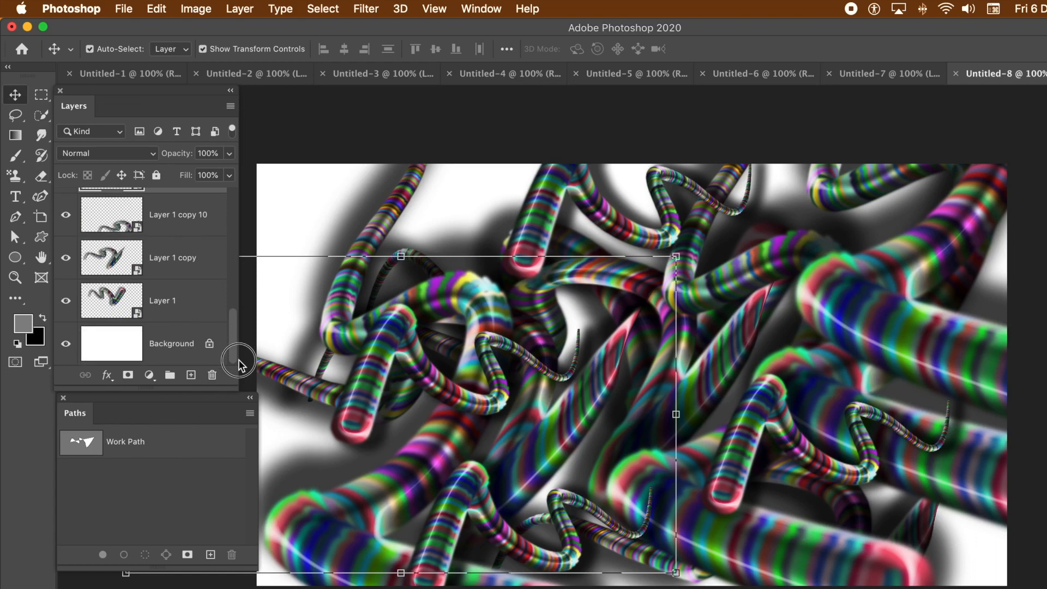
Step: Operate on the tube layers and open the Layer menu's commands list
click(161, 301)
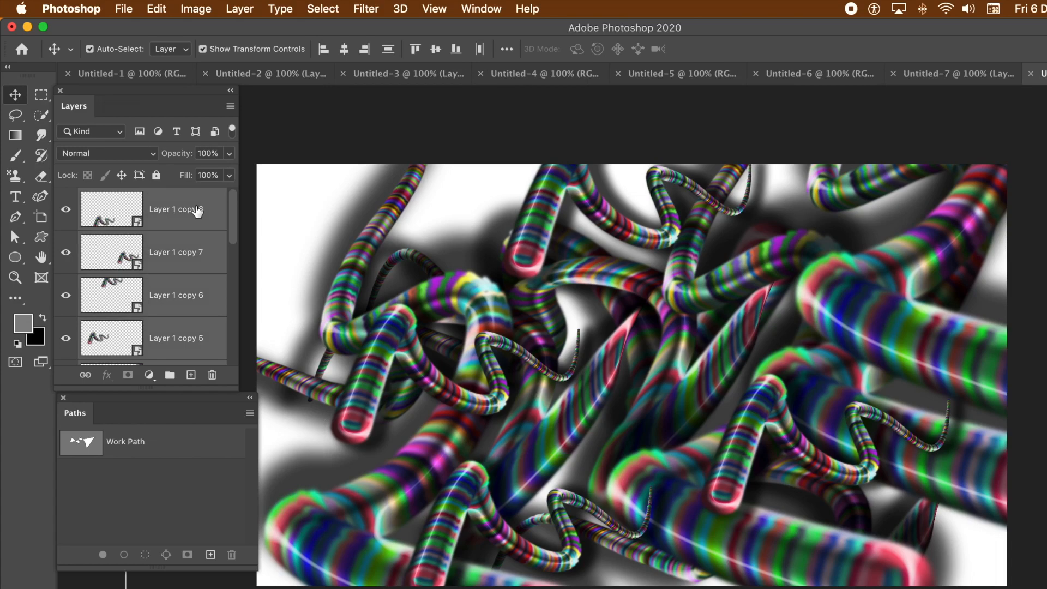
mouse_move(173, 93)
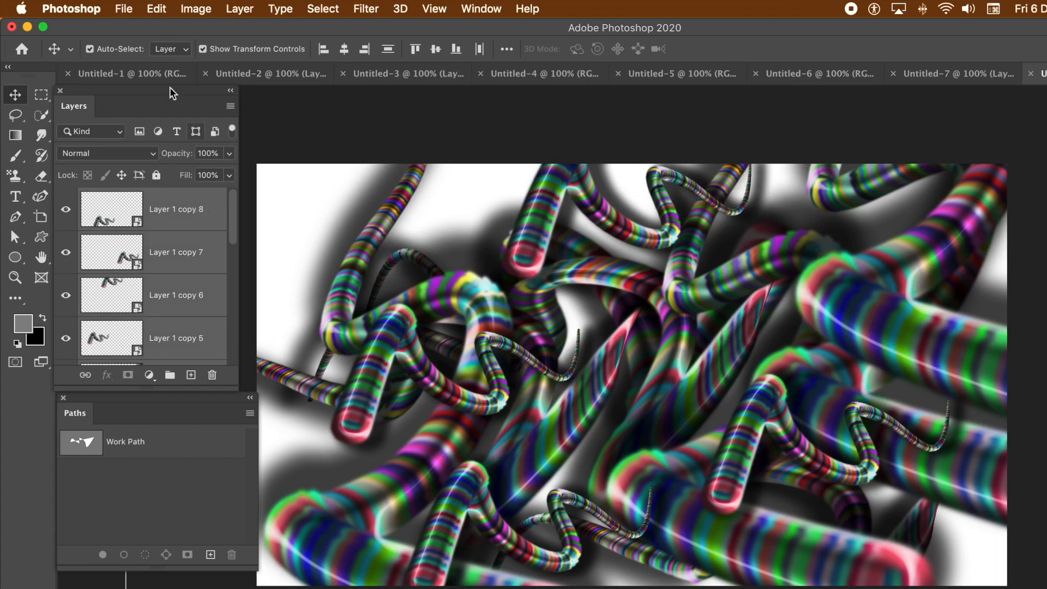
click(238, 9)
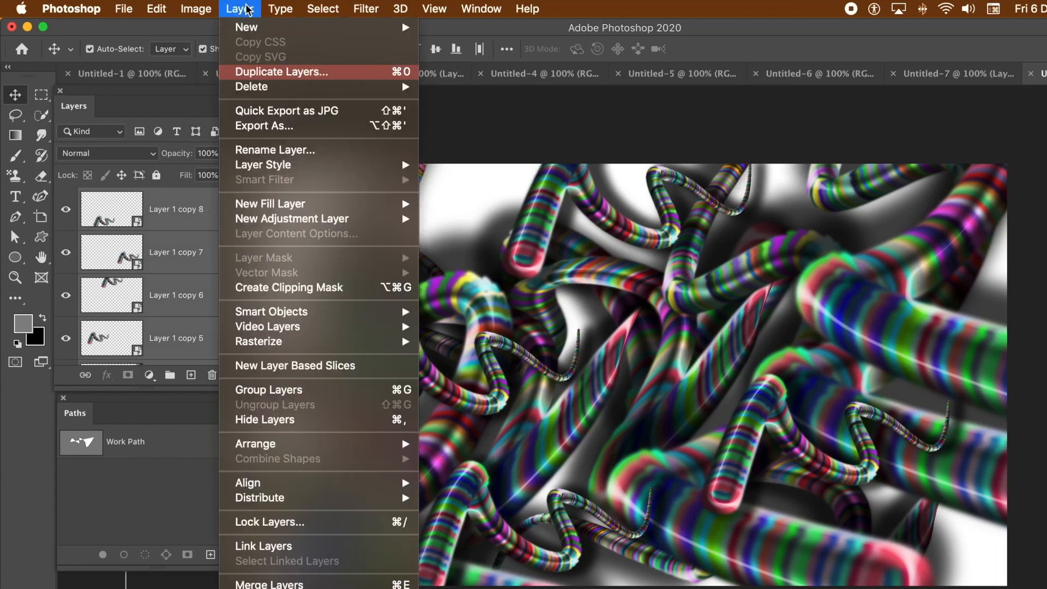
mouse_move(272, 312)
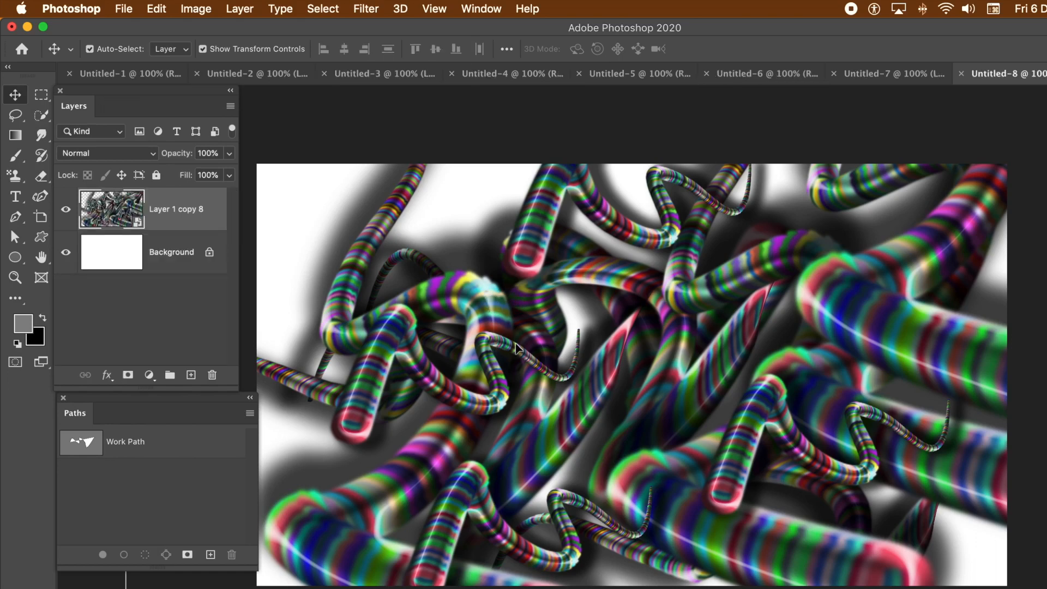
mouse_move(497, 337)
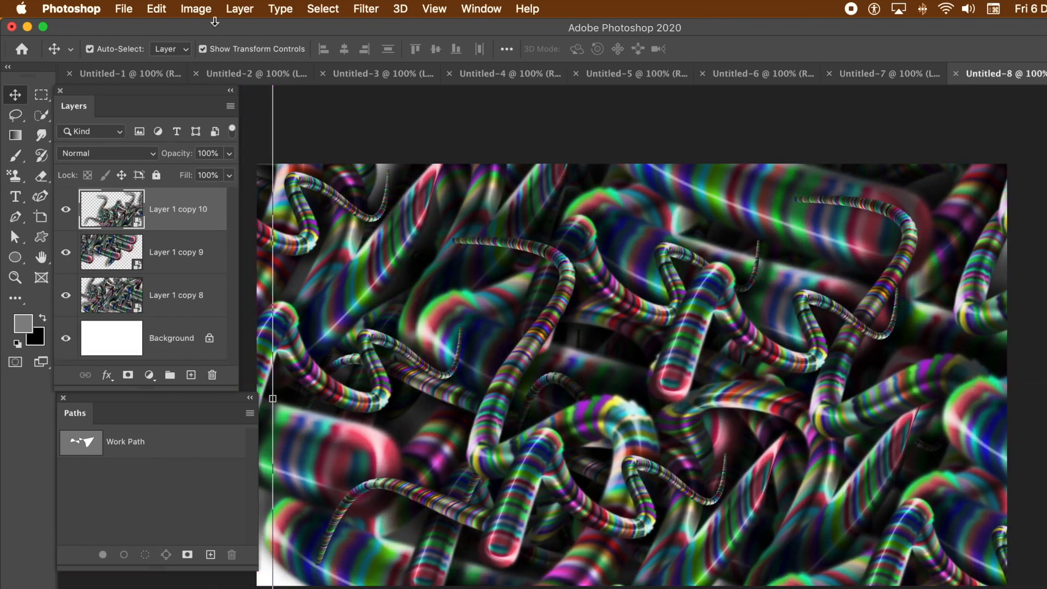
Step: Apply Oil Paint to Layer 1 copy 10: Stylization 9.4, Cleanliness 9.2, Scale 9.8, Bristle Detail 7.7
click(366, 9)
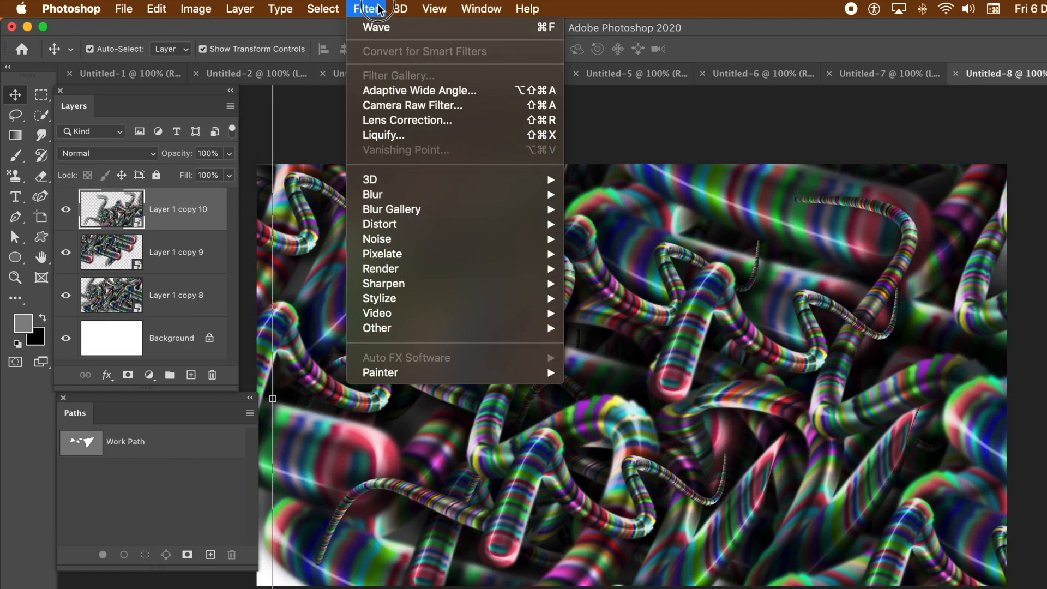
mouse_move(402, 283)
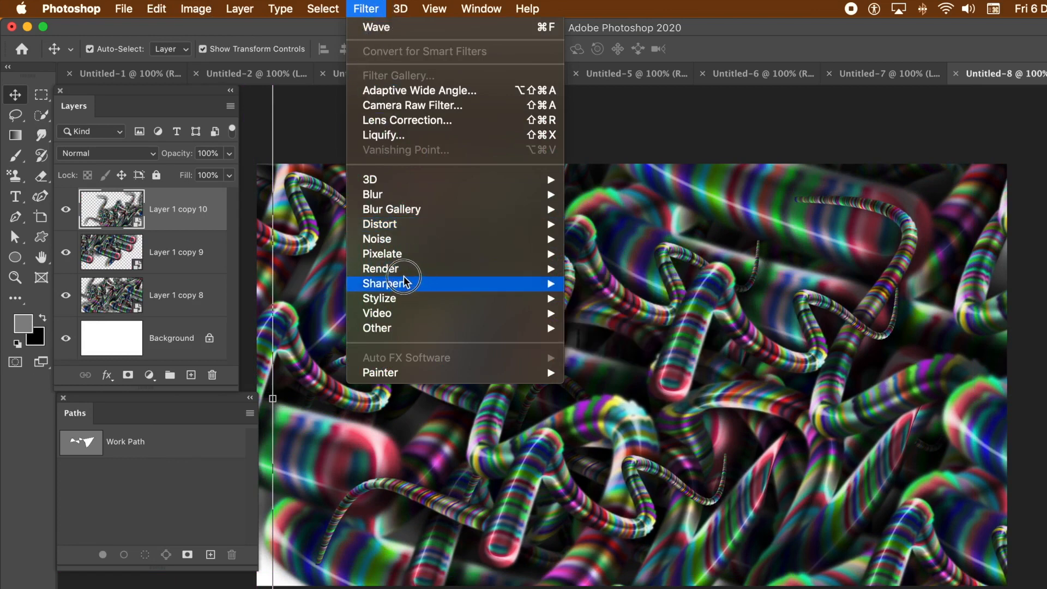
mouse_move(384, 254)
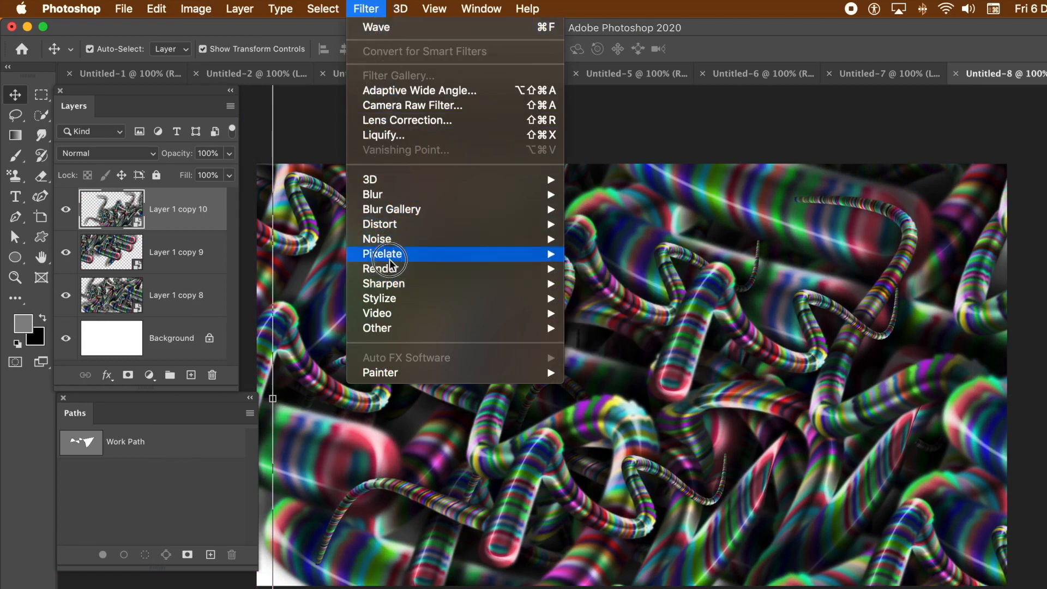
mouse_move(401, 298)
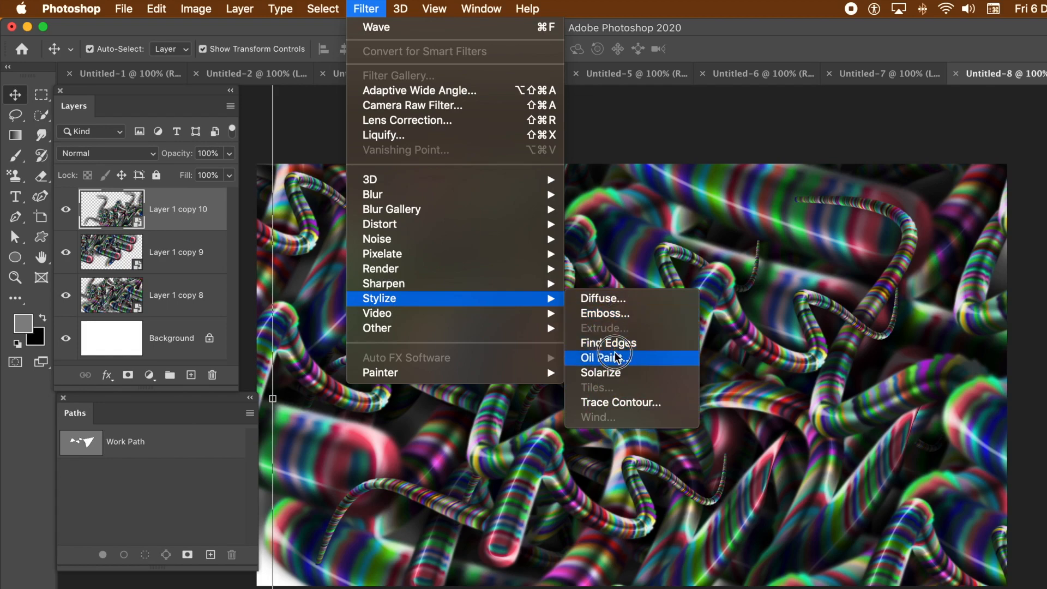
click(602, 357)
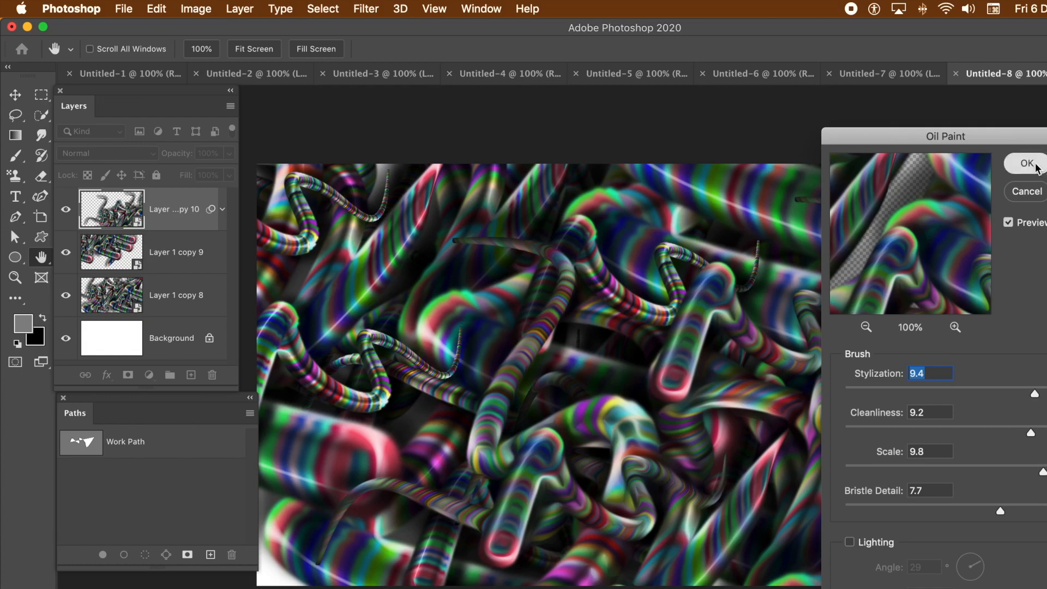
click(1027, 163)
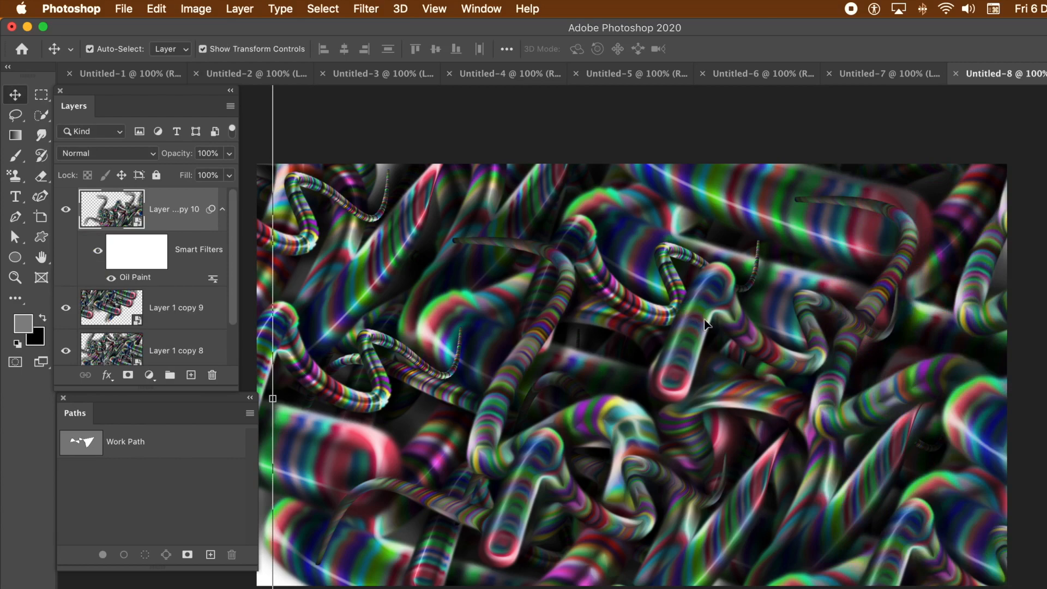
mouse_move(627, 330)
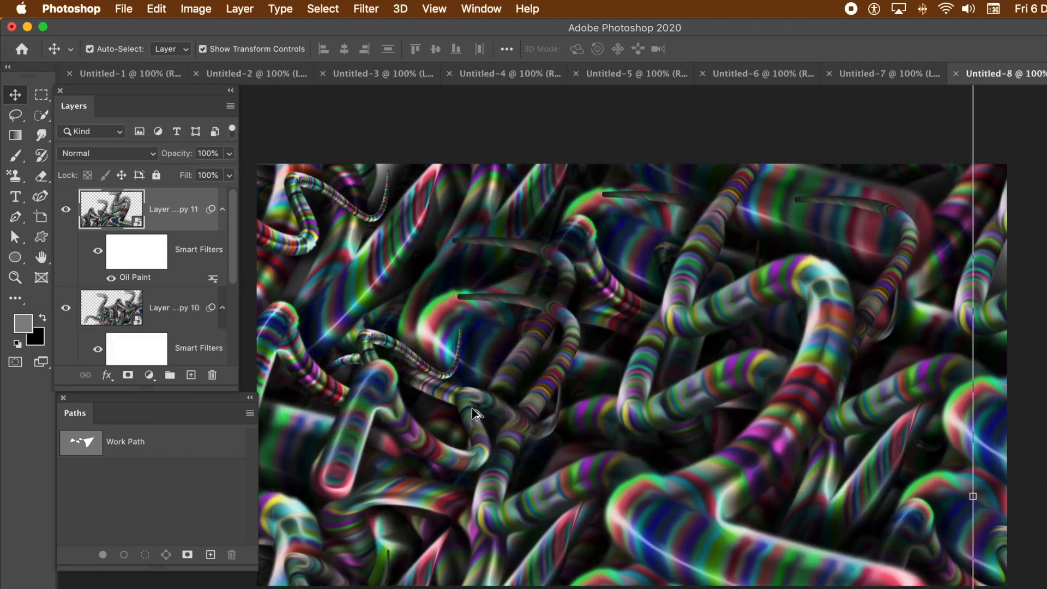
mouse_move(355, 251)
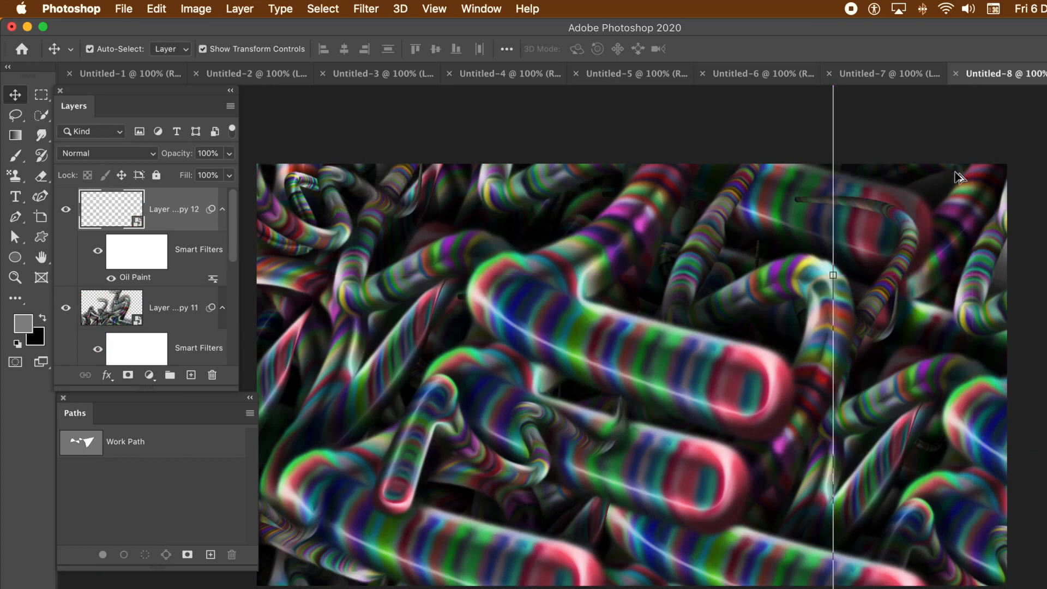
mouse_move(892, 74)
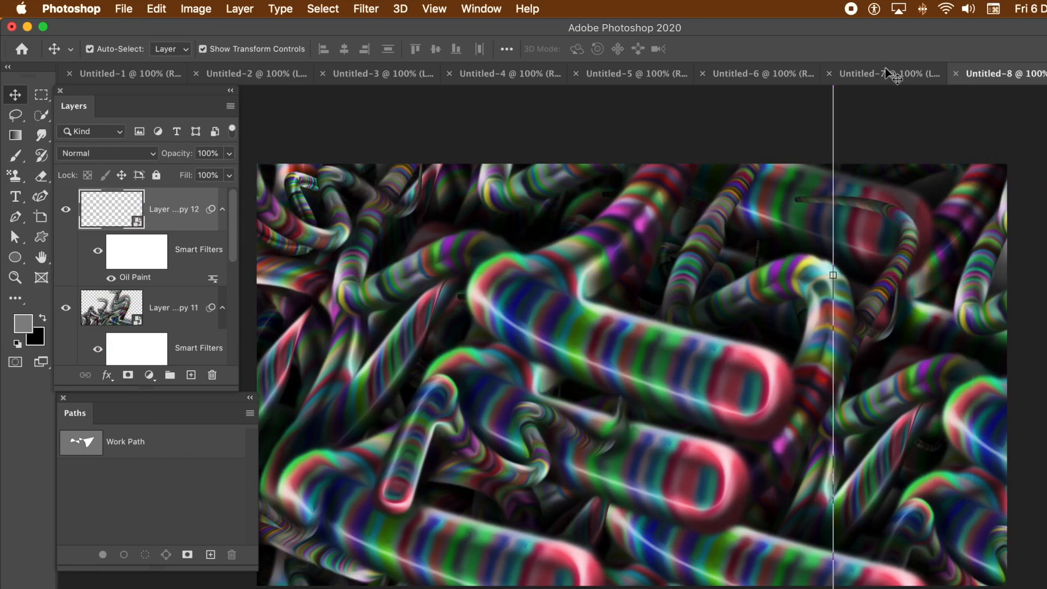
Step: Add two enlarged Oil Paint copies of the tube tangle, Layer 1 copy 11 and copy 12
click(955, 73)
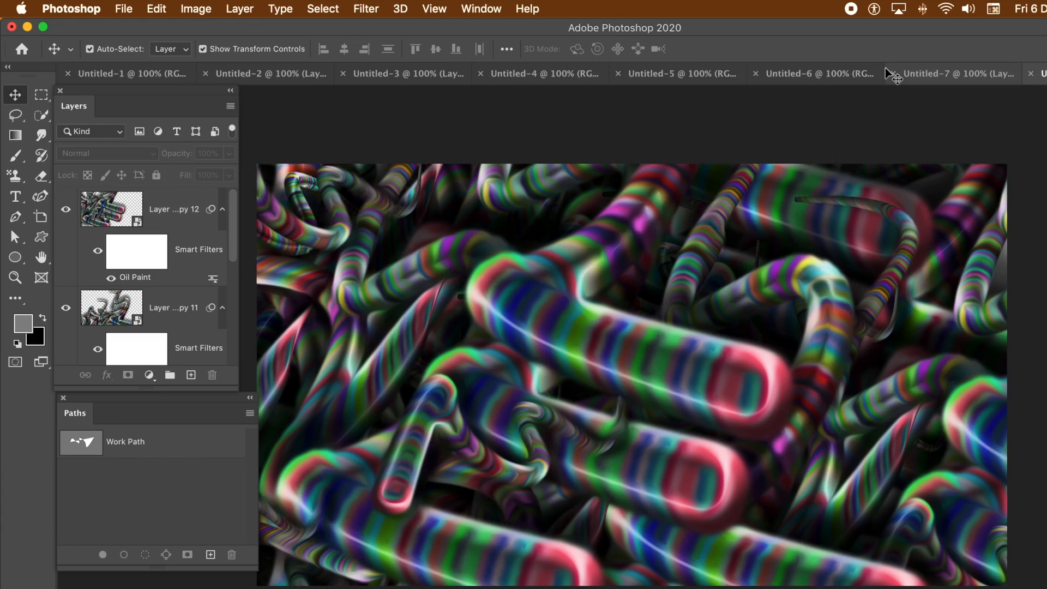
mouse_move(470, 9)
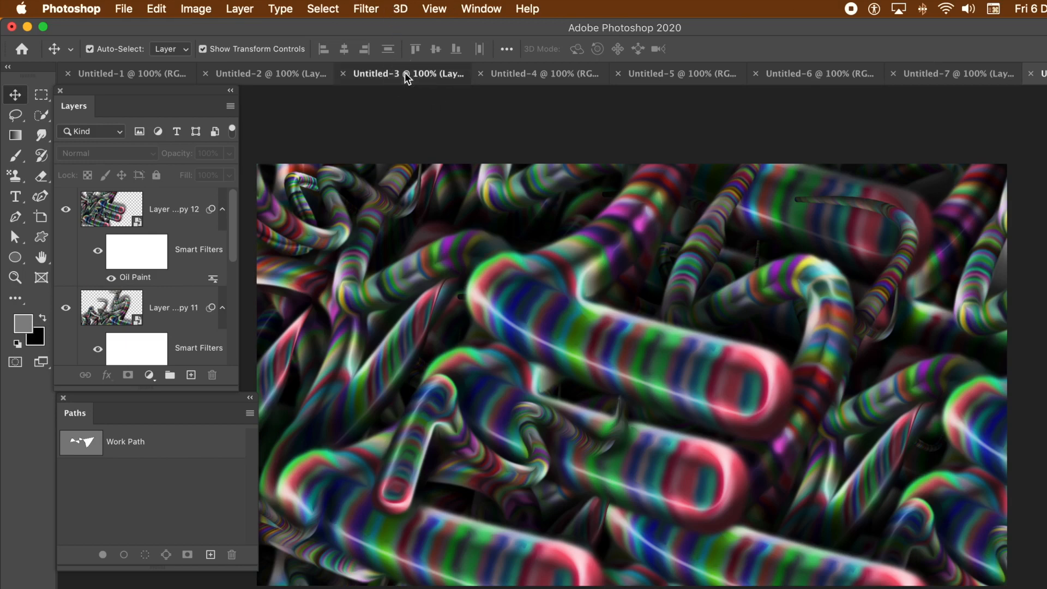
click(408, 74)
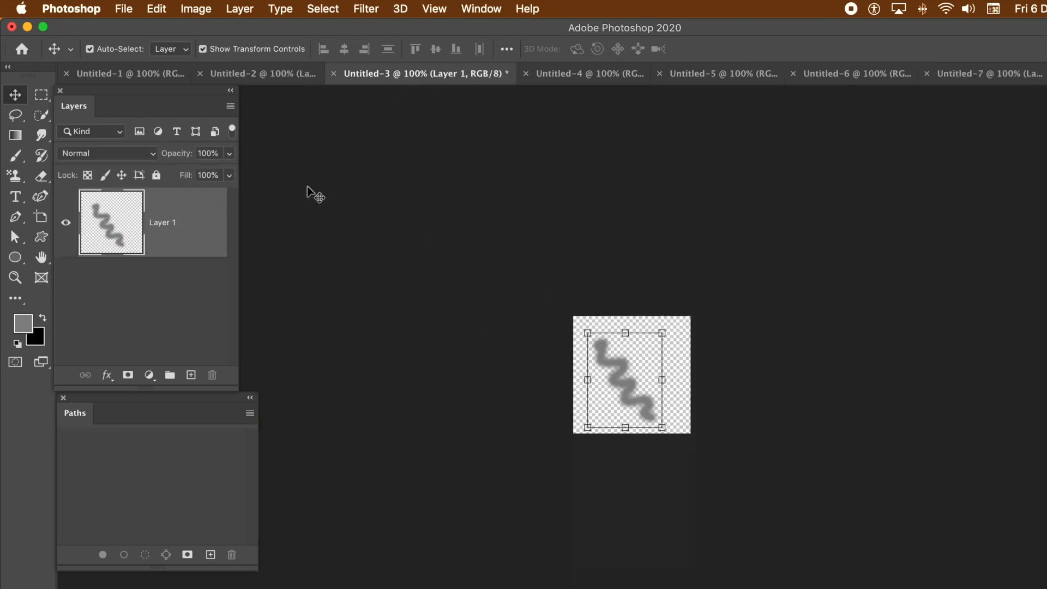
click(267, 74)
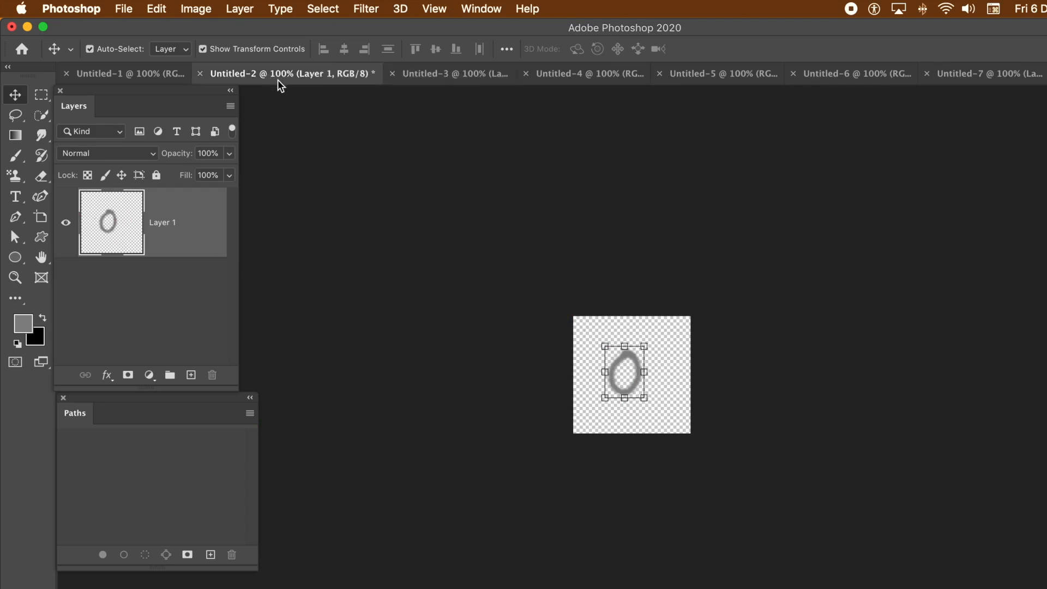
mouse_move(694, 253)
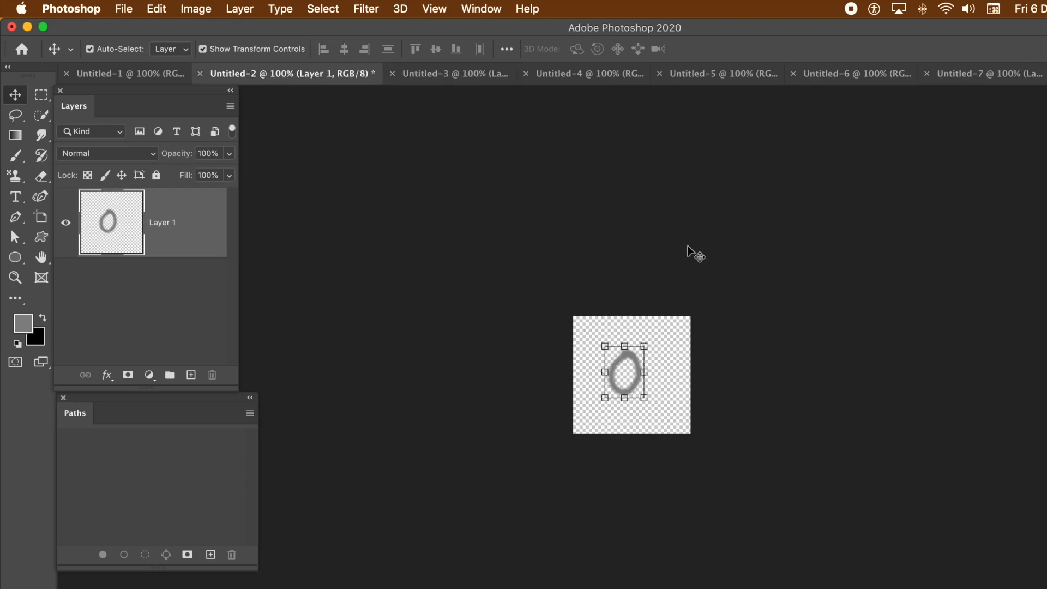
mouse_move(511, 100)
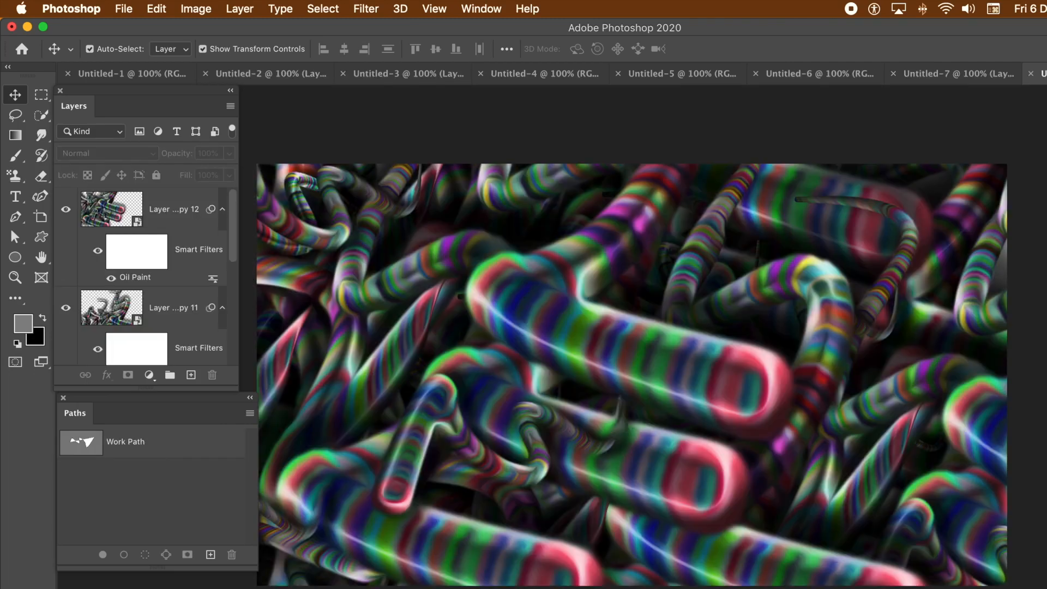
mouse_move(440, 407)
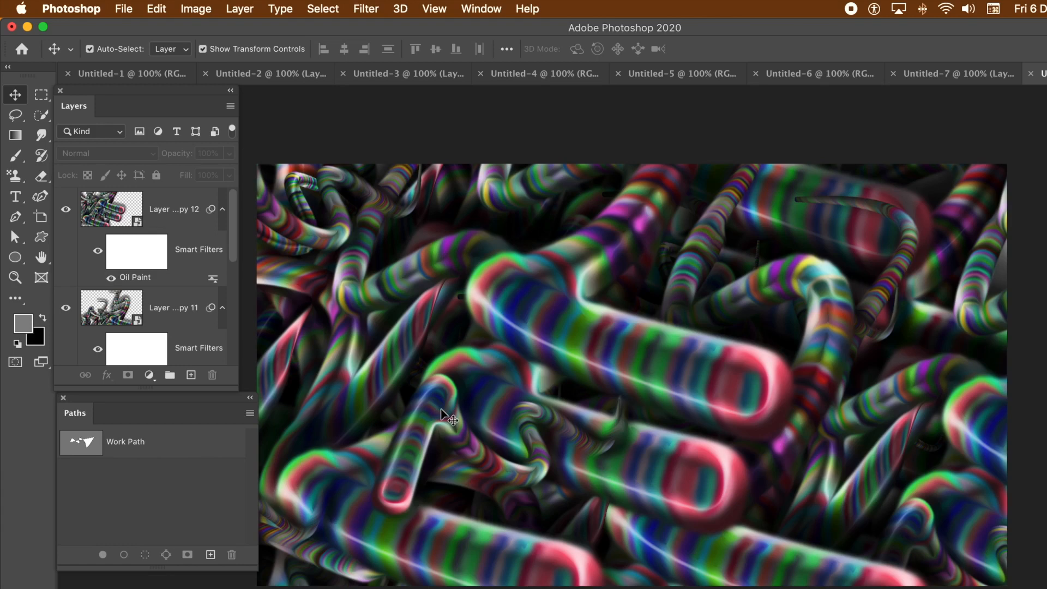
mouse_move(476, 345)
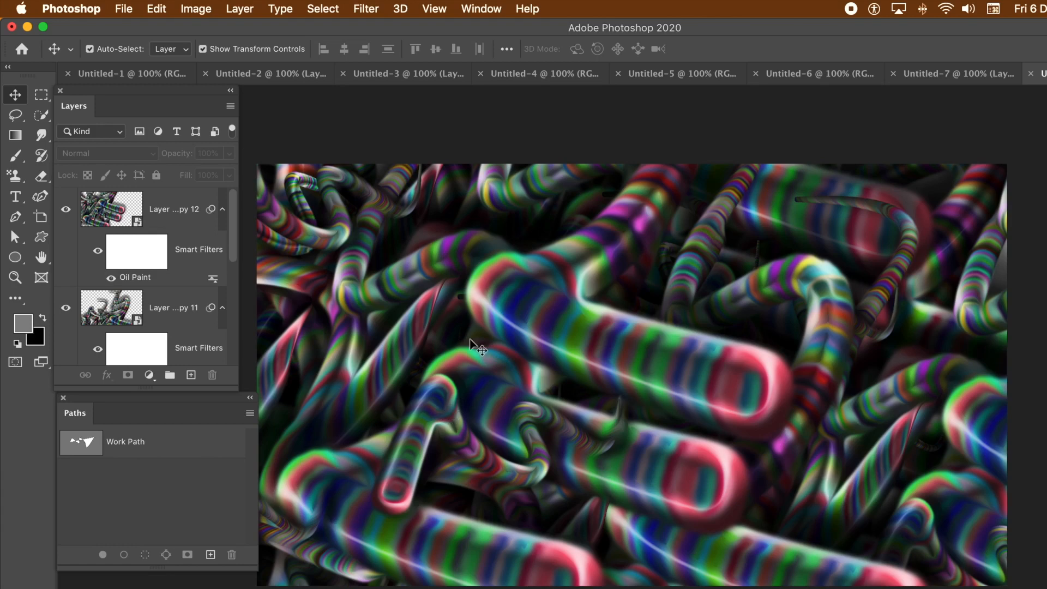
mouse_move(658, 280)
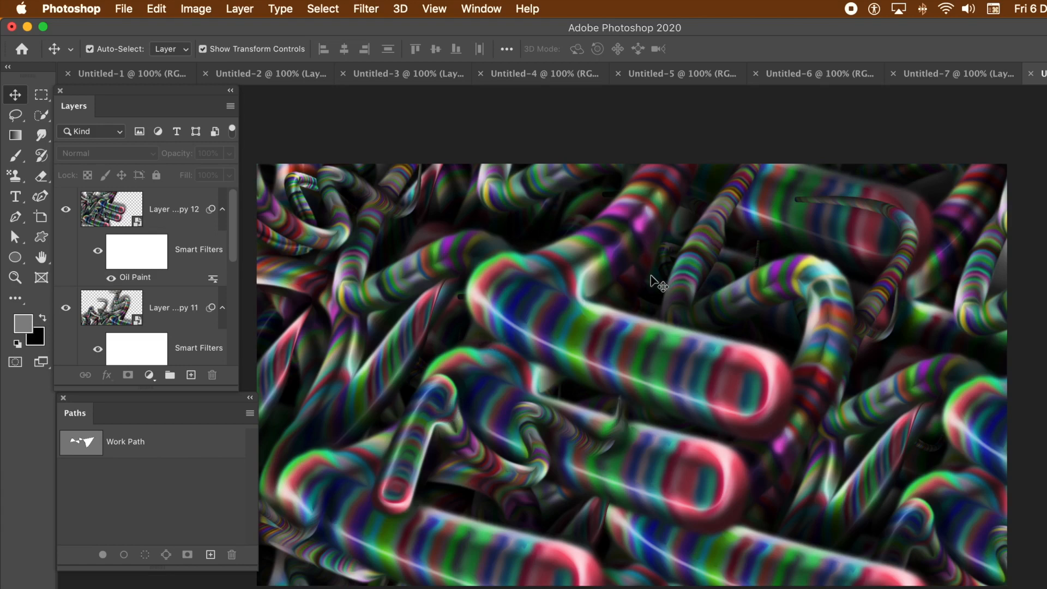
mouse_move(653, 296)
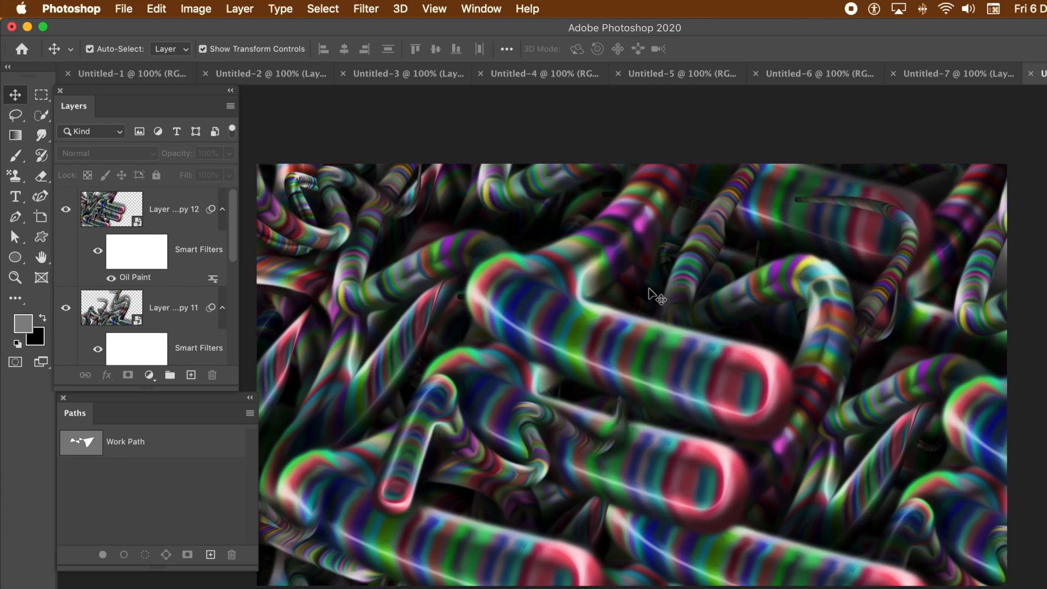
mouse_move(812, 101)
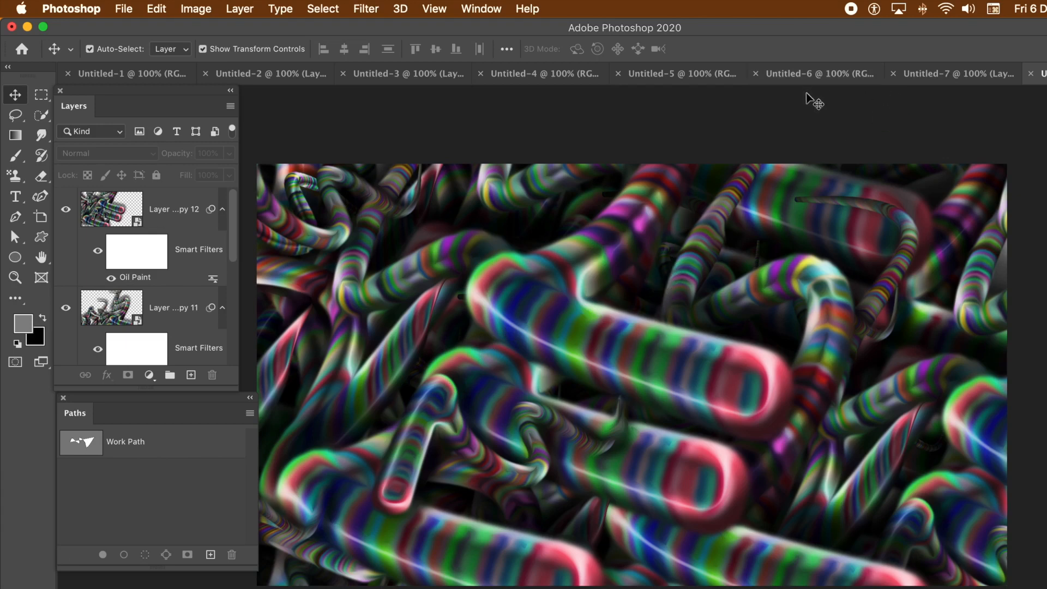
mouse_move(979, 5)
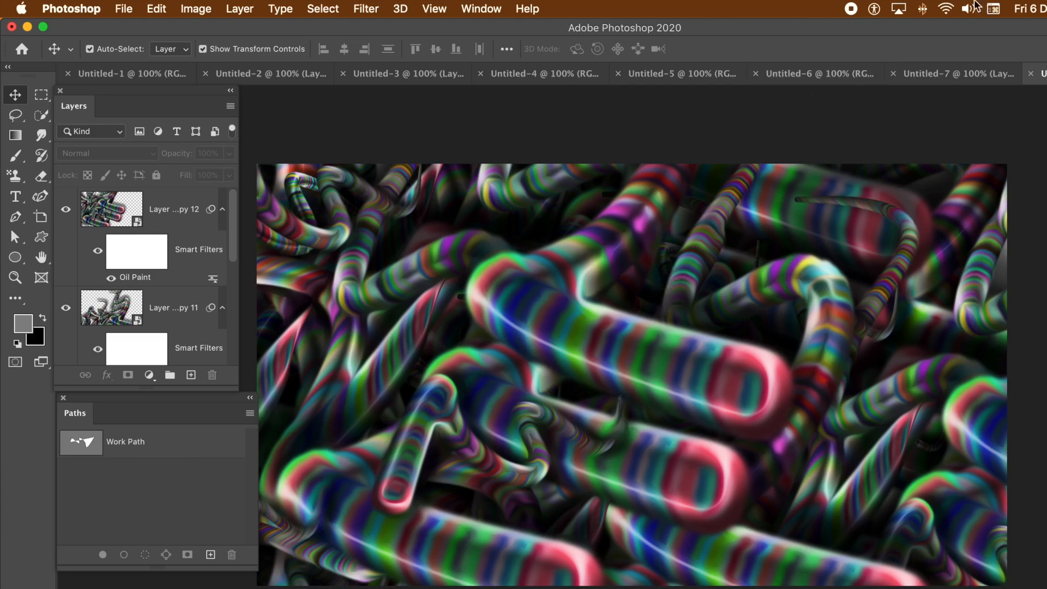
mouse_move(847, 13)
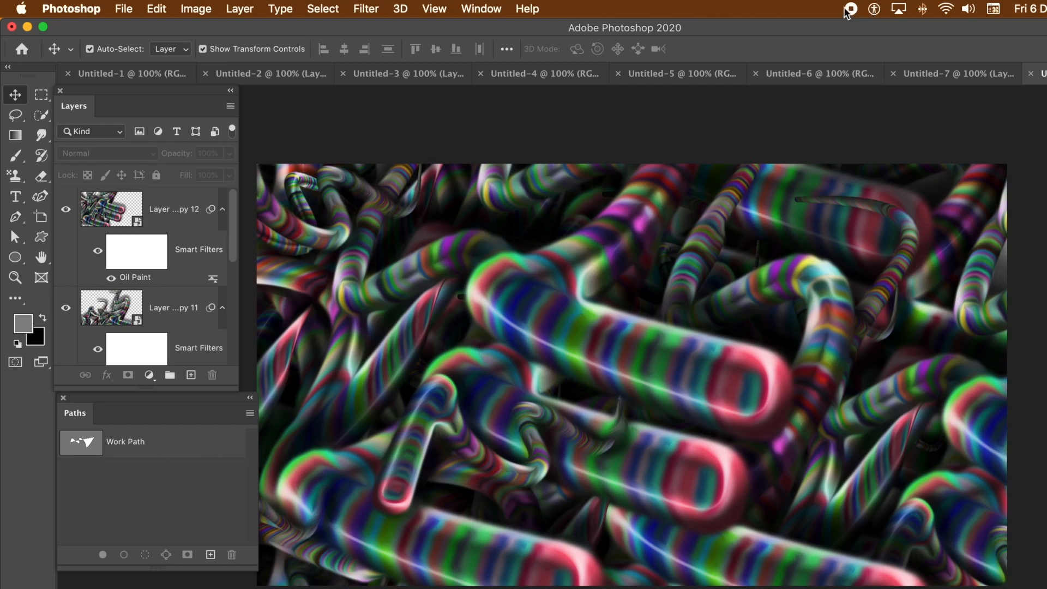
mouse_move(852, 14)
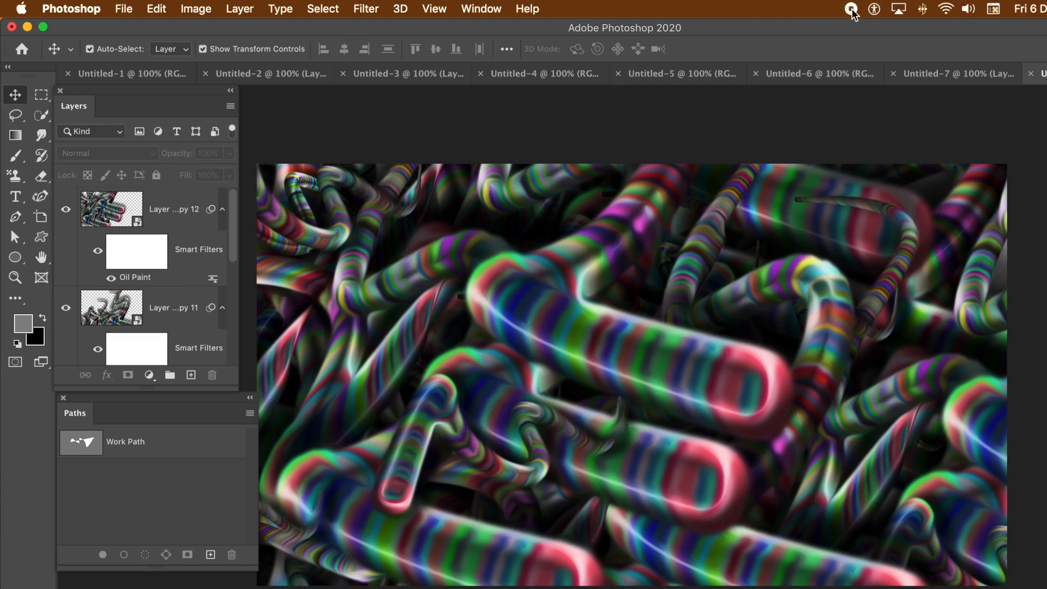